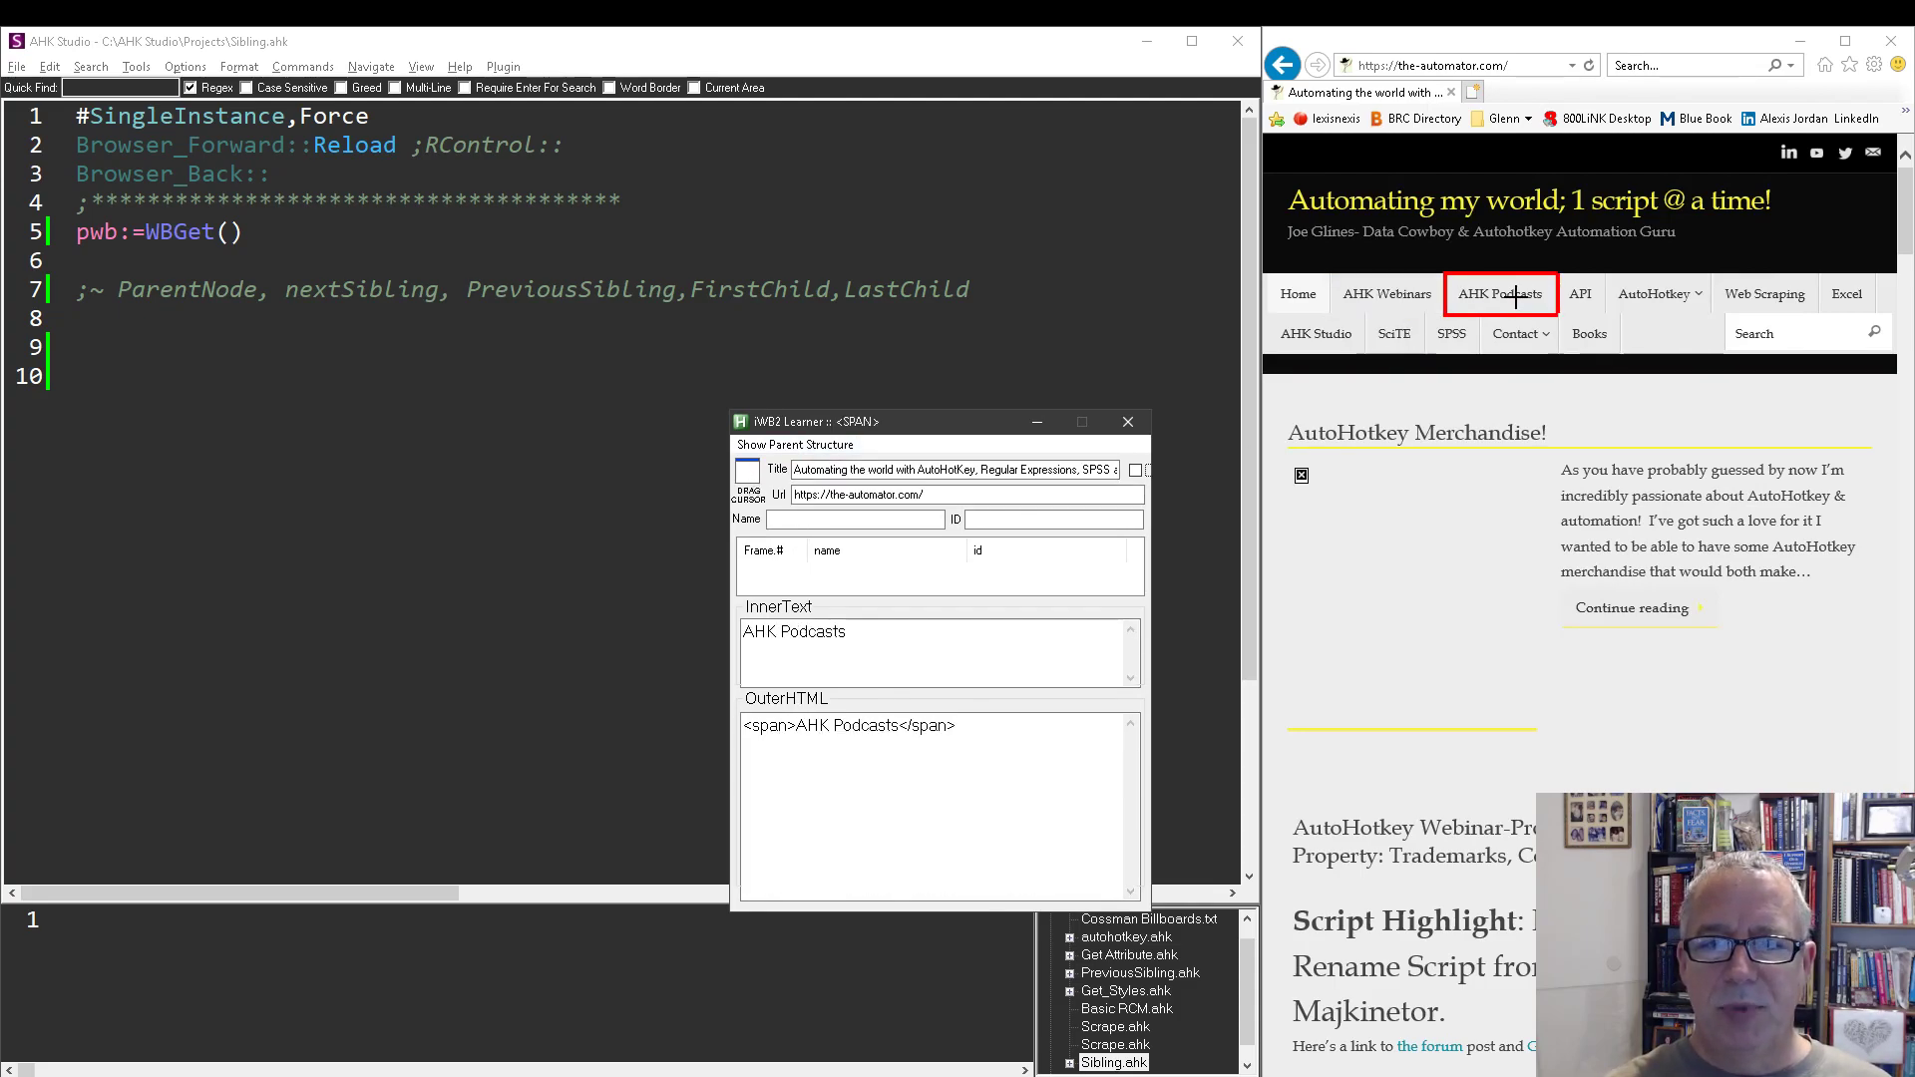
mouse_move(1387, 293)
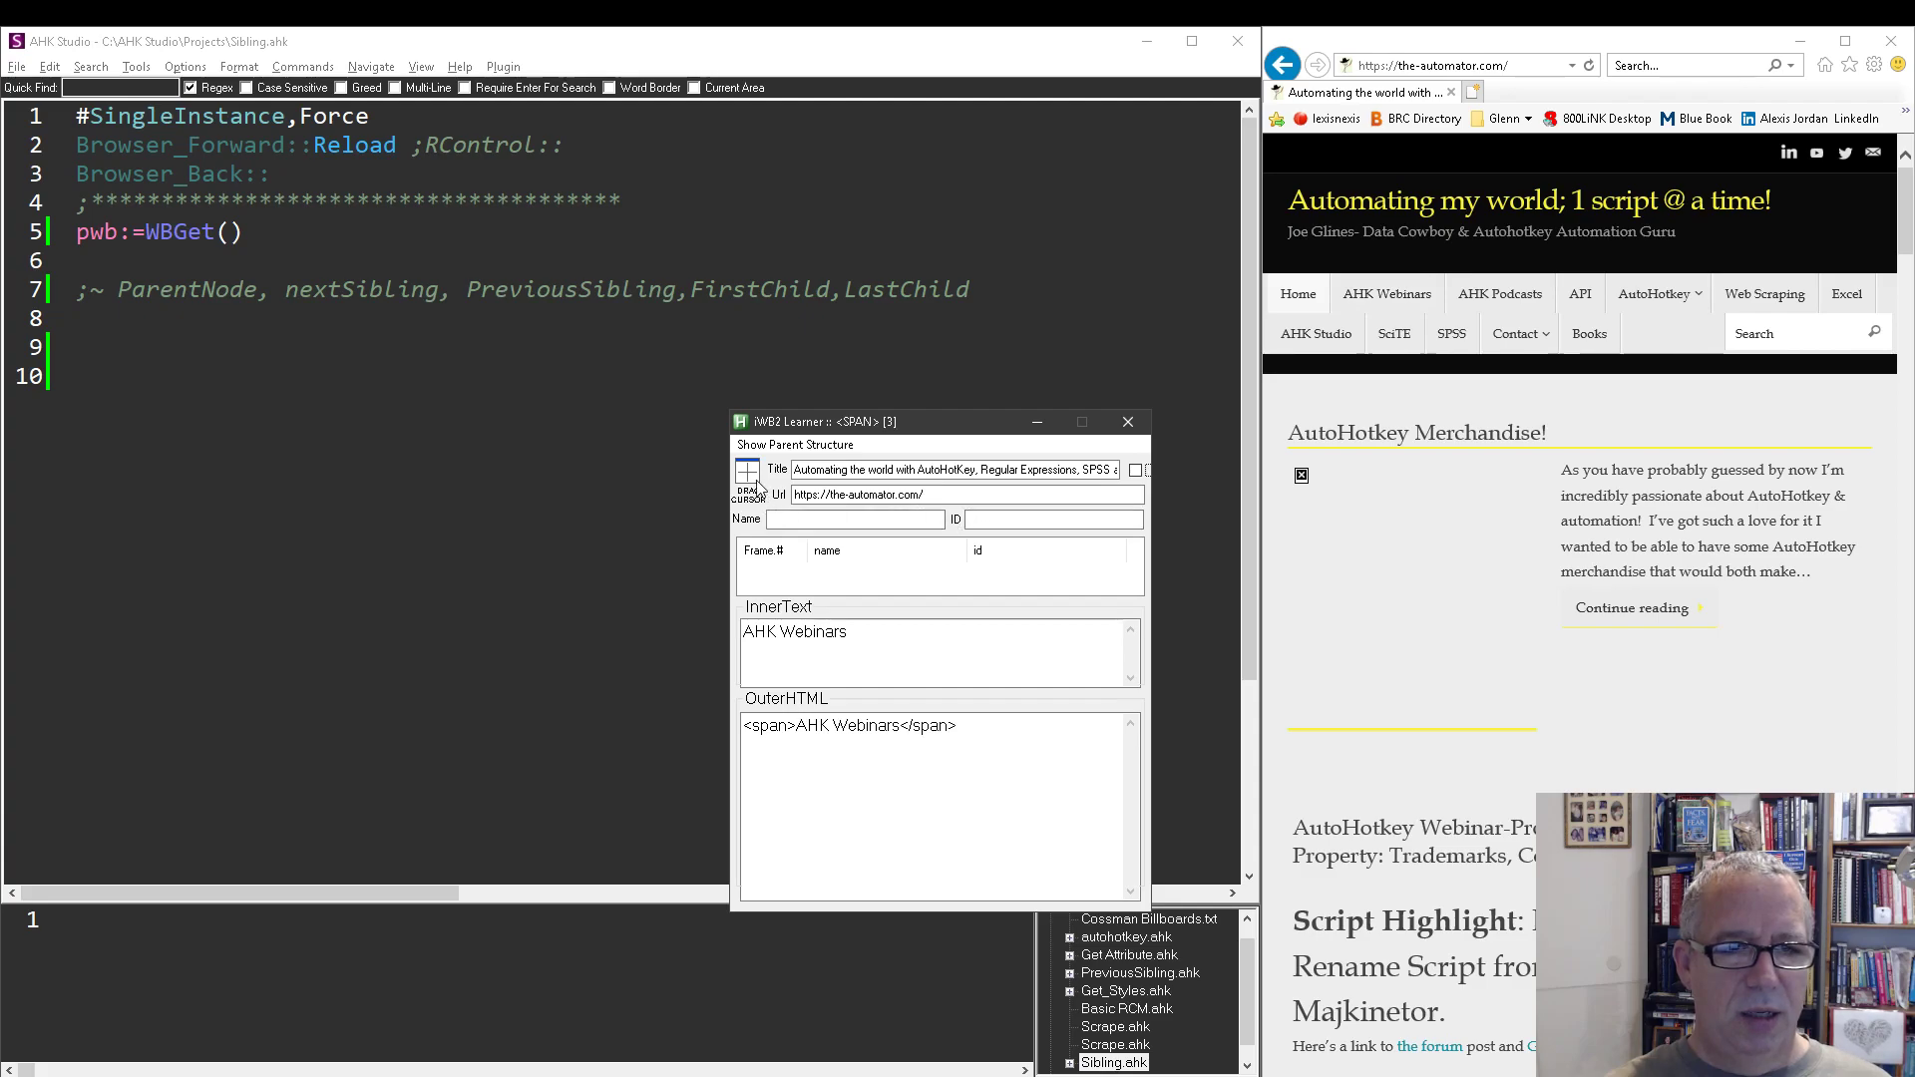
- Show the parent structure of the captured AHK Webinars element and inspect the prime_nav list node
left_click(796, 443)
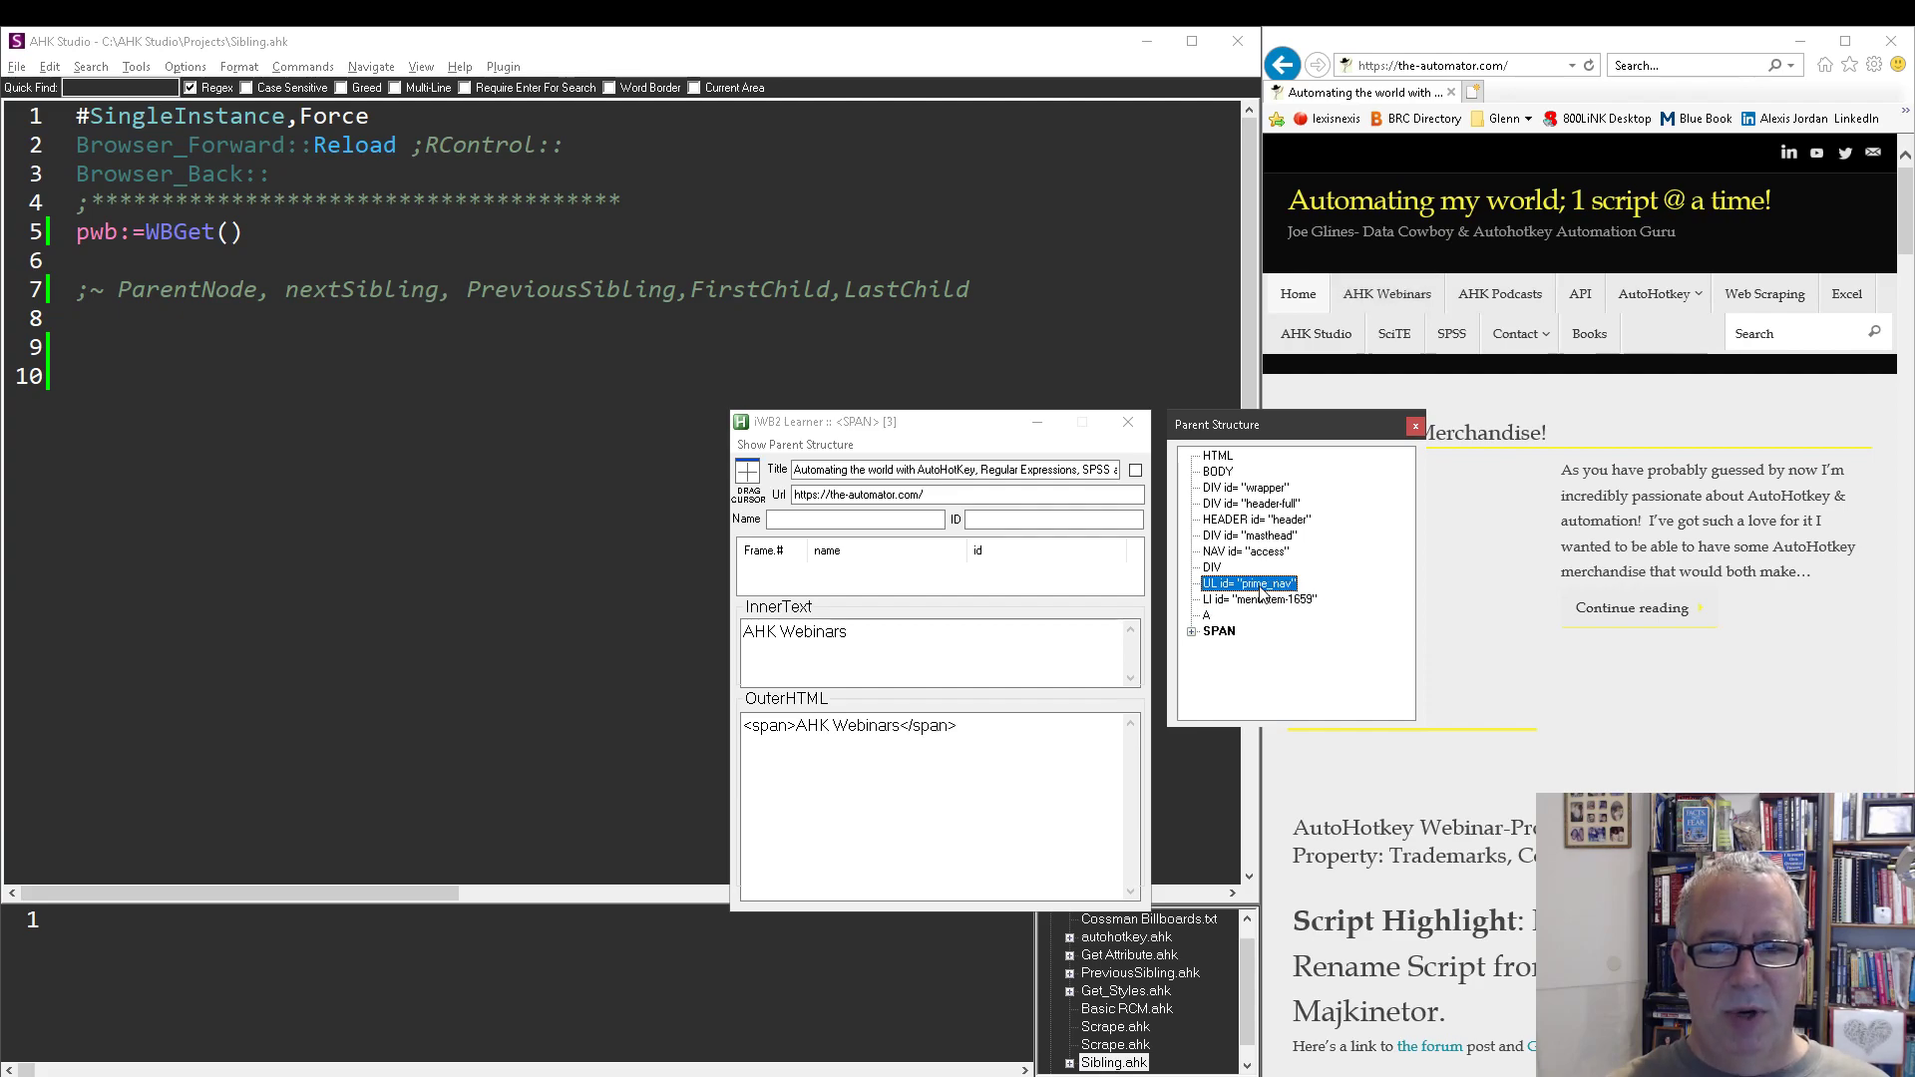
right_click(1249, 582)
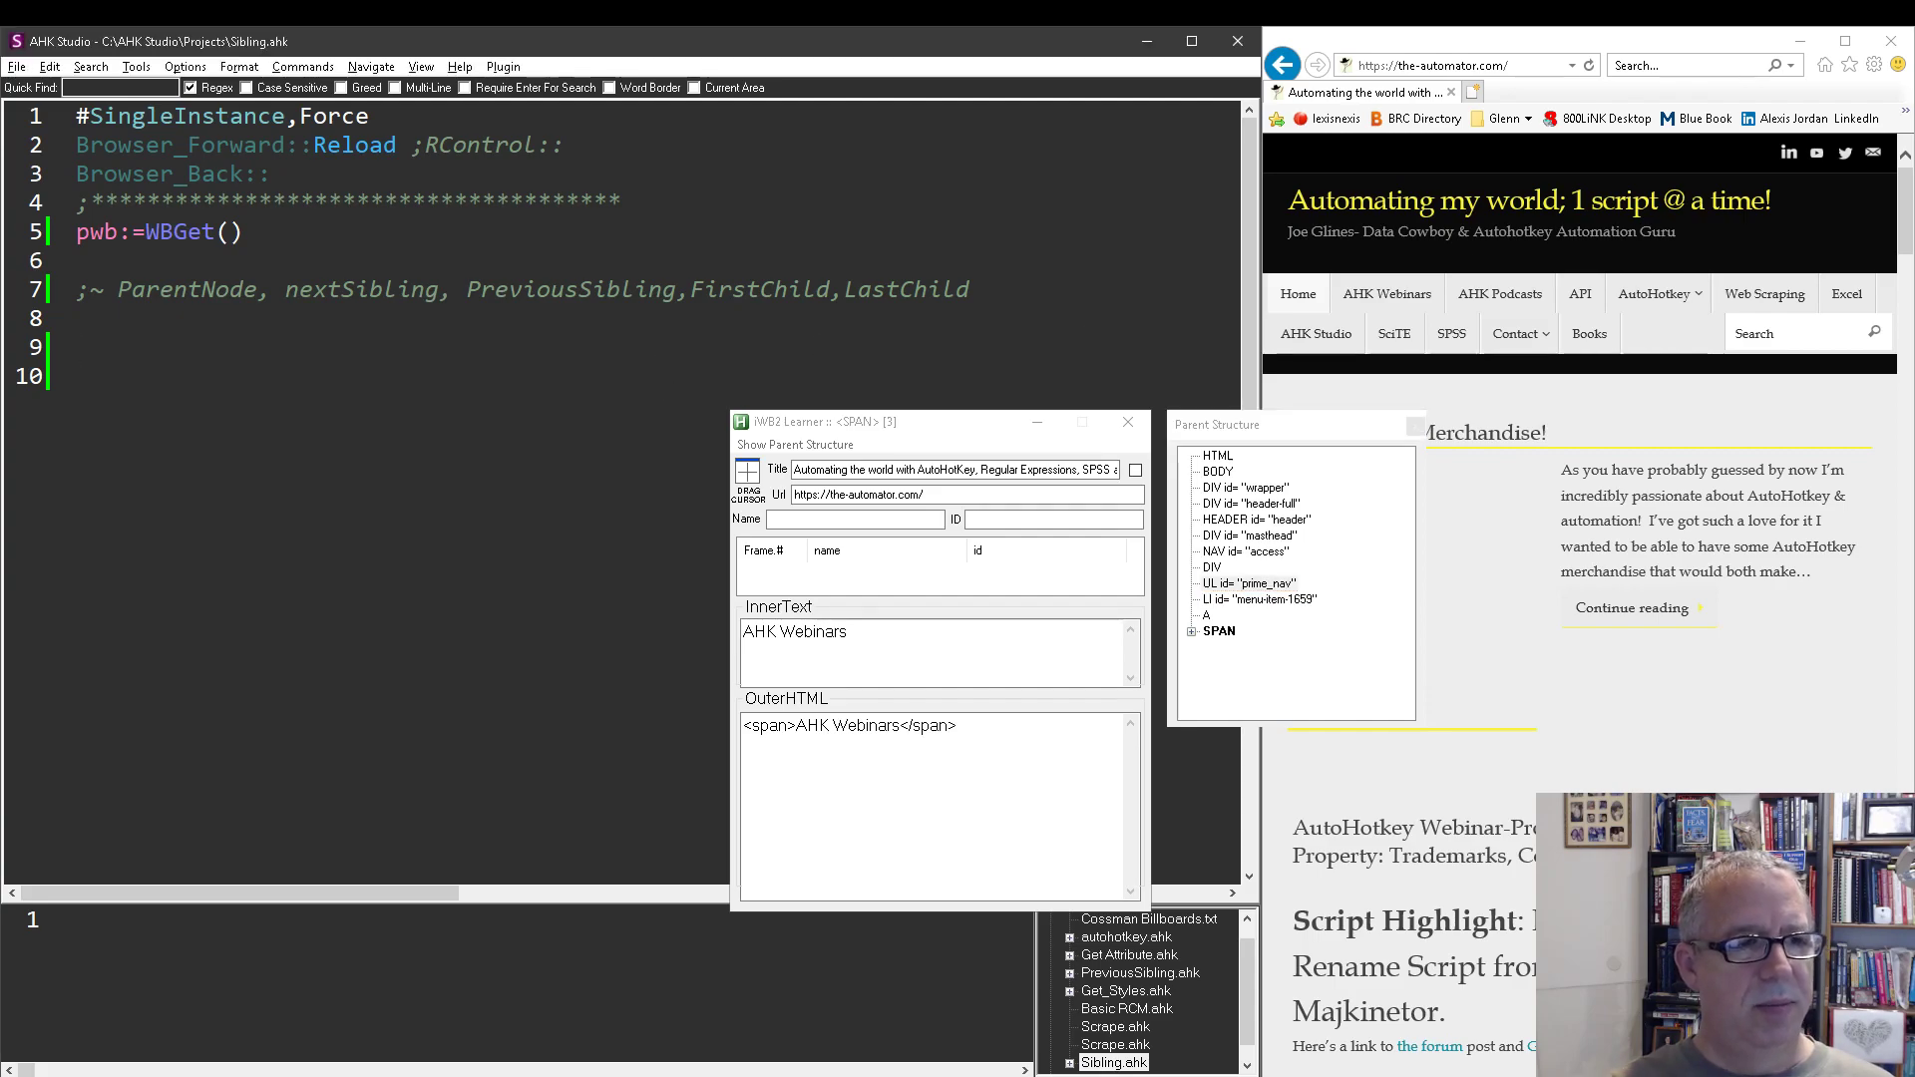
- Write pwb.document.getElementbyID("prime_nav").outerhtml on line 9 of the script
type("pwb.")
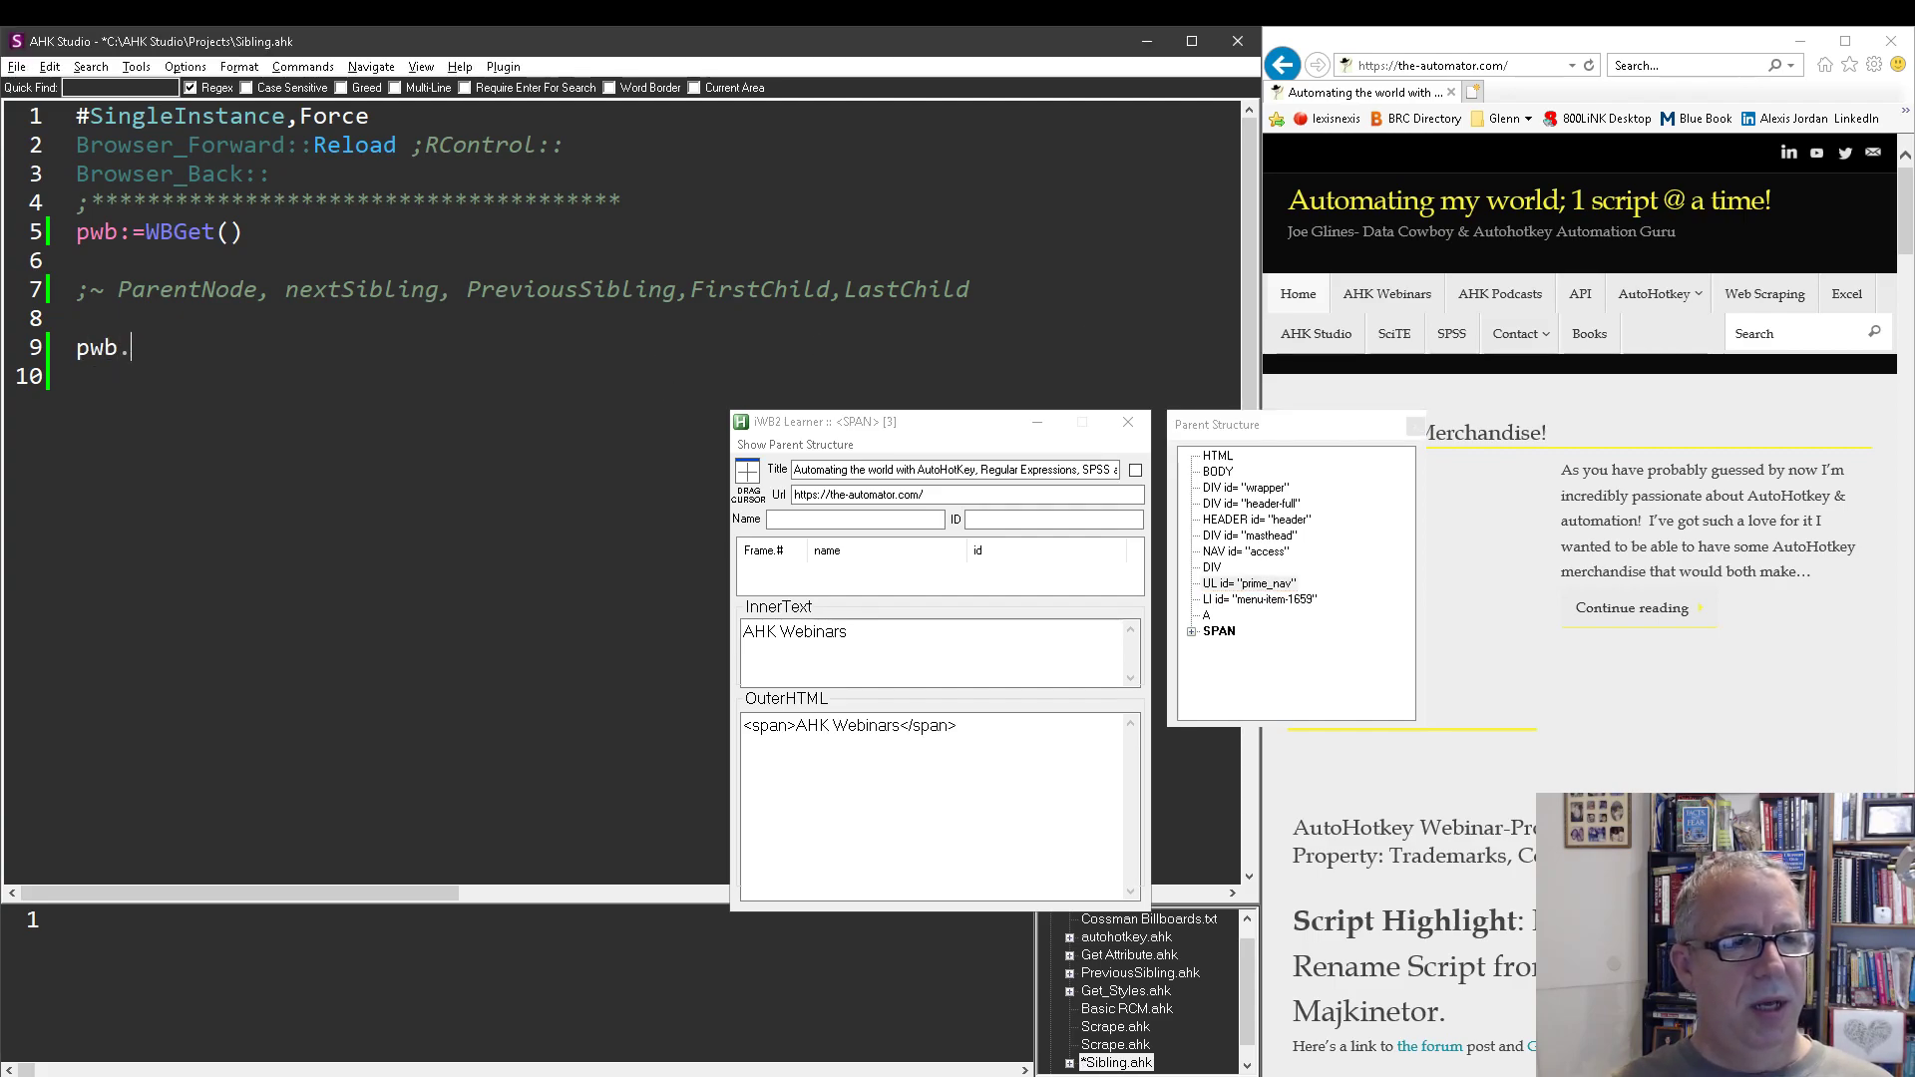
type("document.")
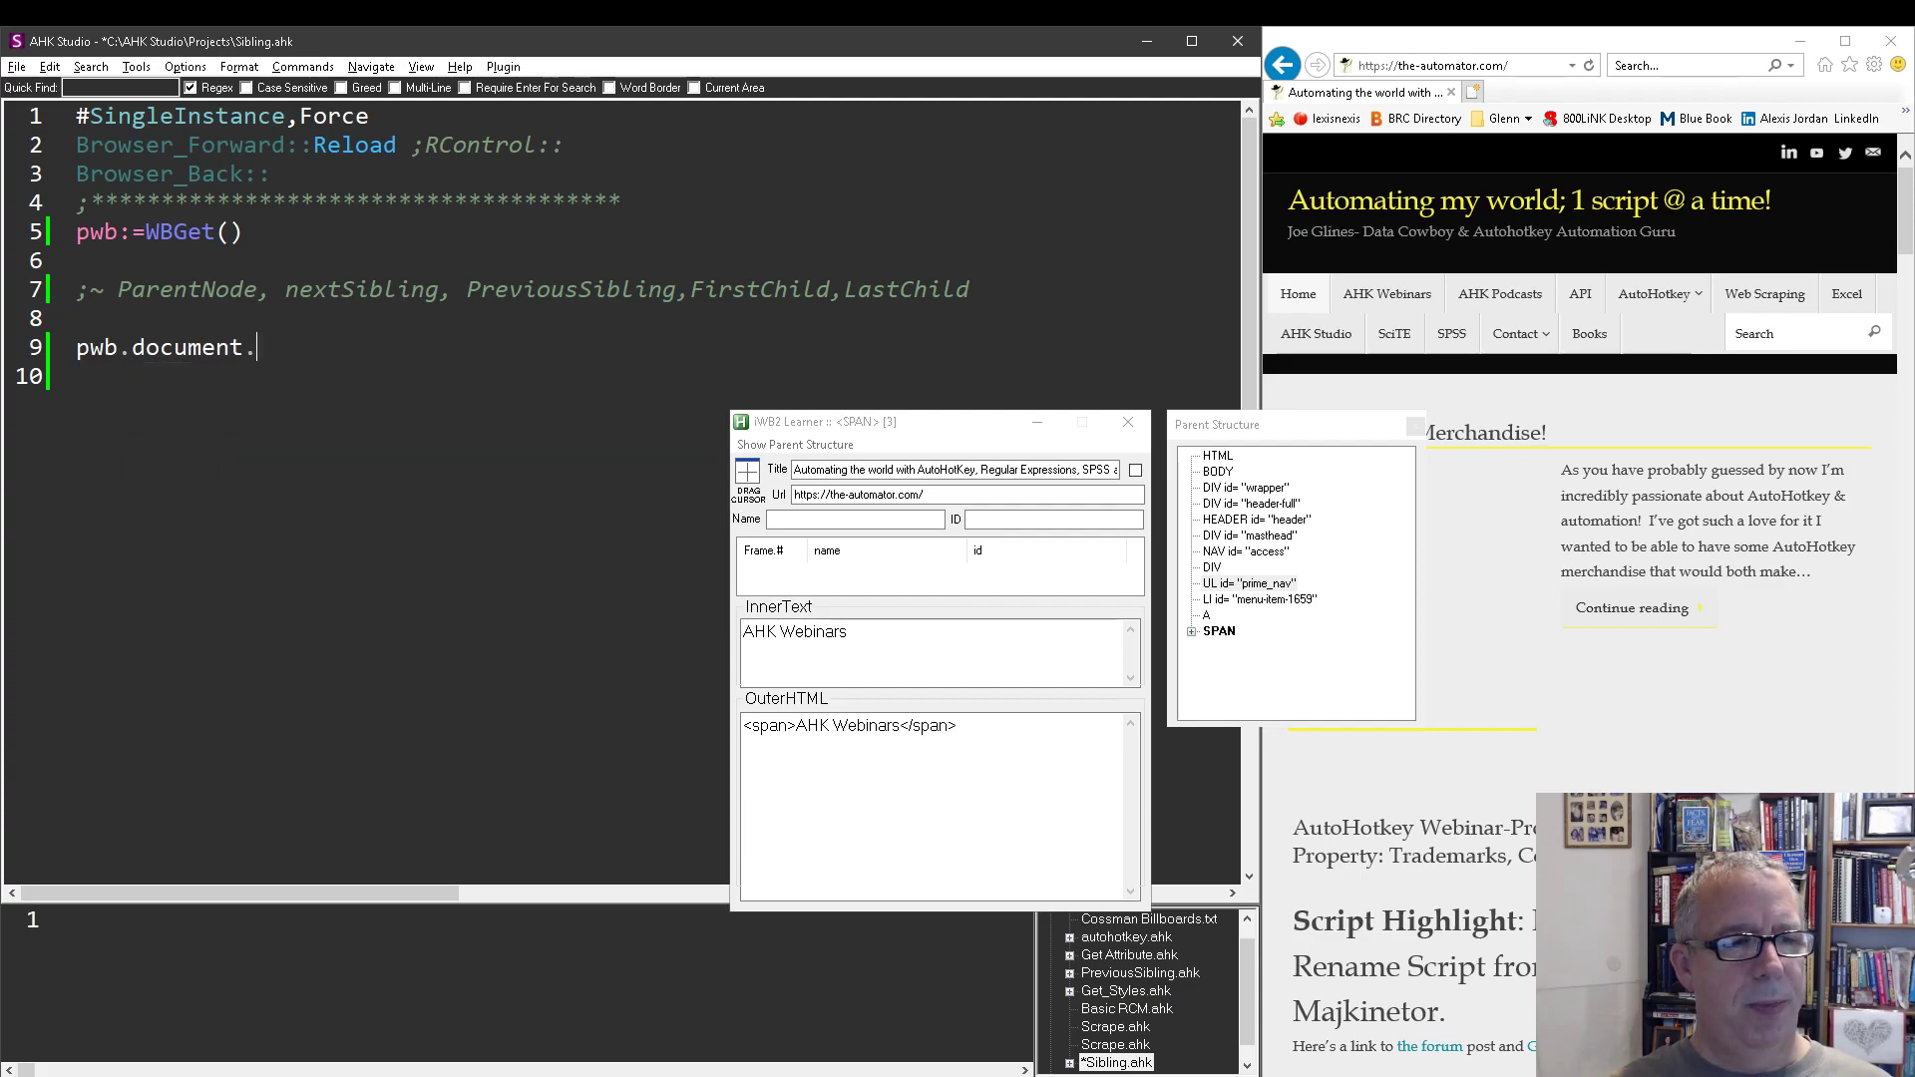
type("getElementbyID(")
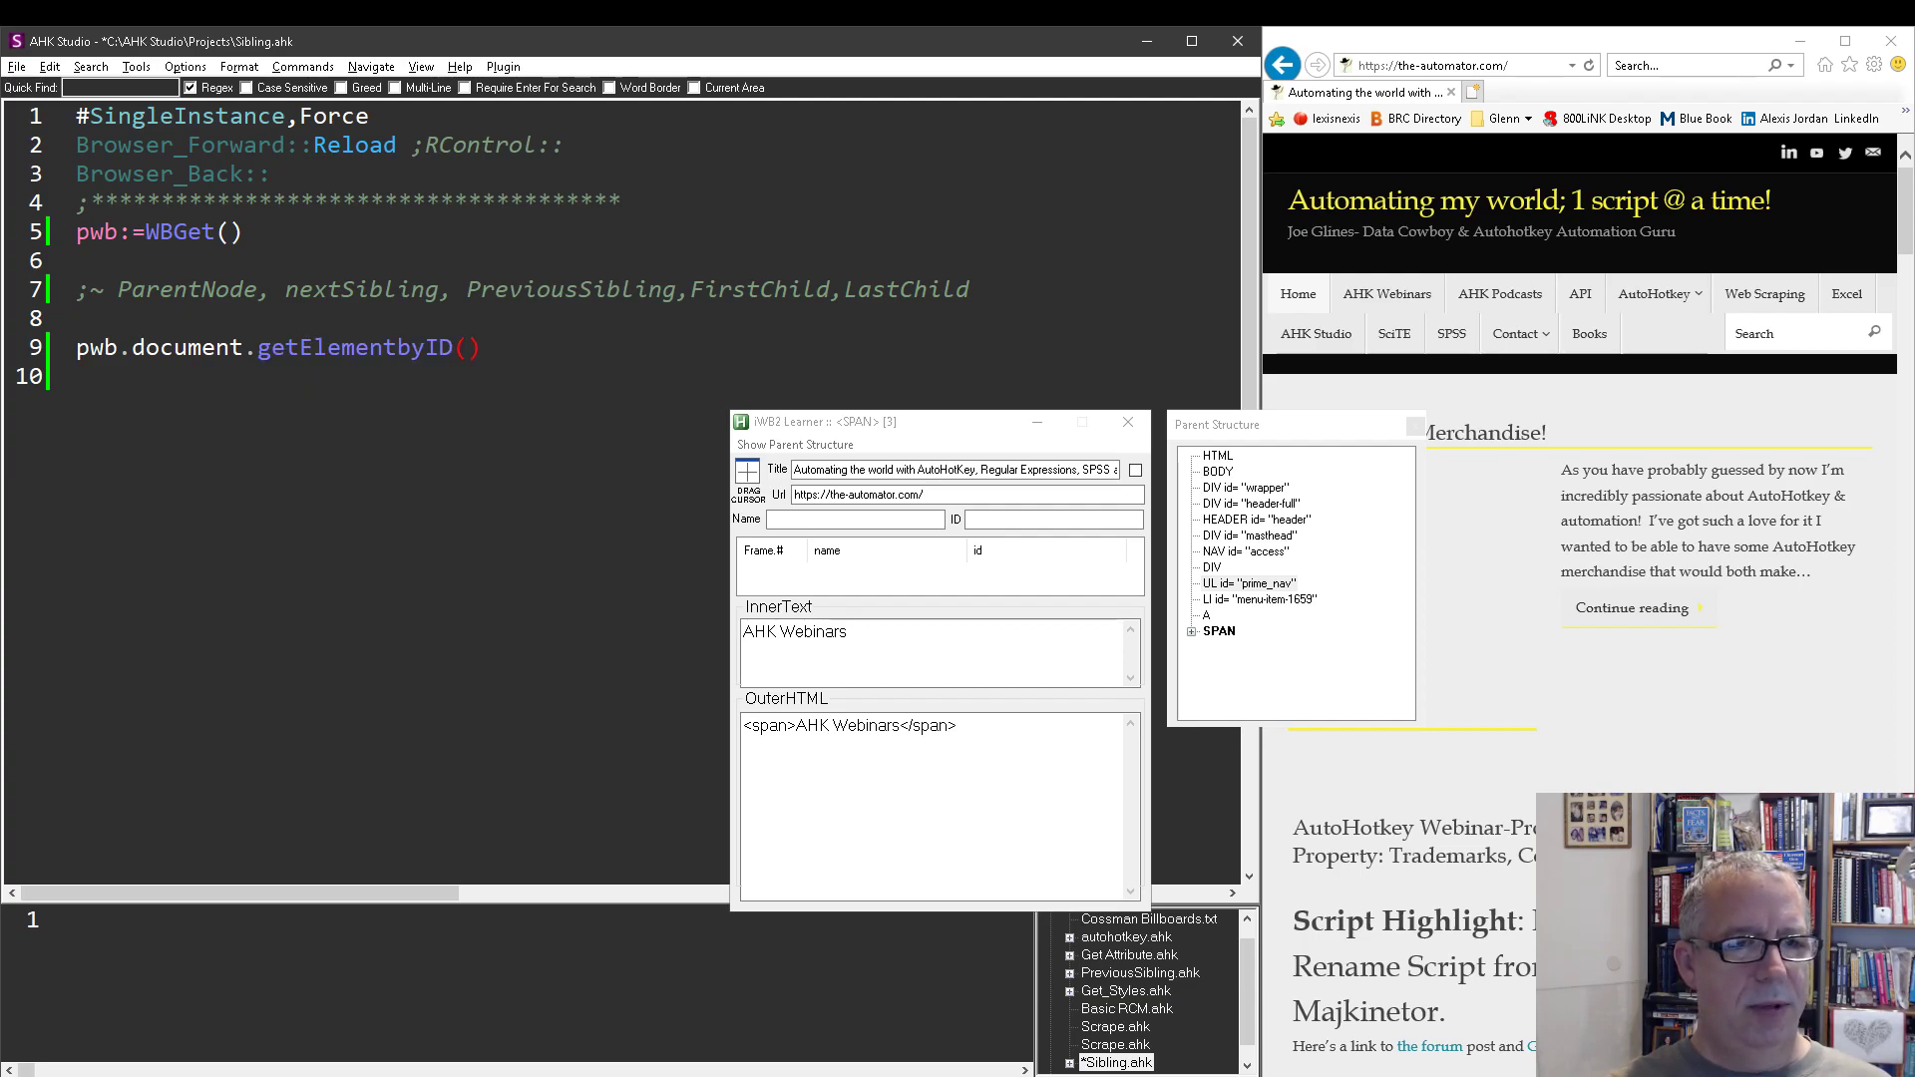
type("\"prime_nav\"")
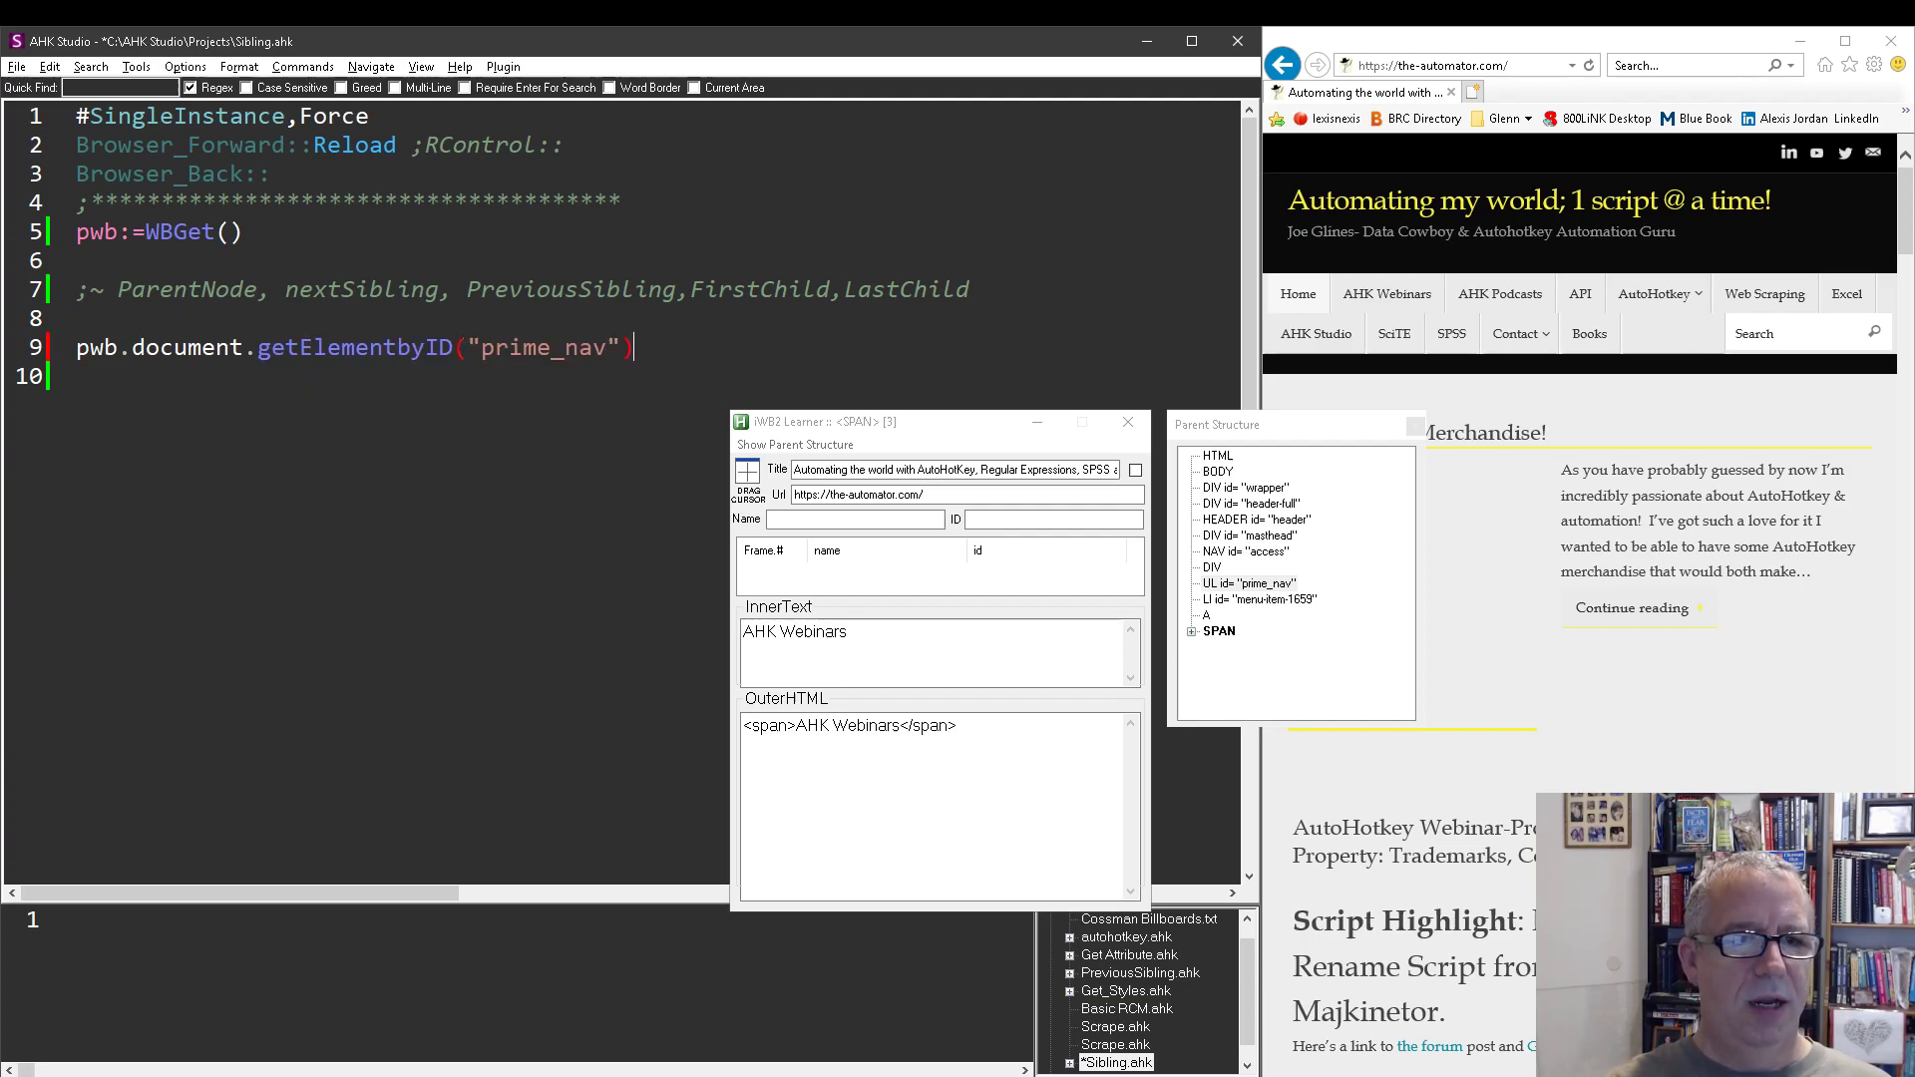
type(".")
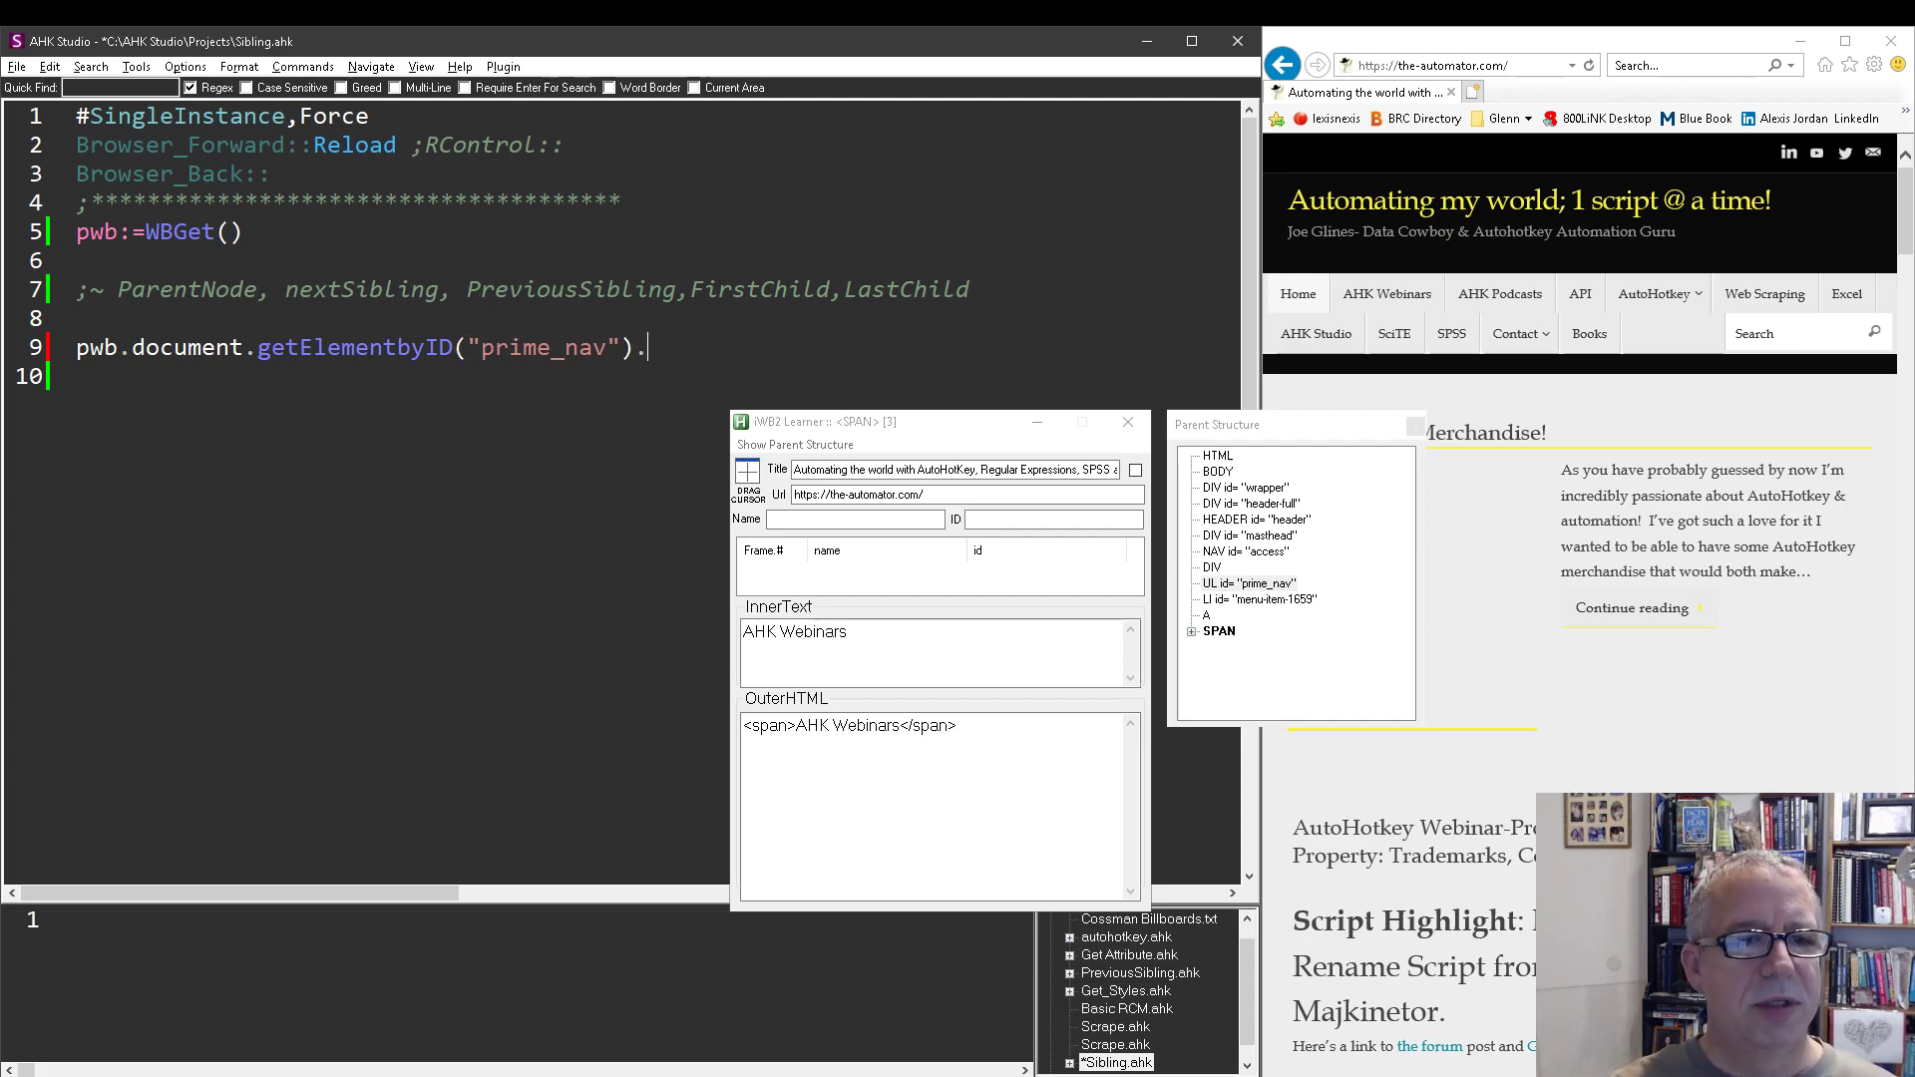
type(".outerhtml")
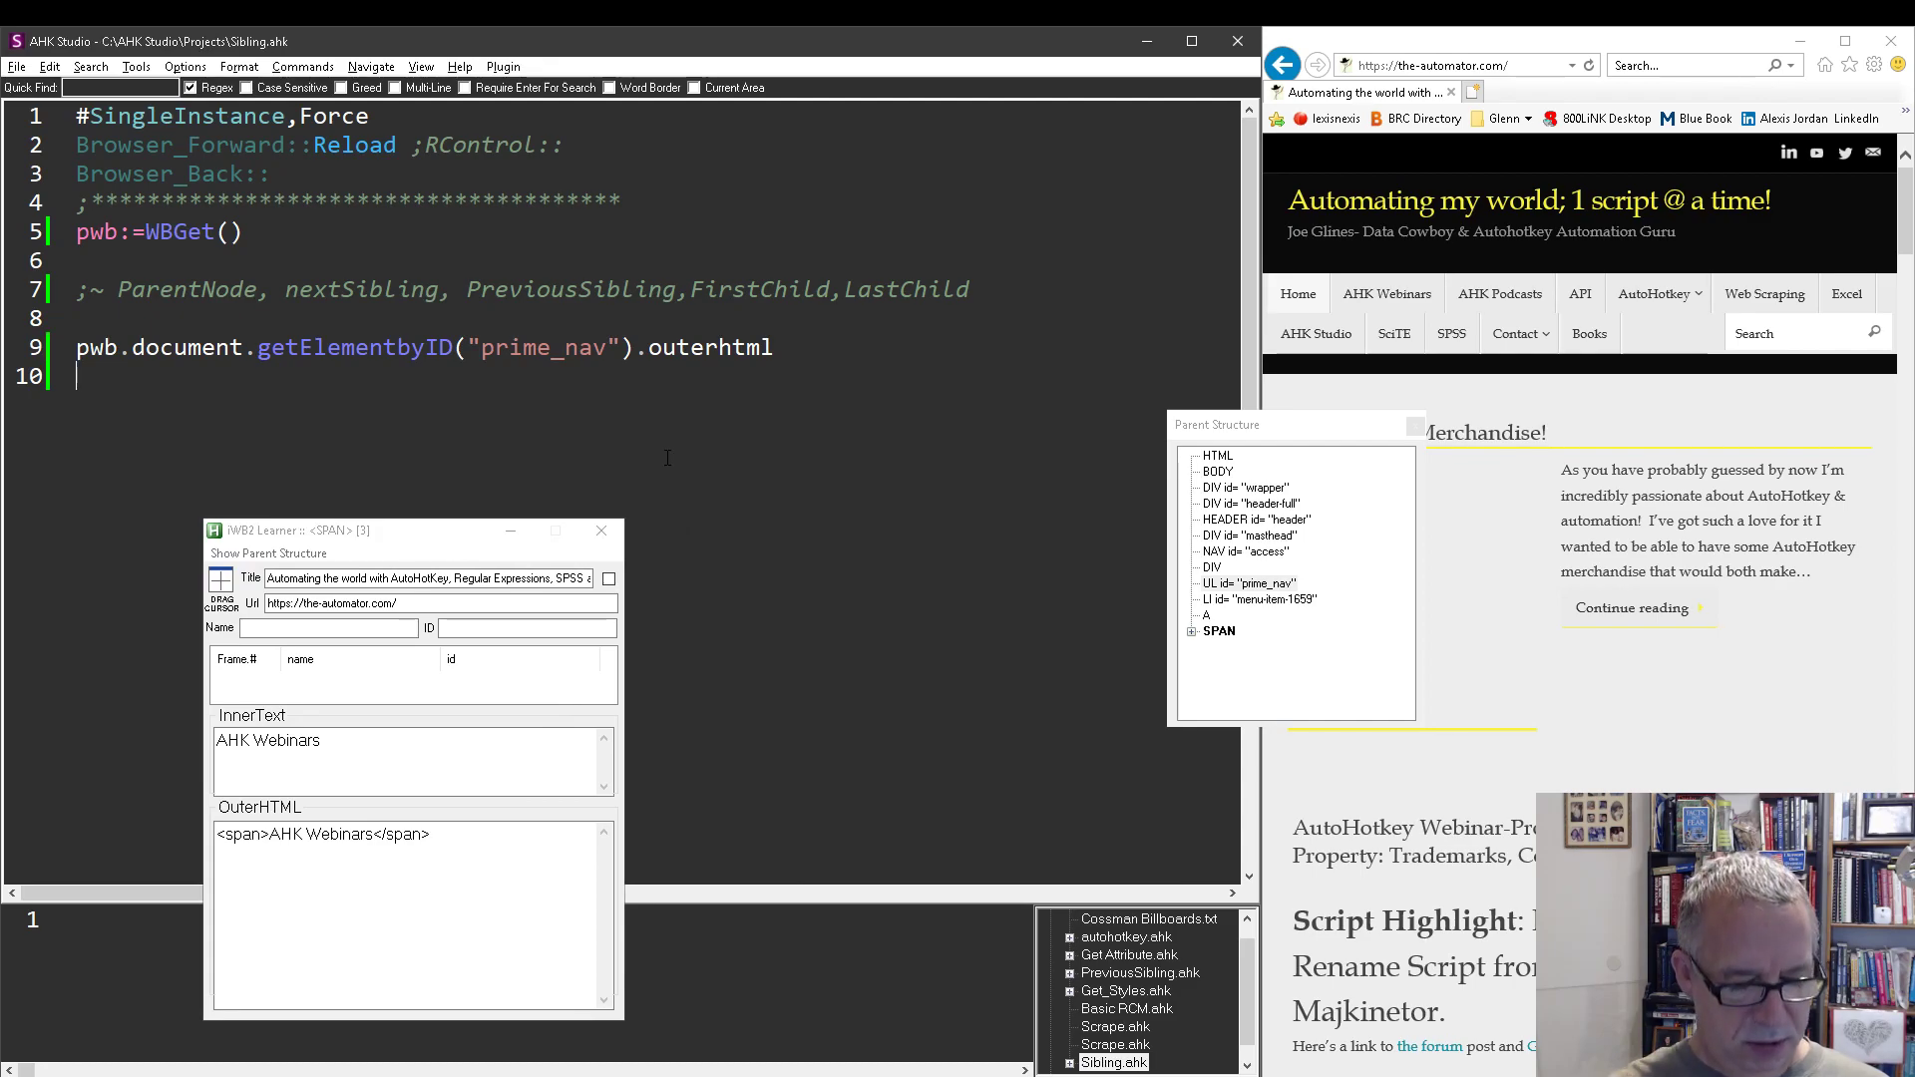
mouse_move(734, 422)
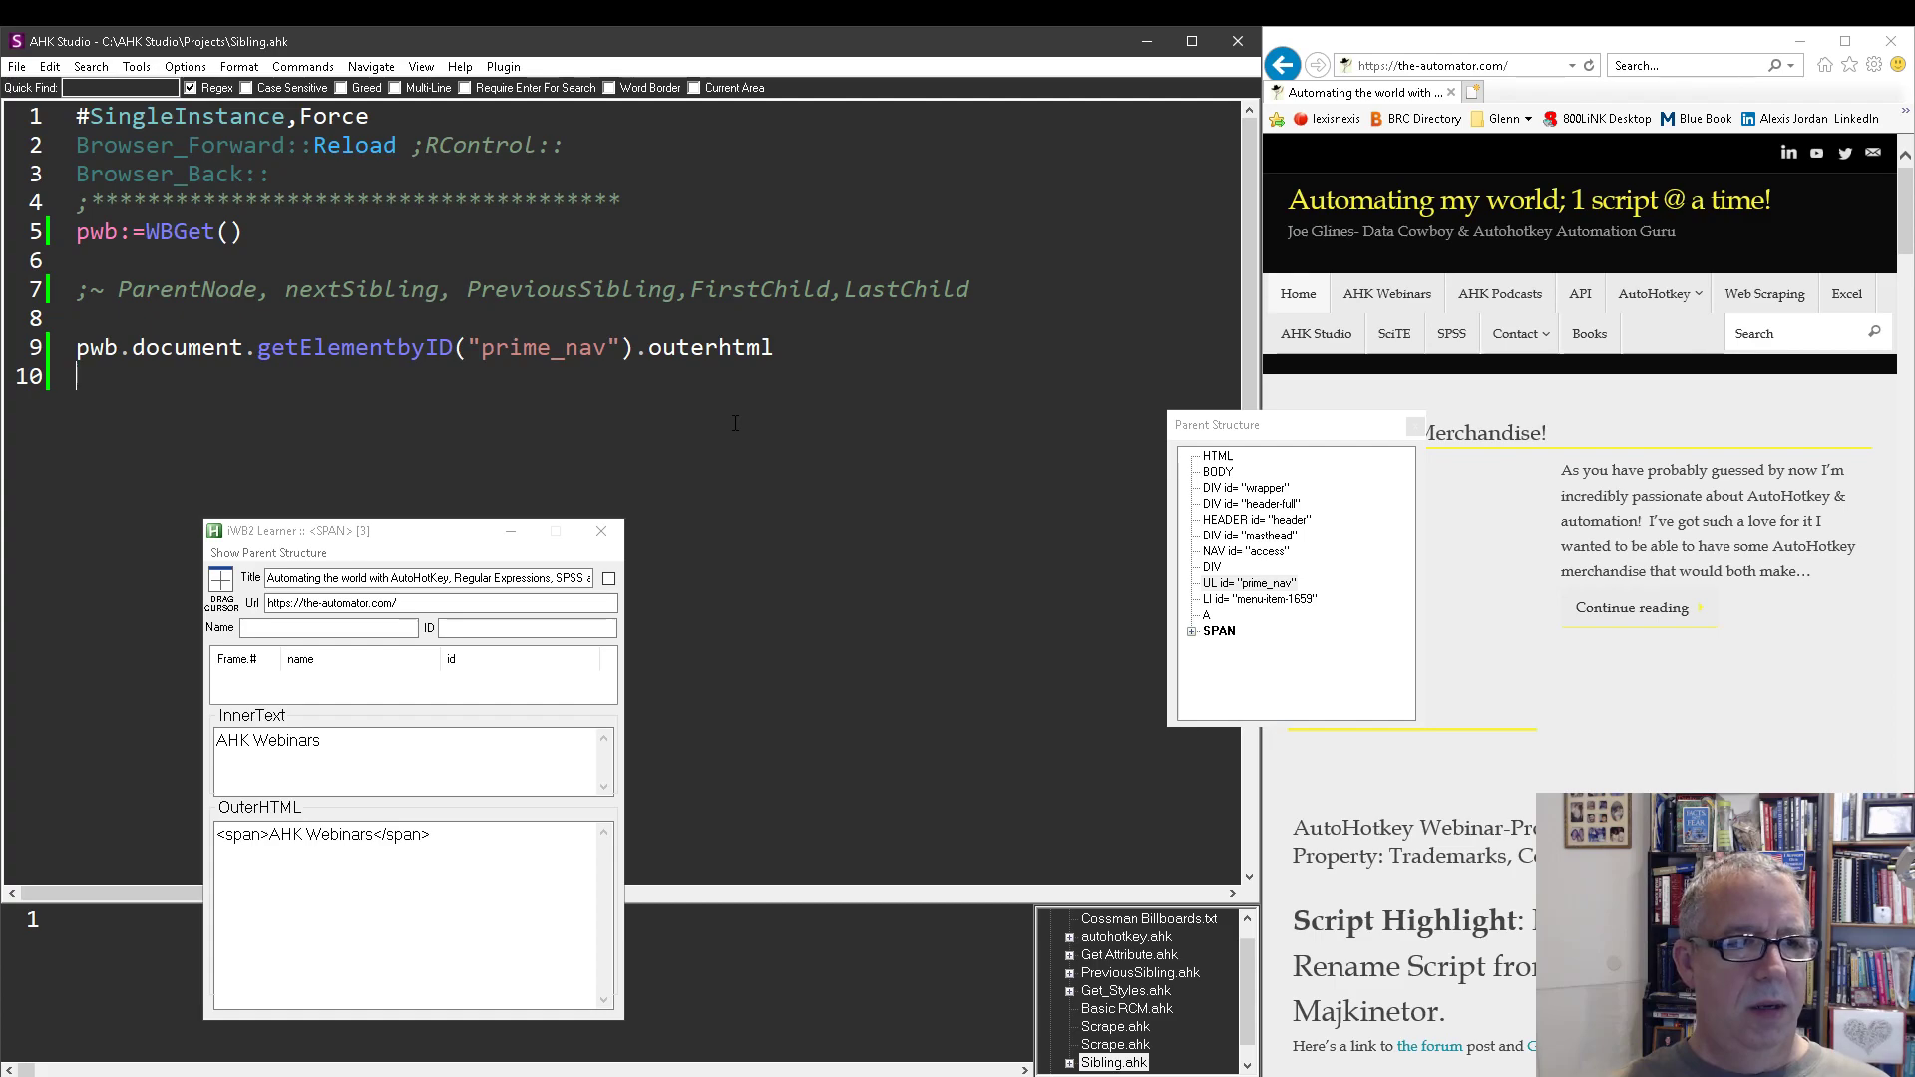
- Turn line 9 into MsgBox % ...FirstChild.InnerText and keep a duplicate MsgBox getElement line below
type("m")
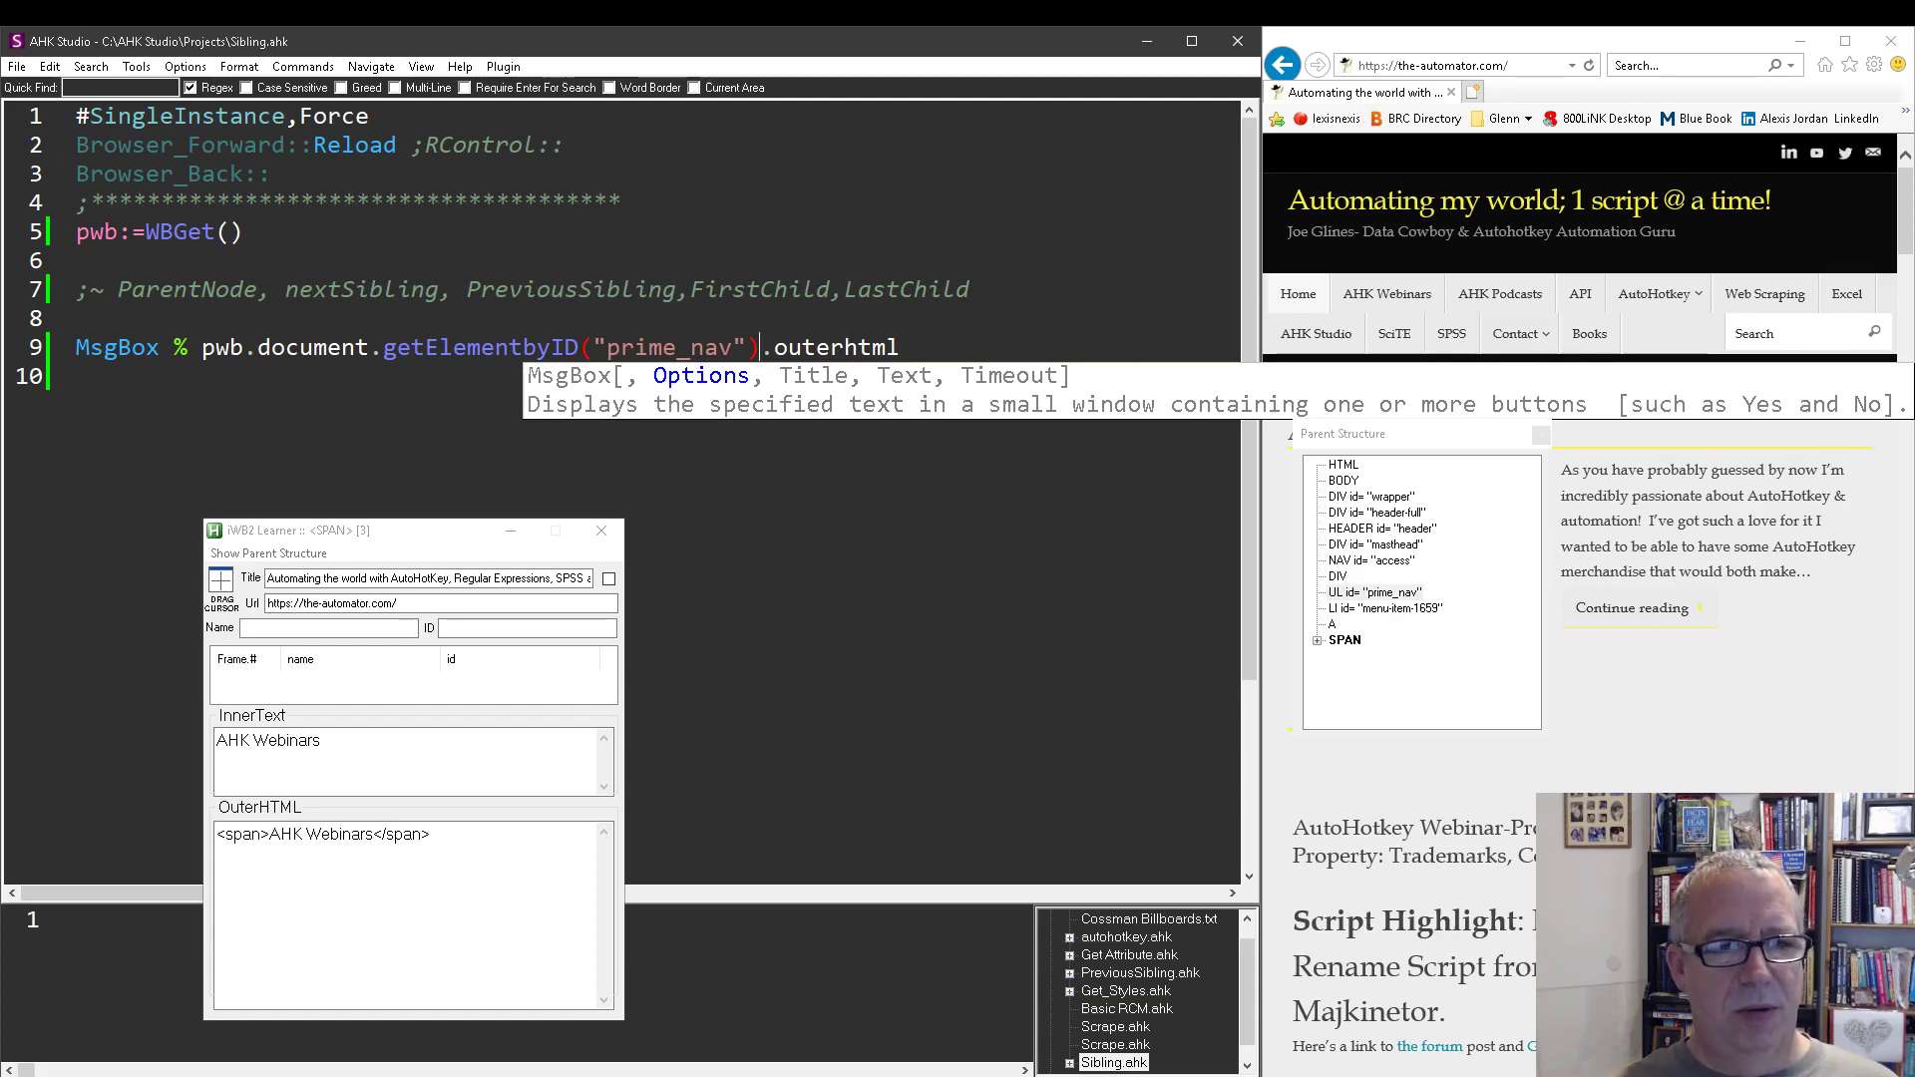
type("FirstChild.")
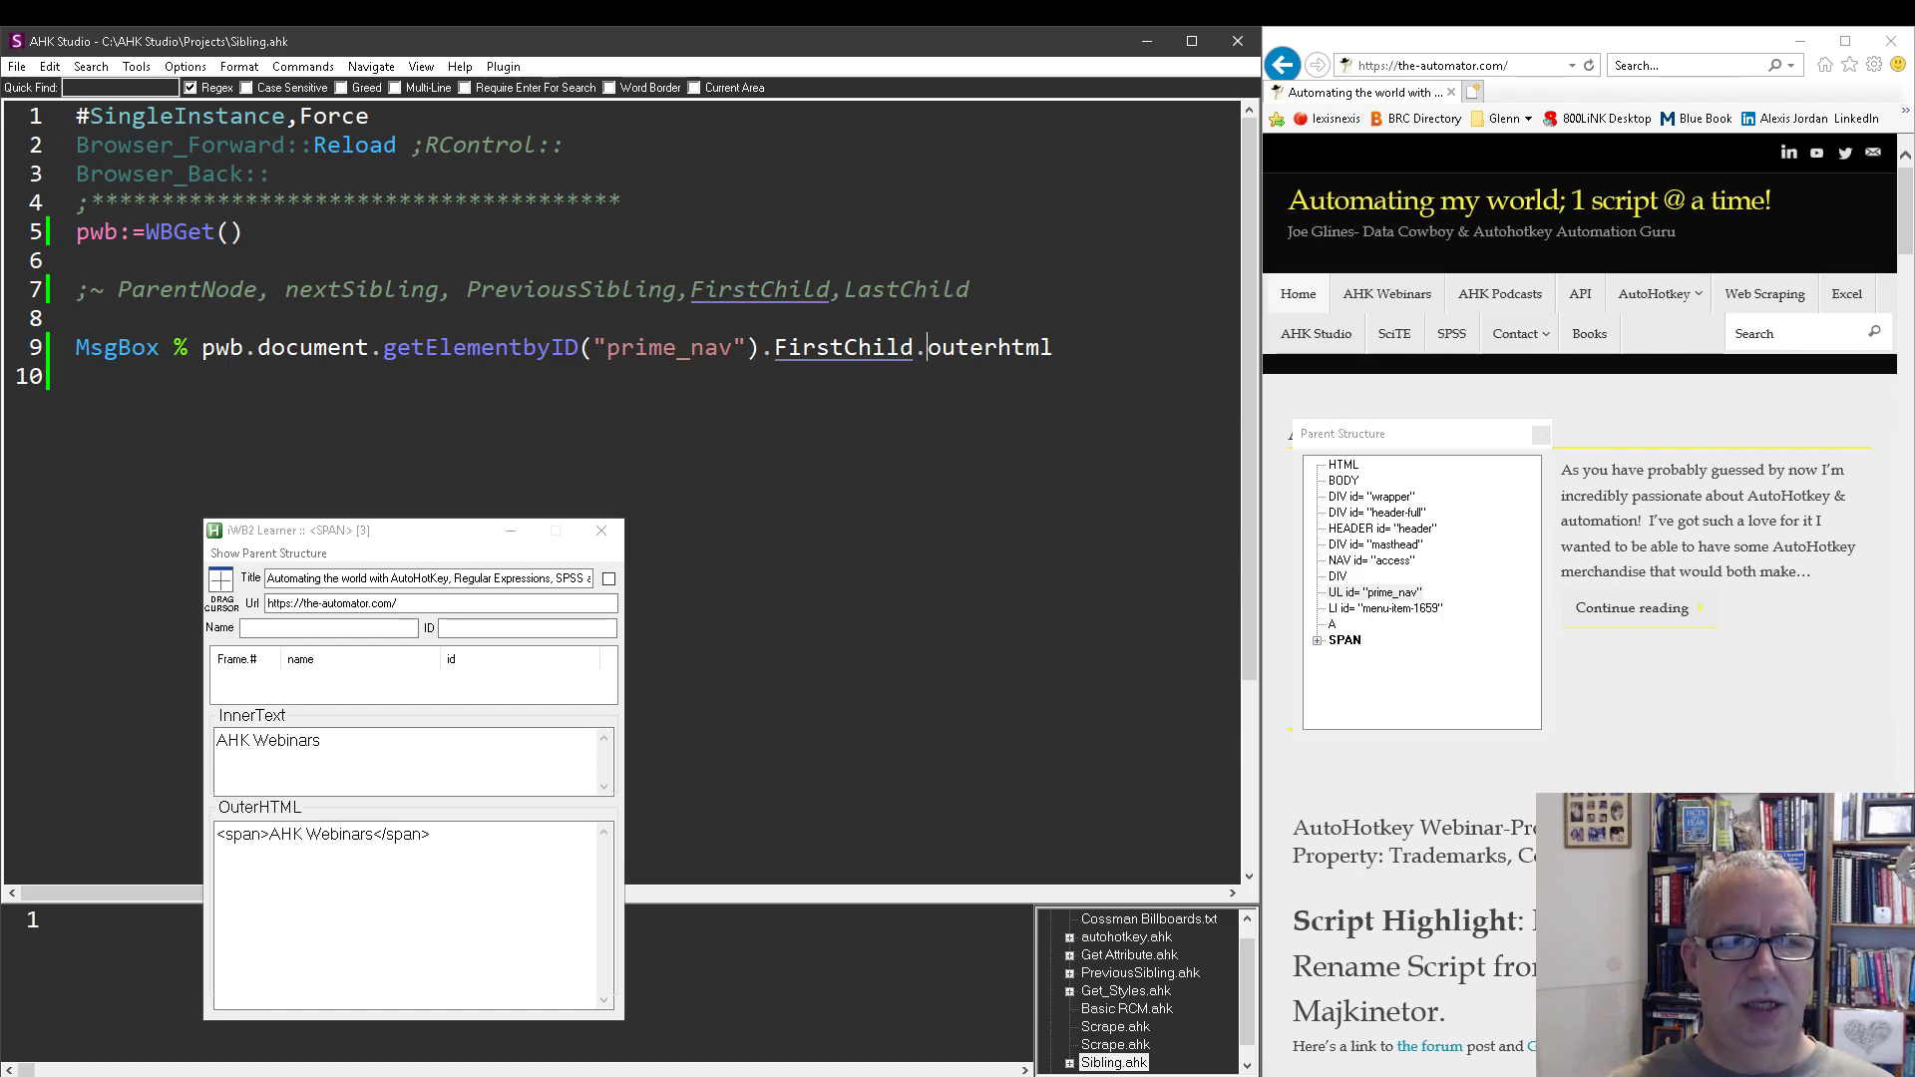
type("InnerTex")
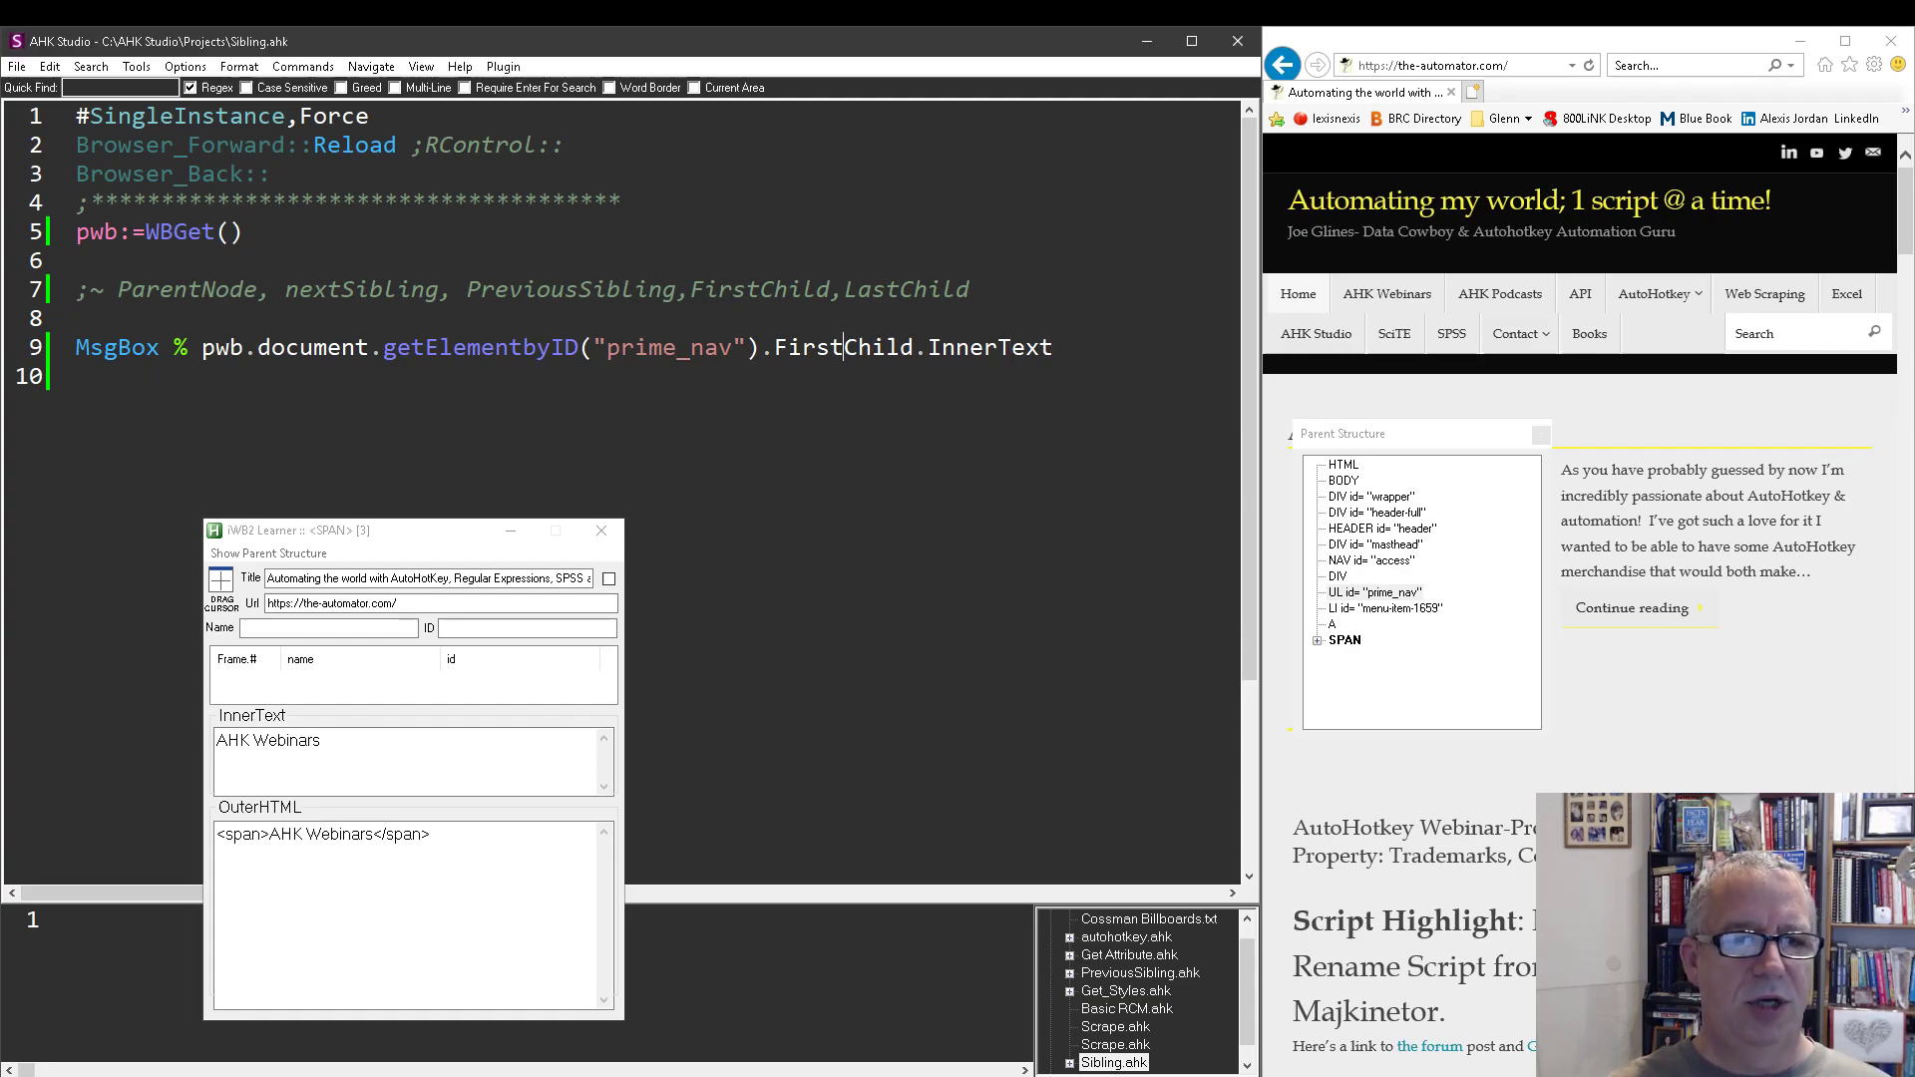
type("MsgBox % pwb.document.getElement")
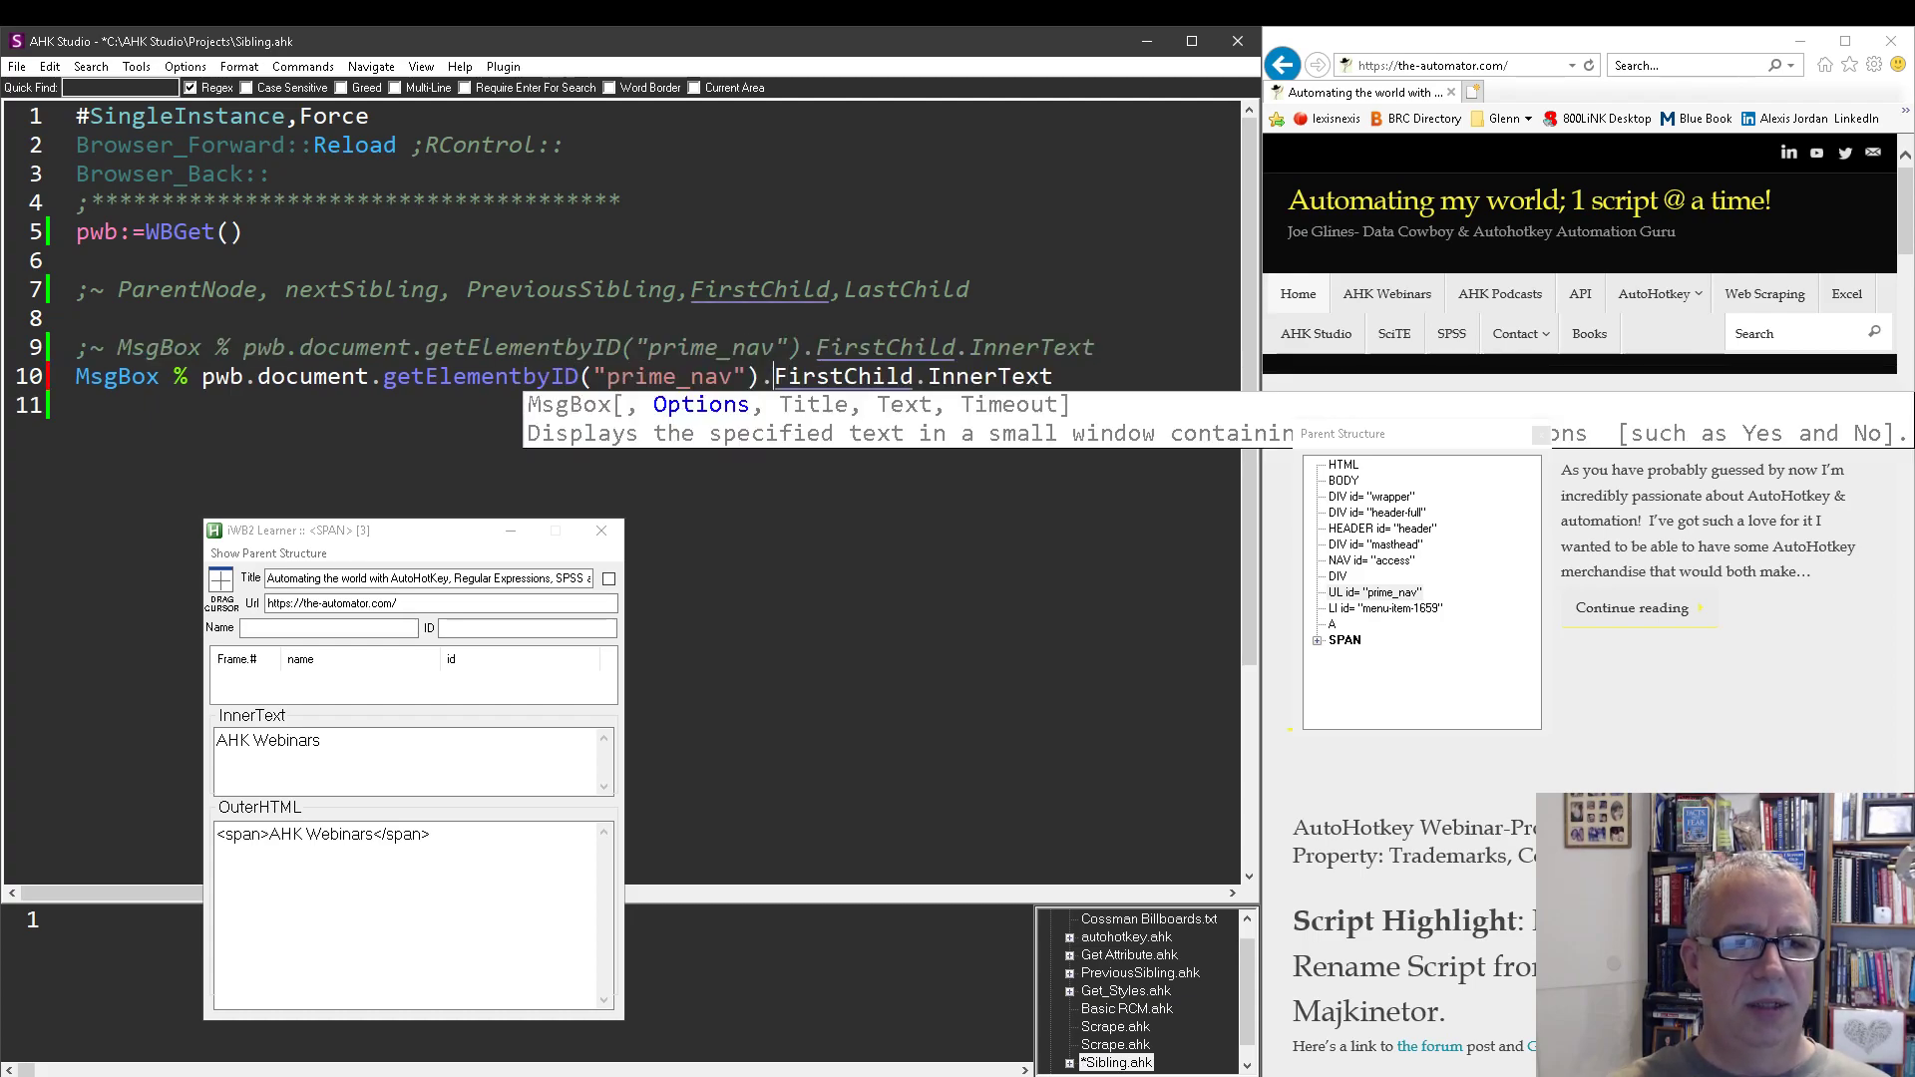
- Replace FirstChild with LastChild on the active line and begin rewriting the lookup toward previous/getElementsBy
type("LastChild")
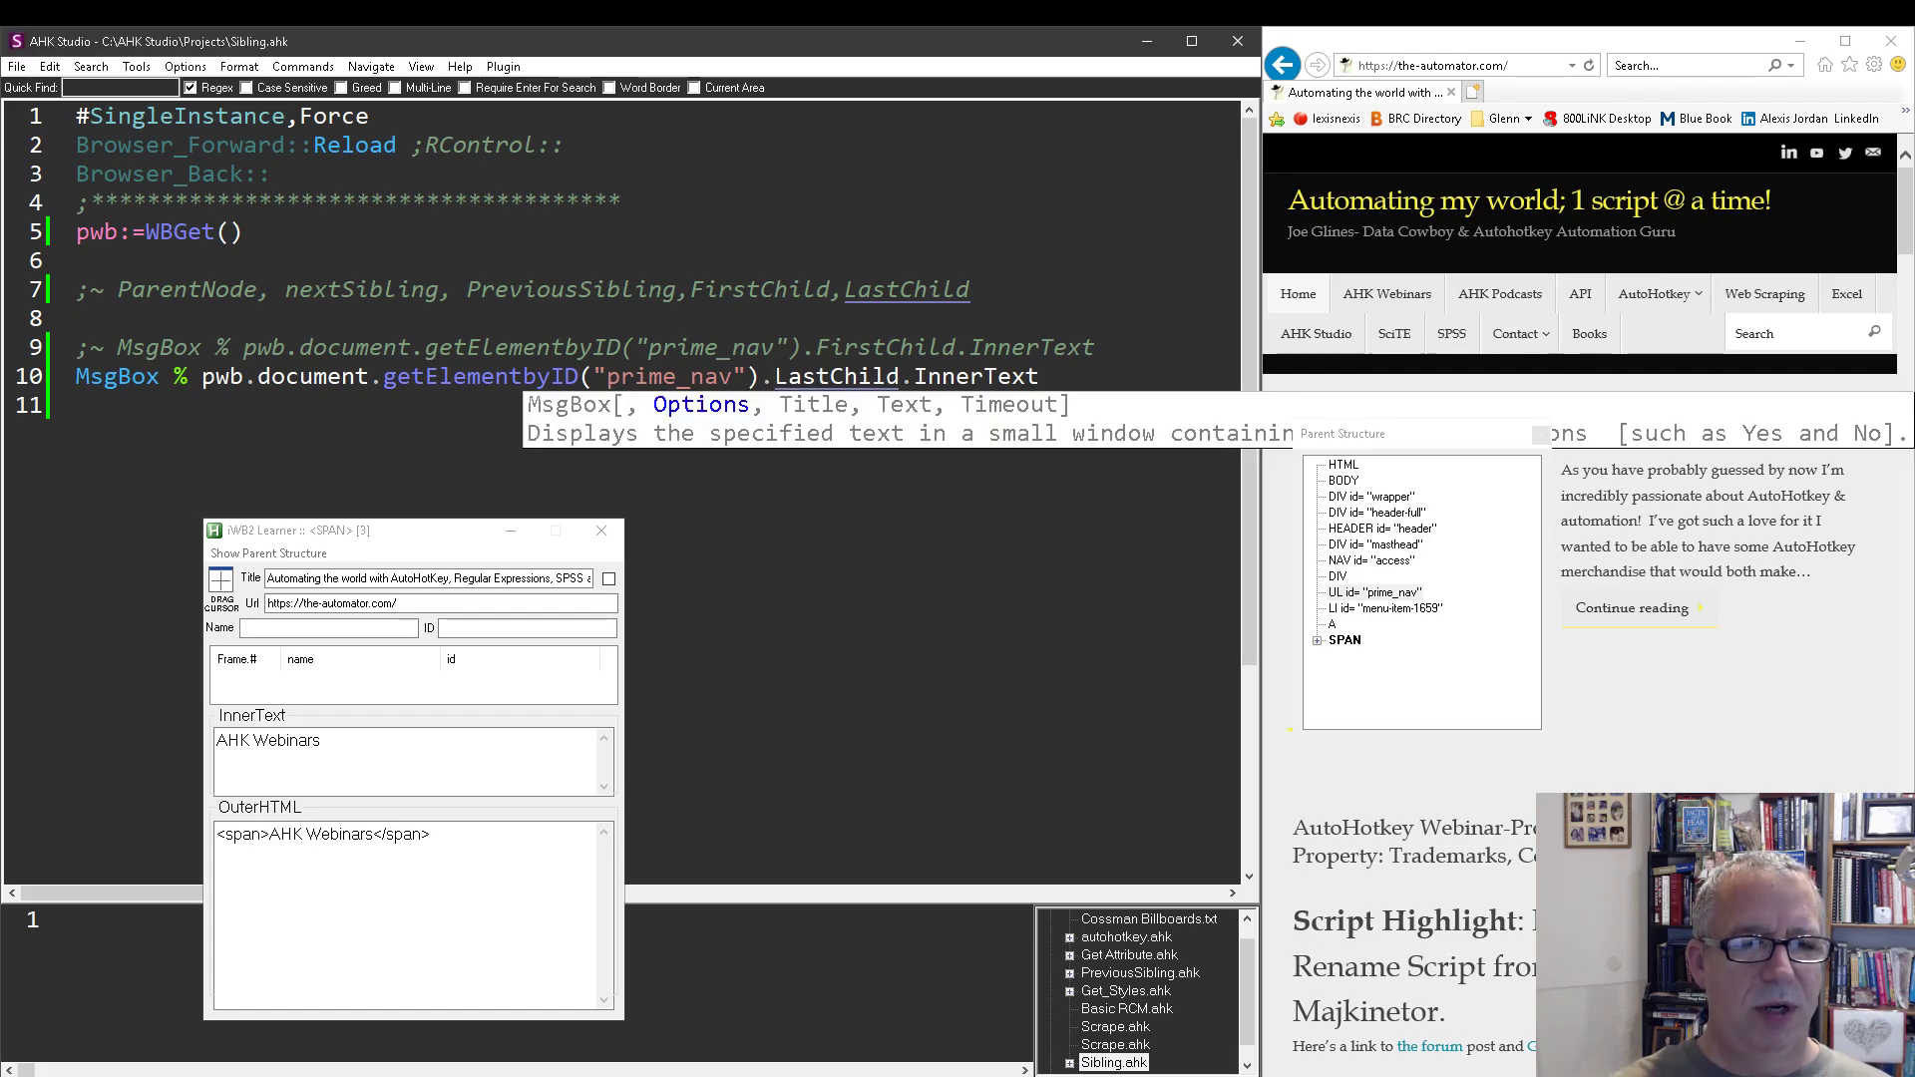
type("previou")
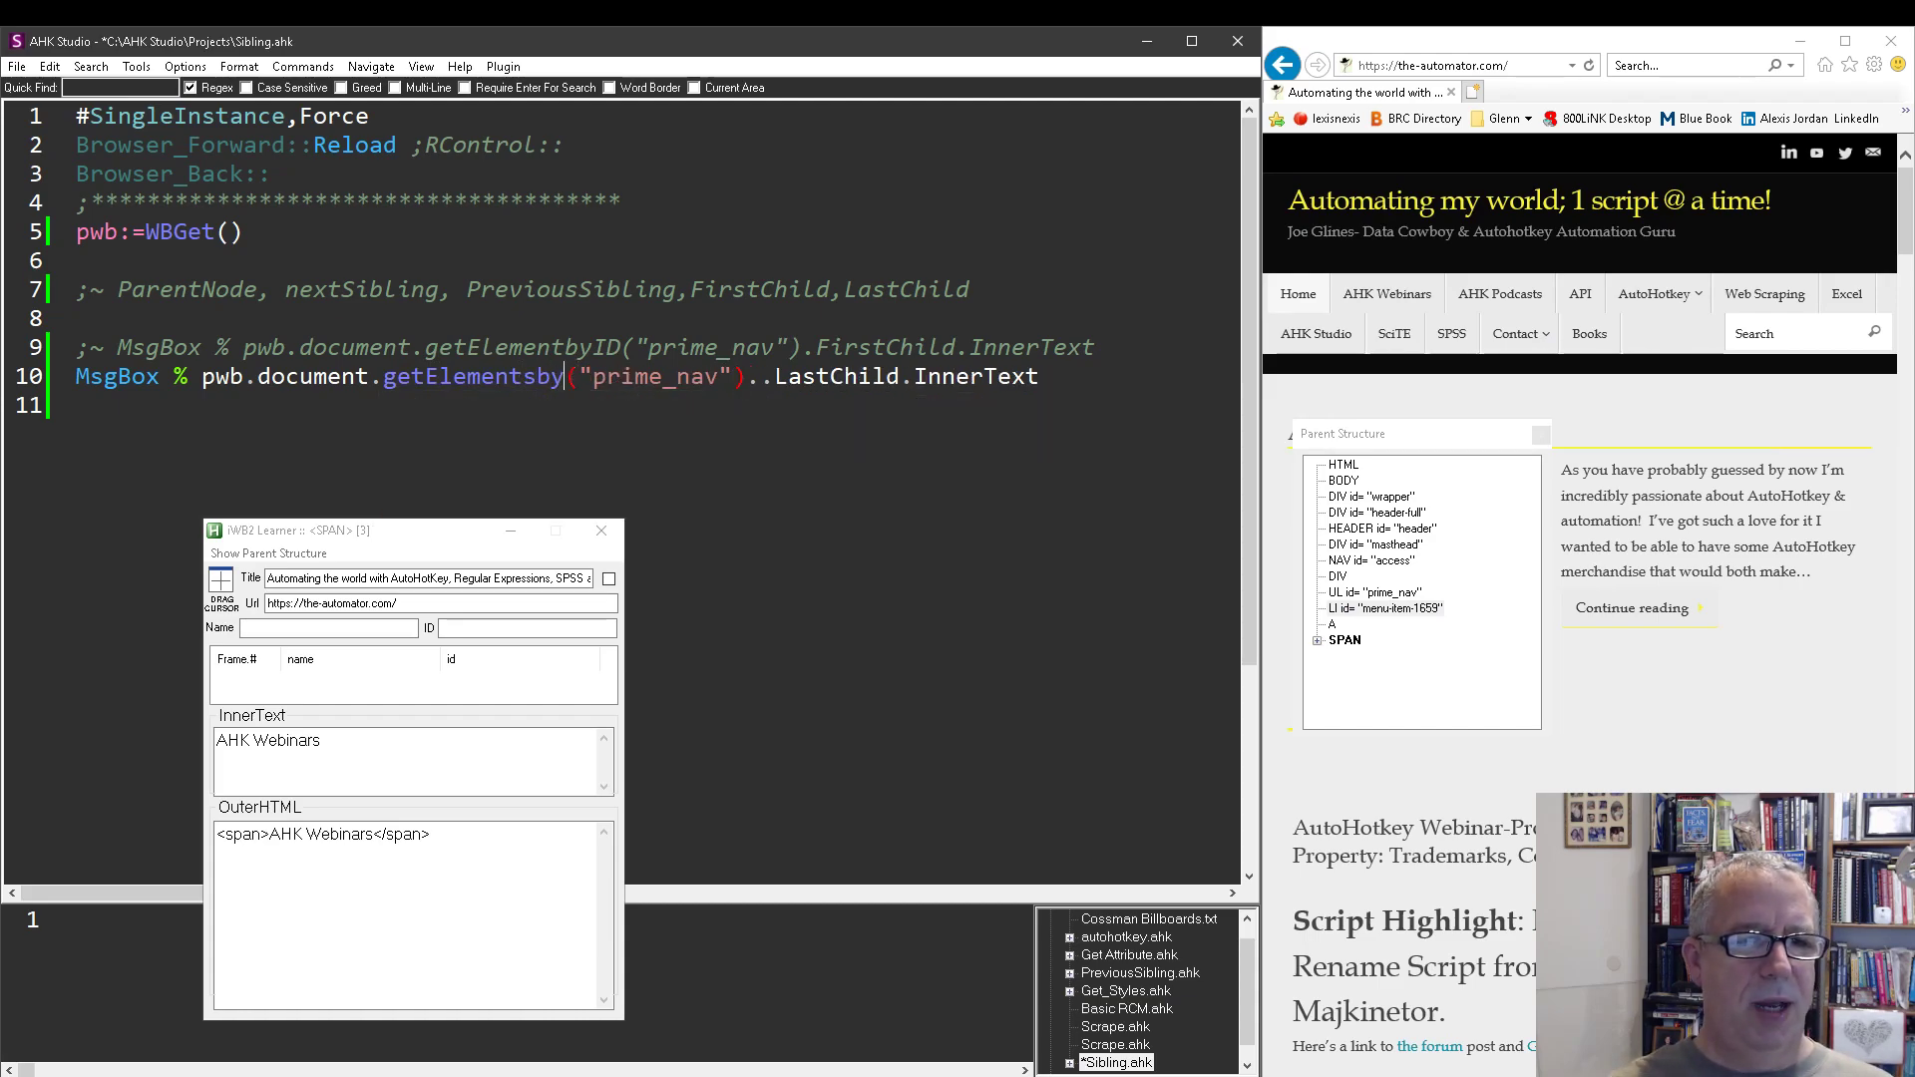
- Rewrite the lookup as getElementsbyTagname("li")[1].InnerText, after trying index 0
type("Tagname")
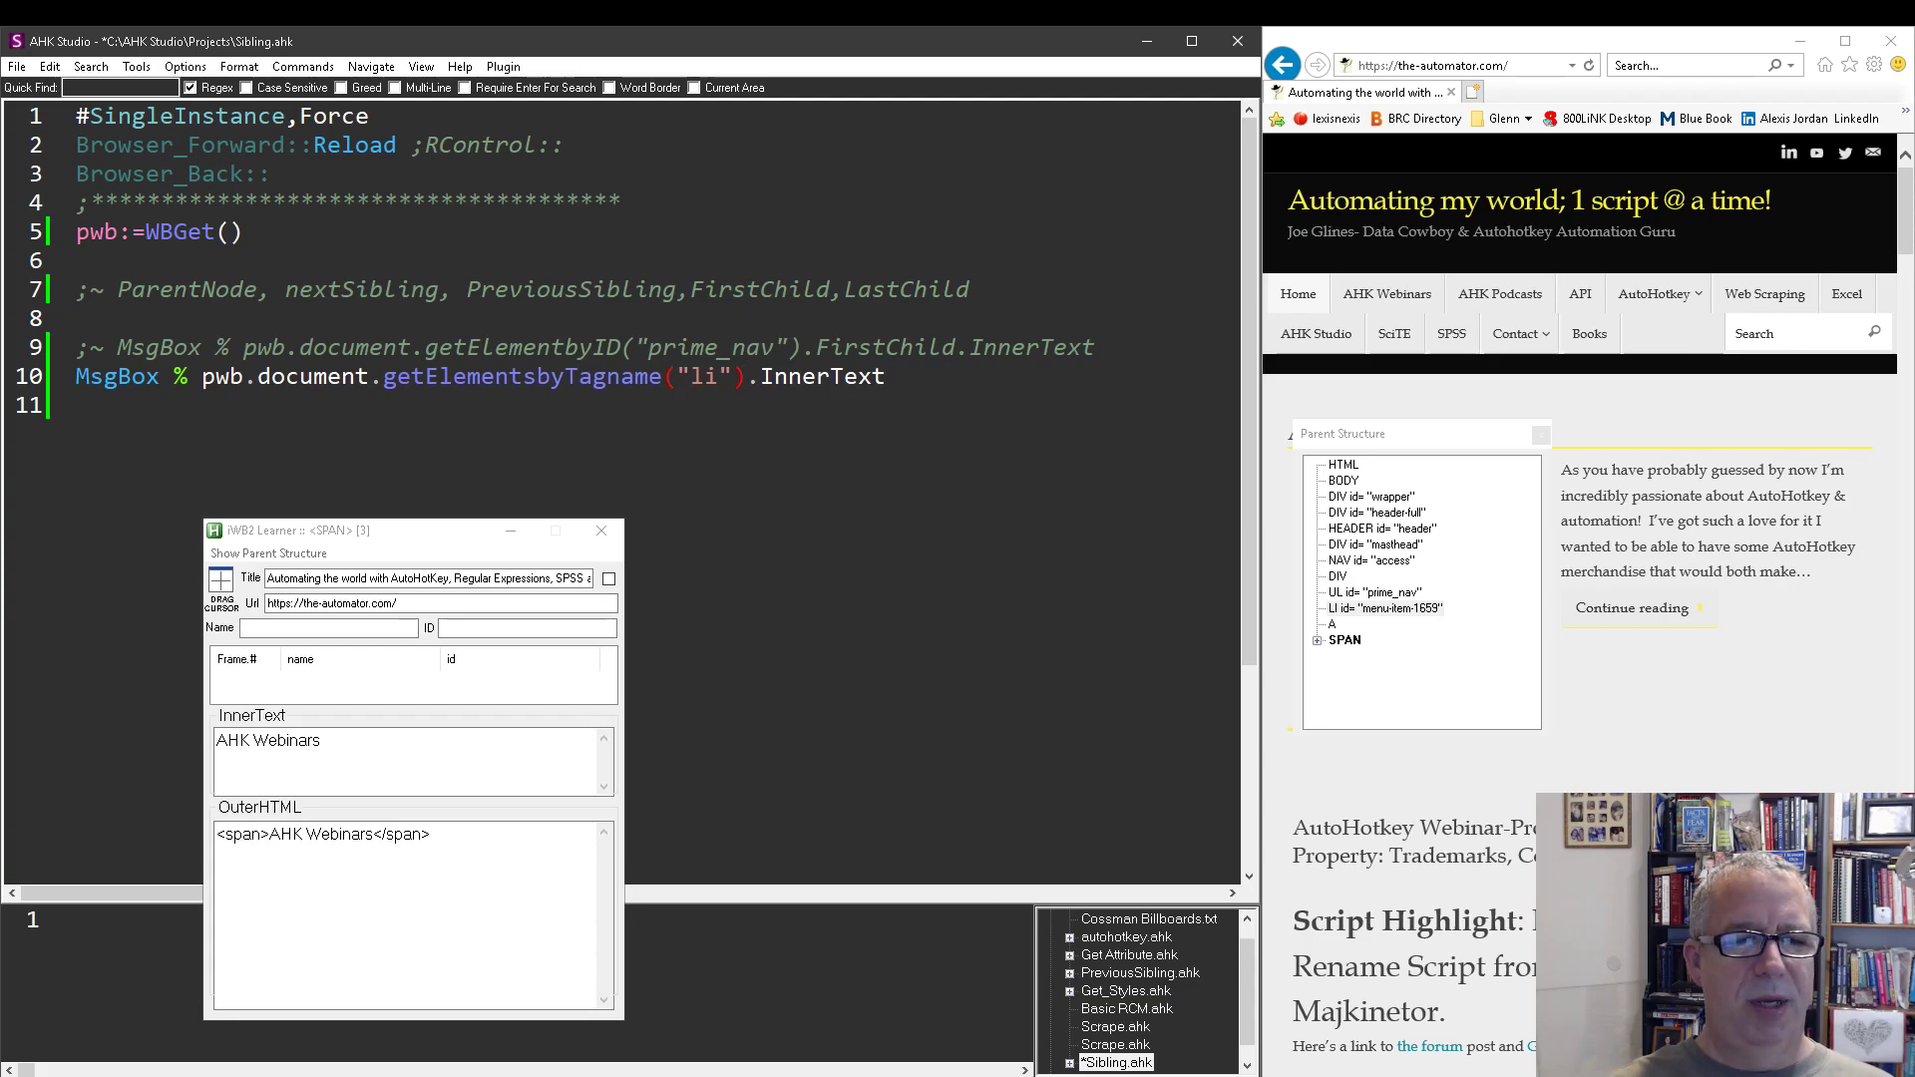
type("[]")
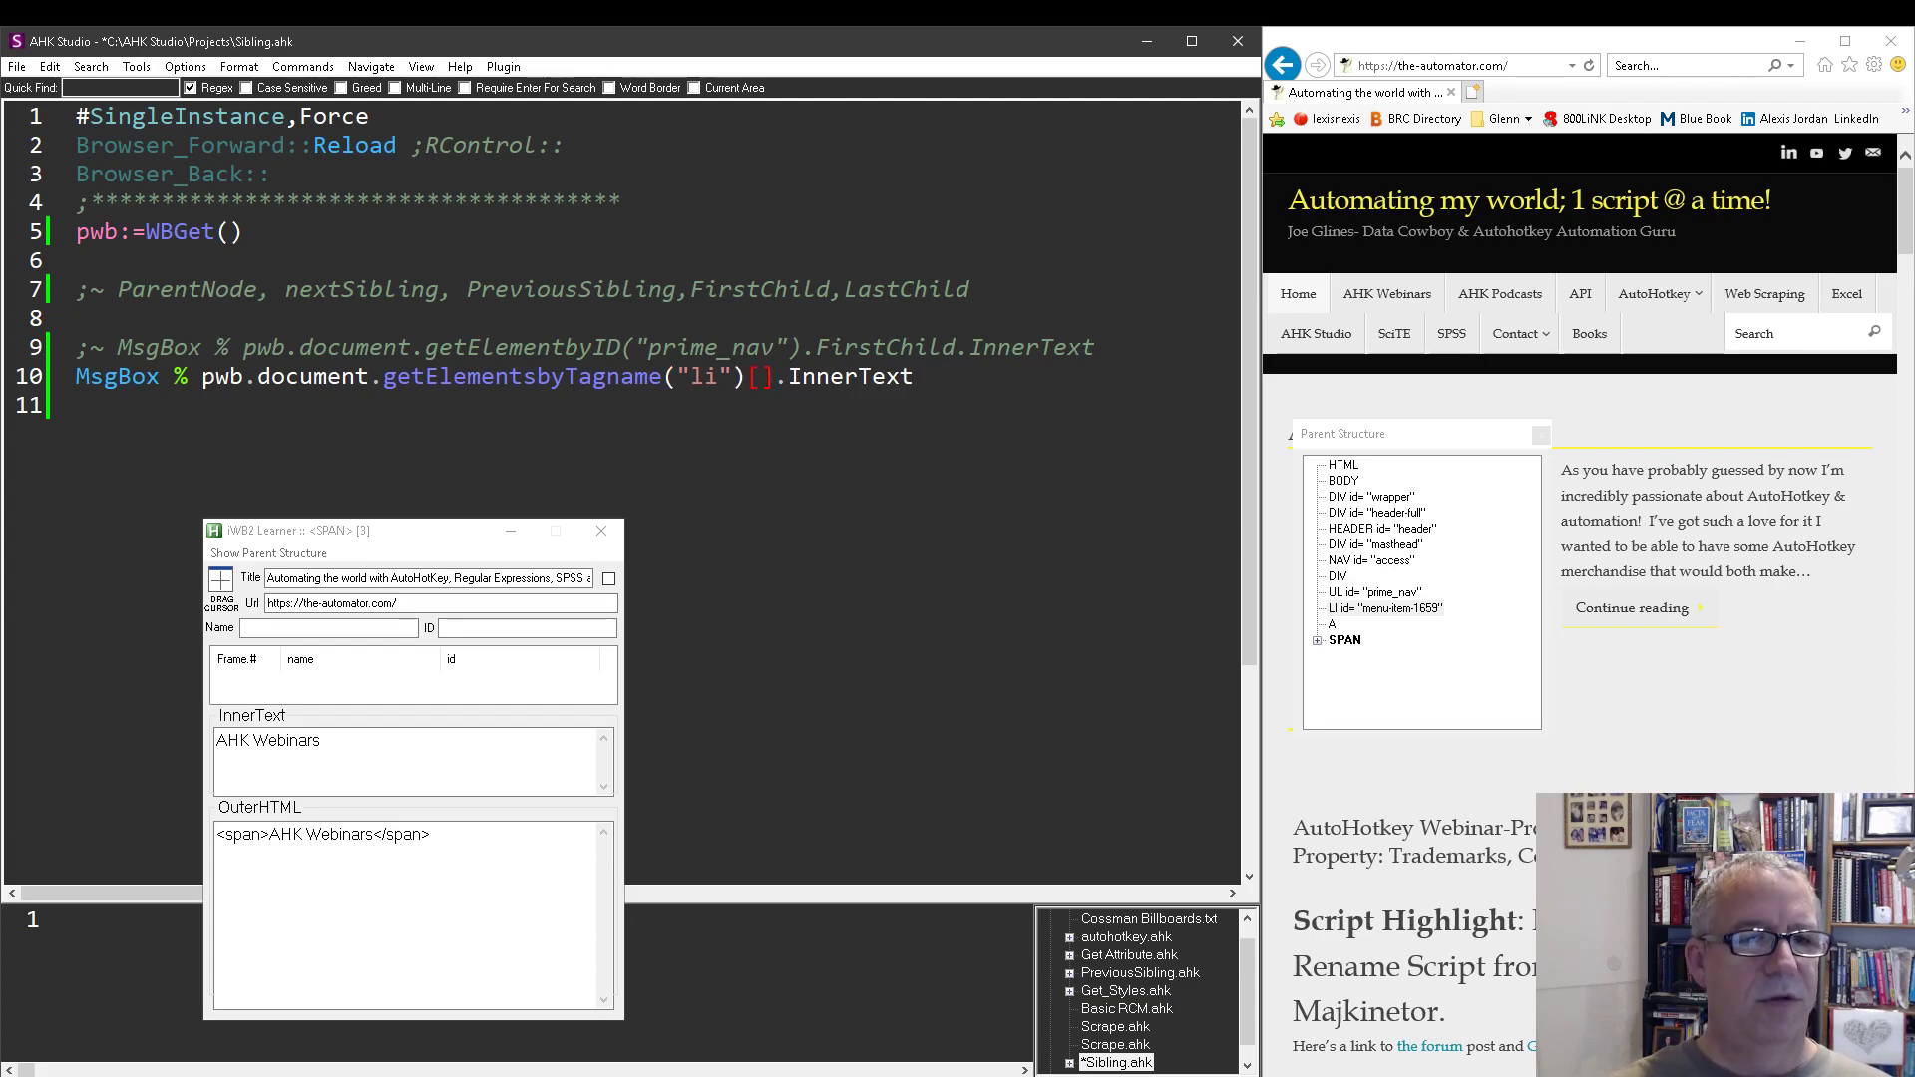
type("0")
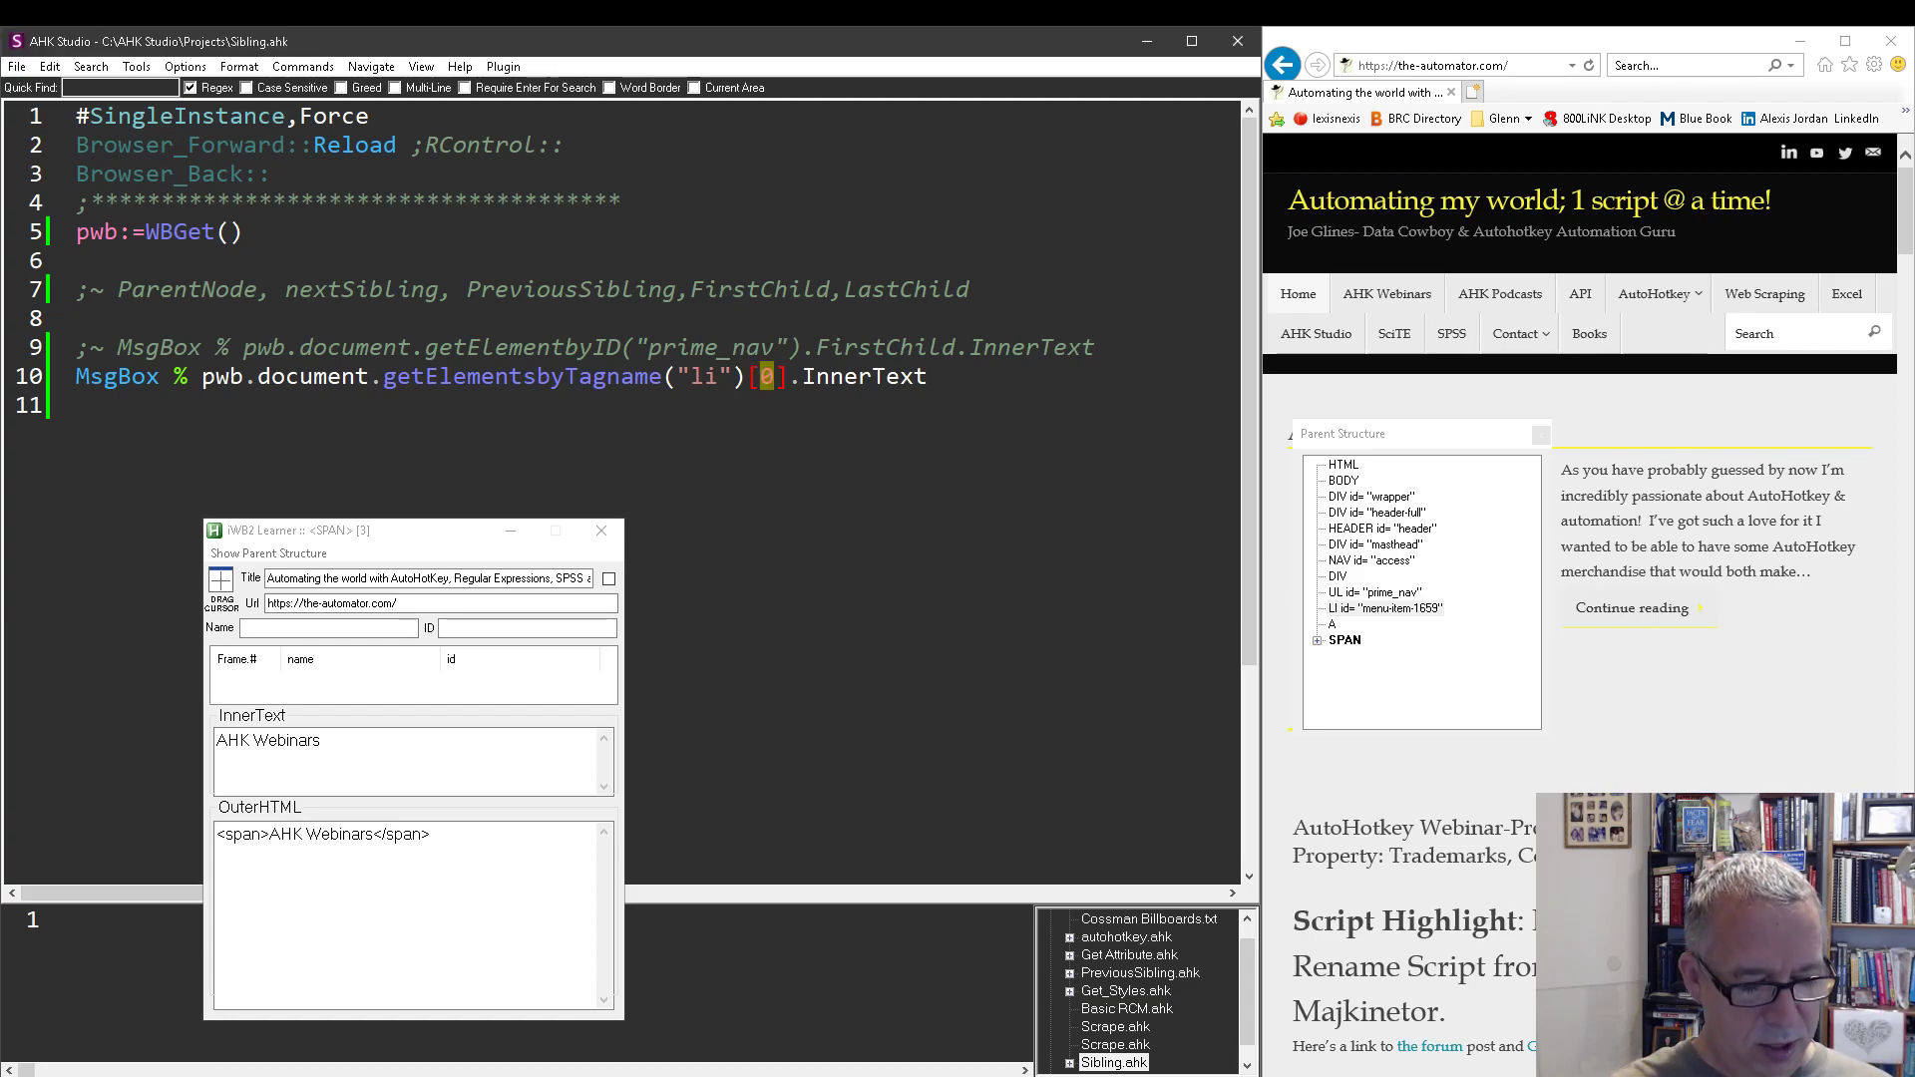
type("1")
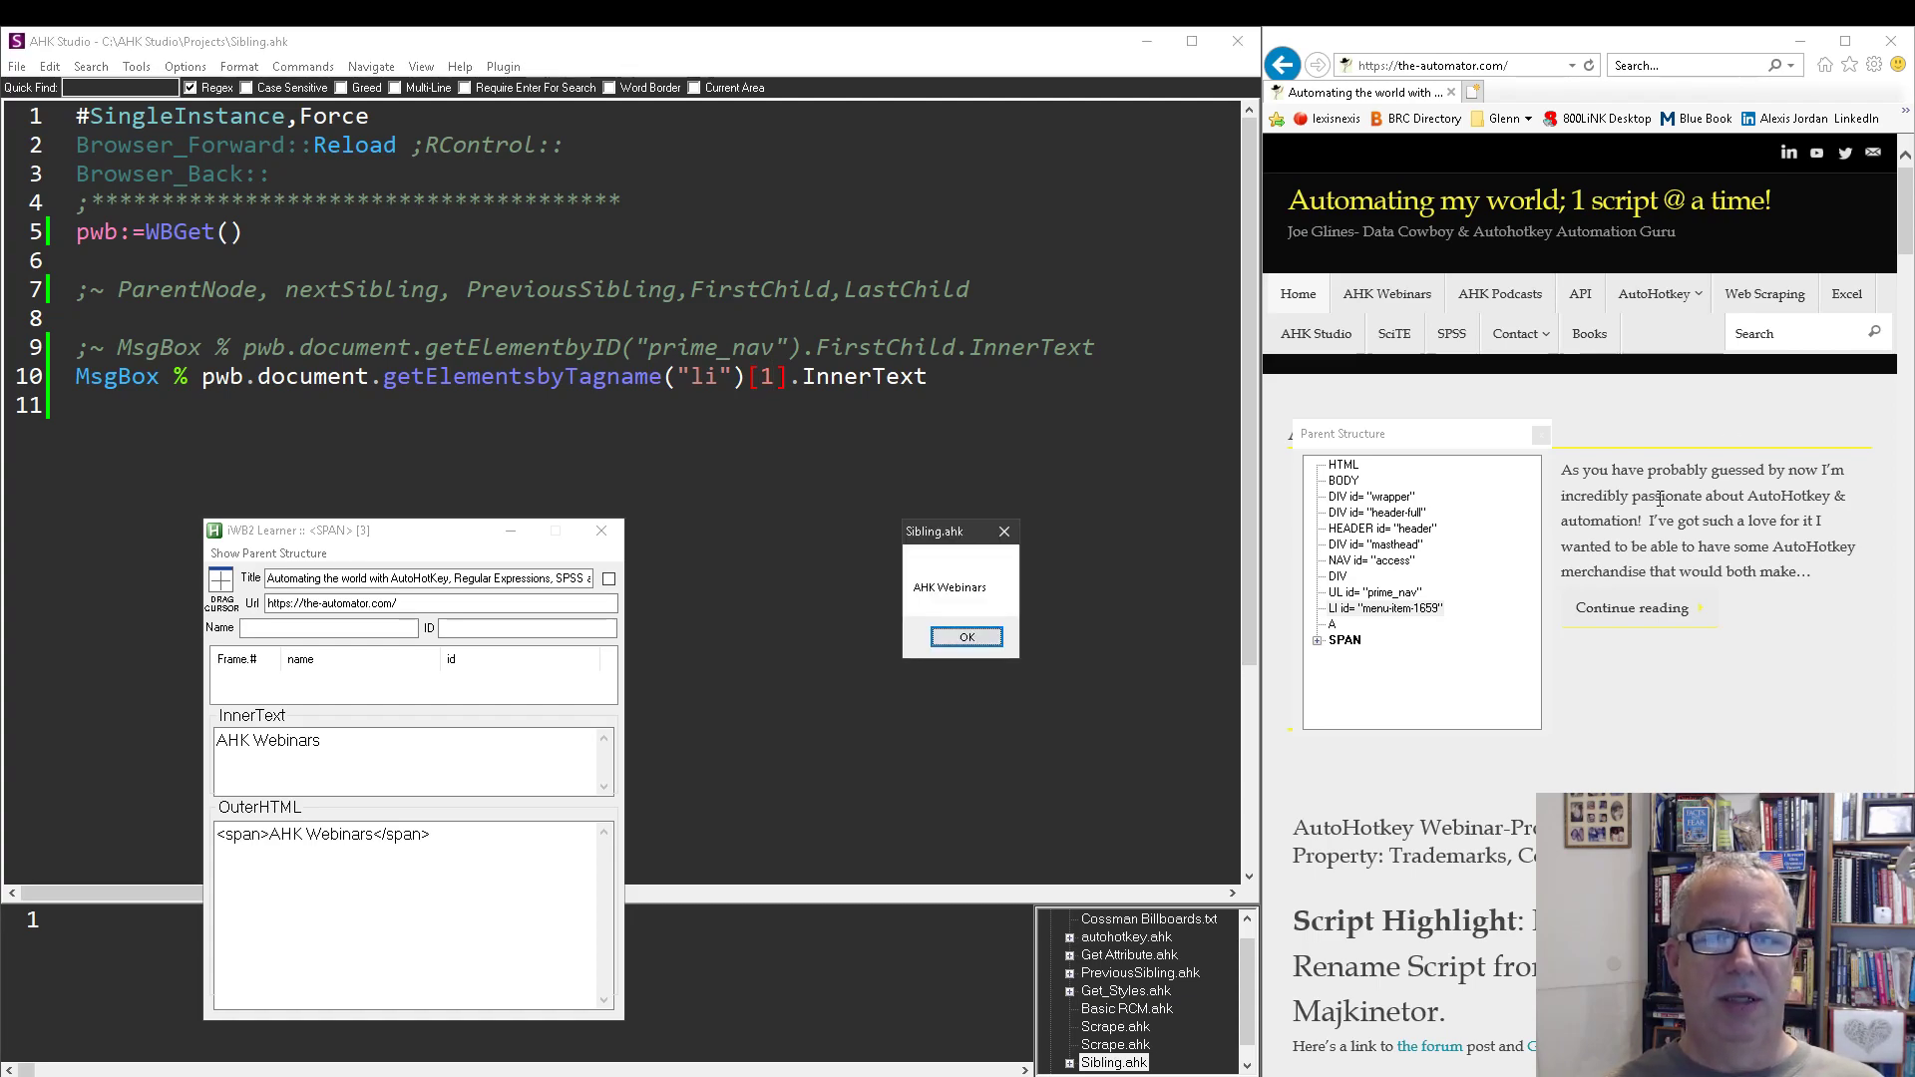
mouse_move(1387, 293)
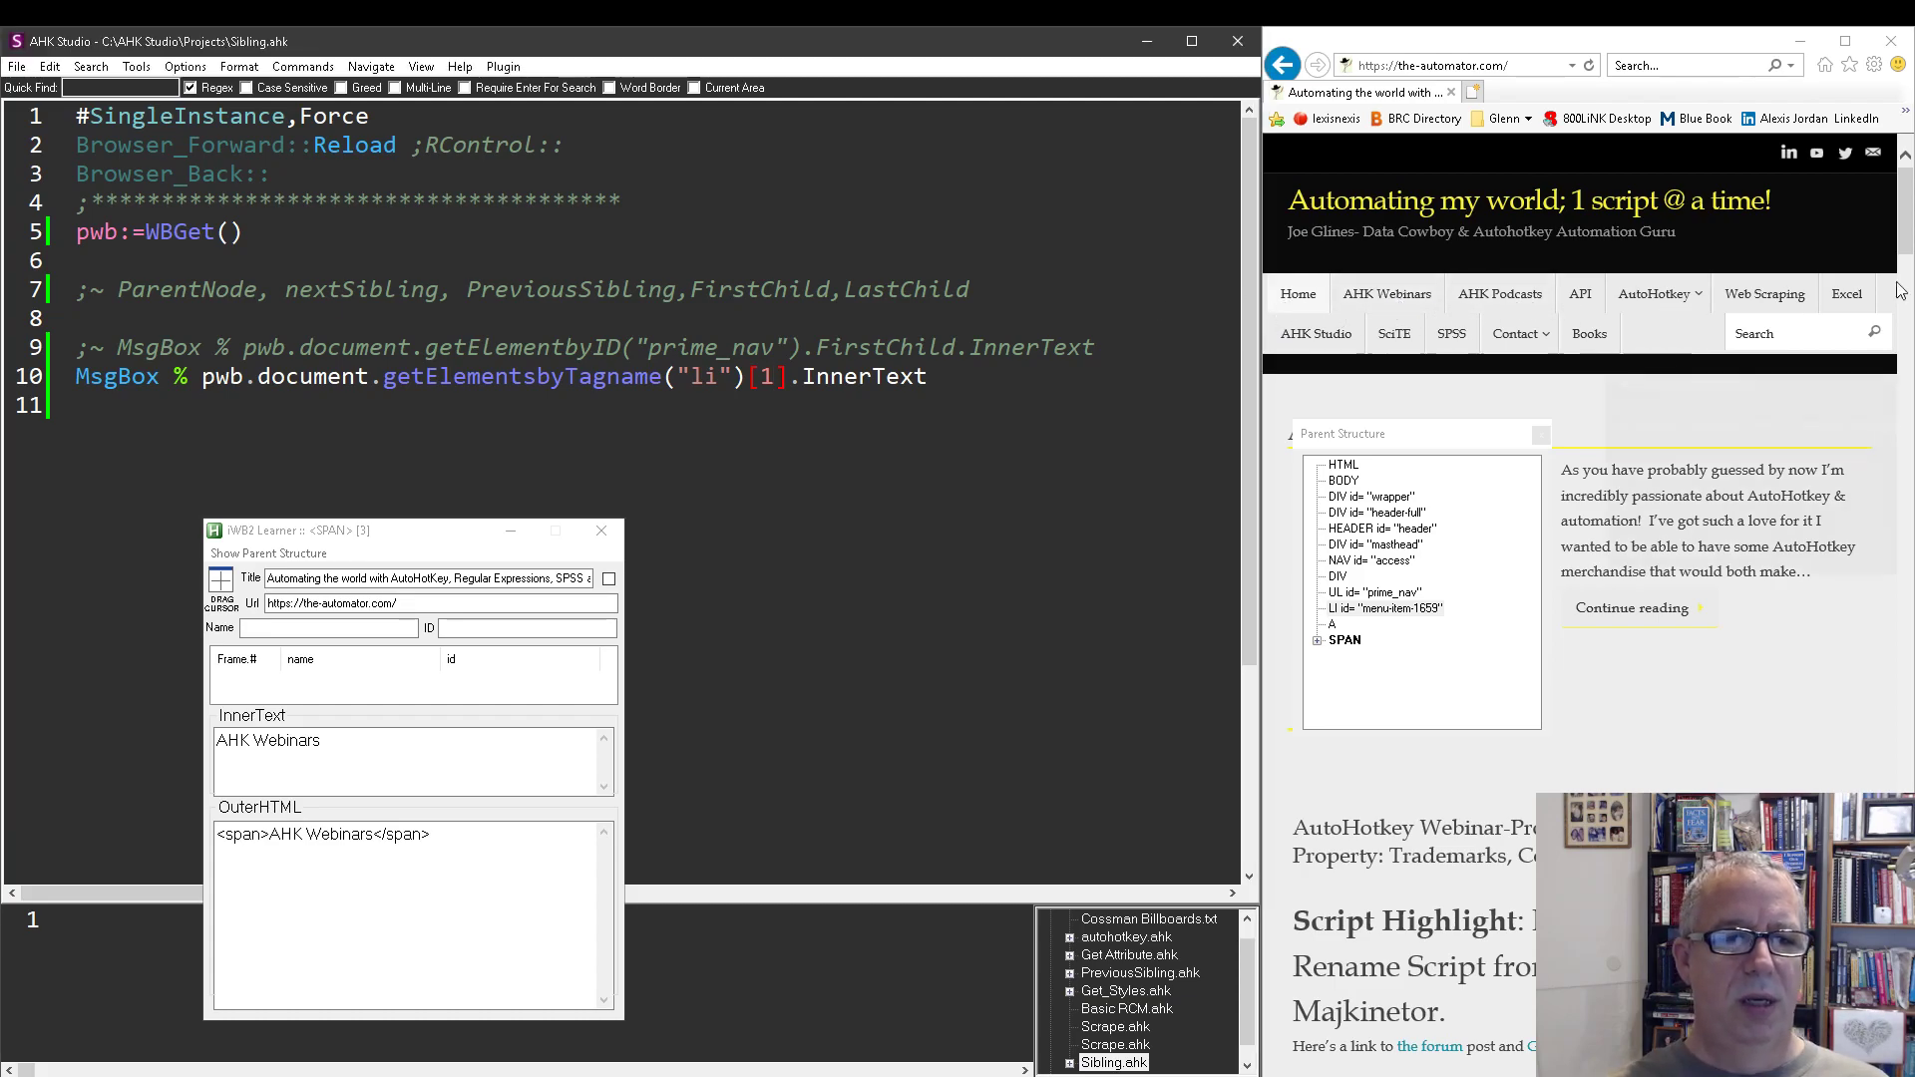
- Use li index 2 and append "`r" plus a nextSibling.InnerText expression to the MsgBox
type("2")
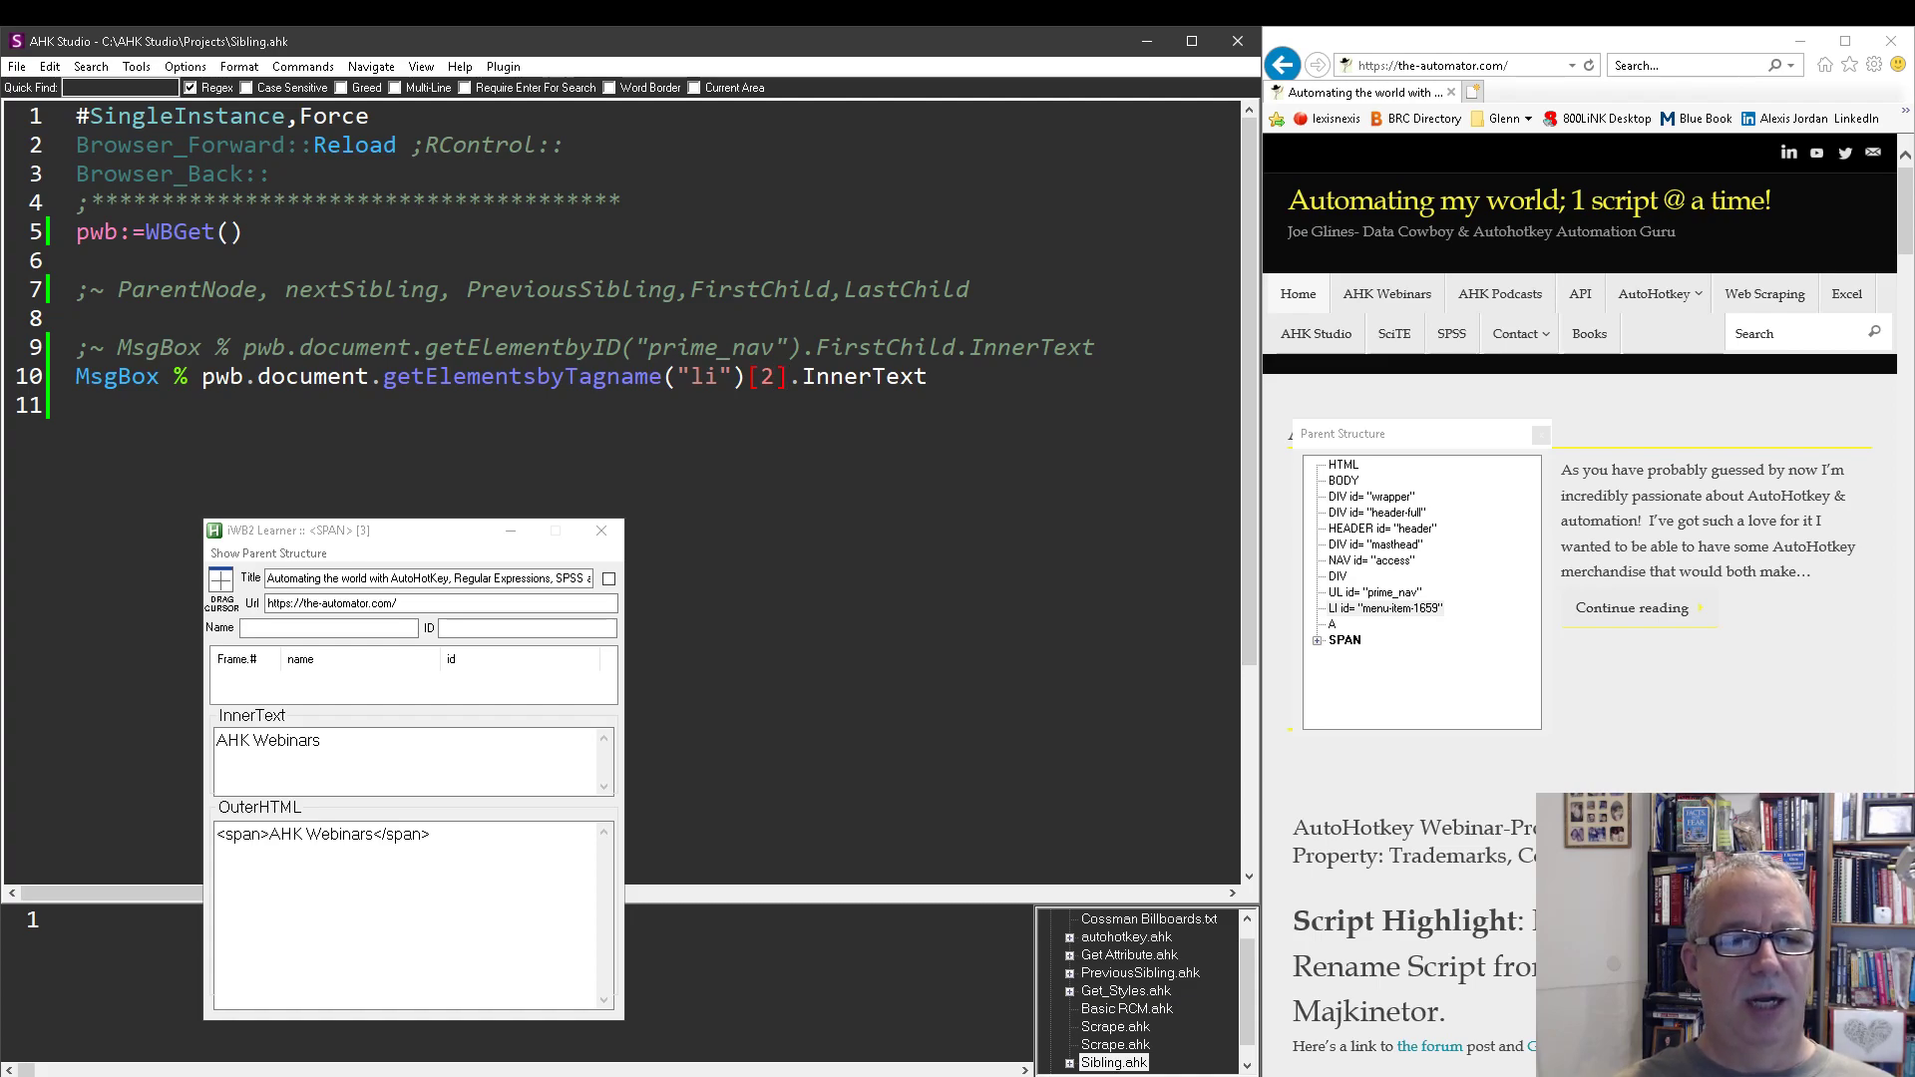
type(".")
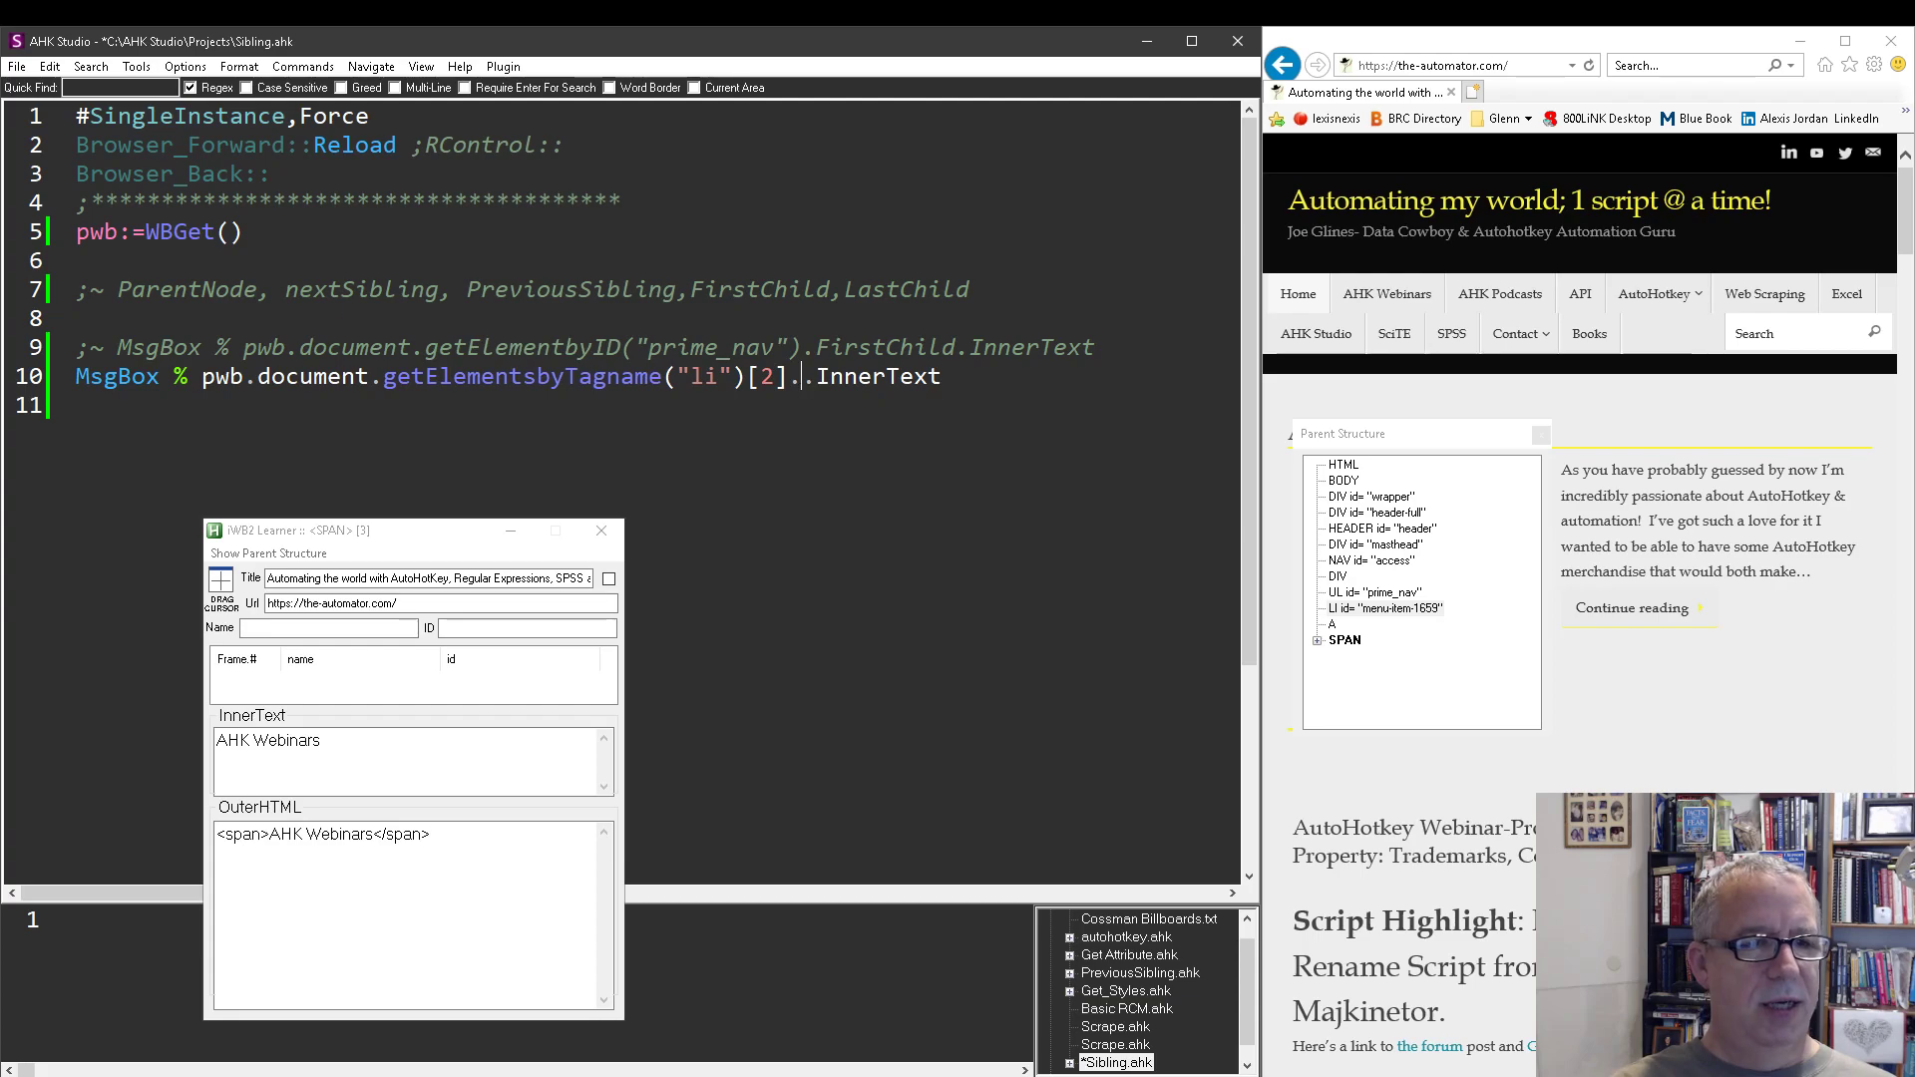
type("nextSibling")
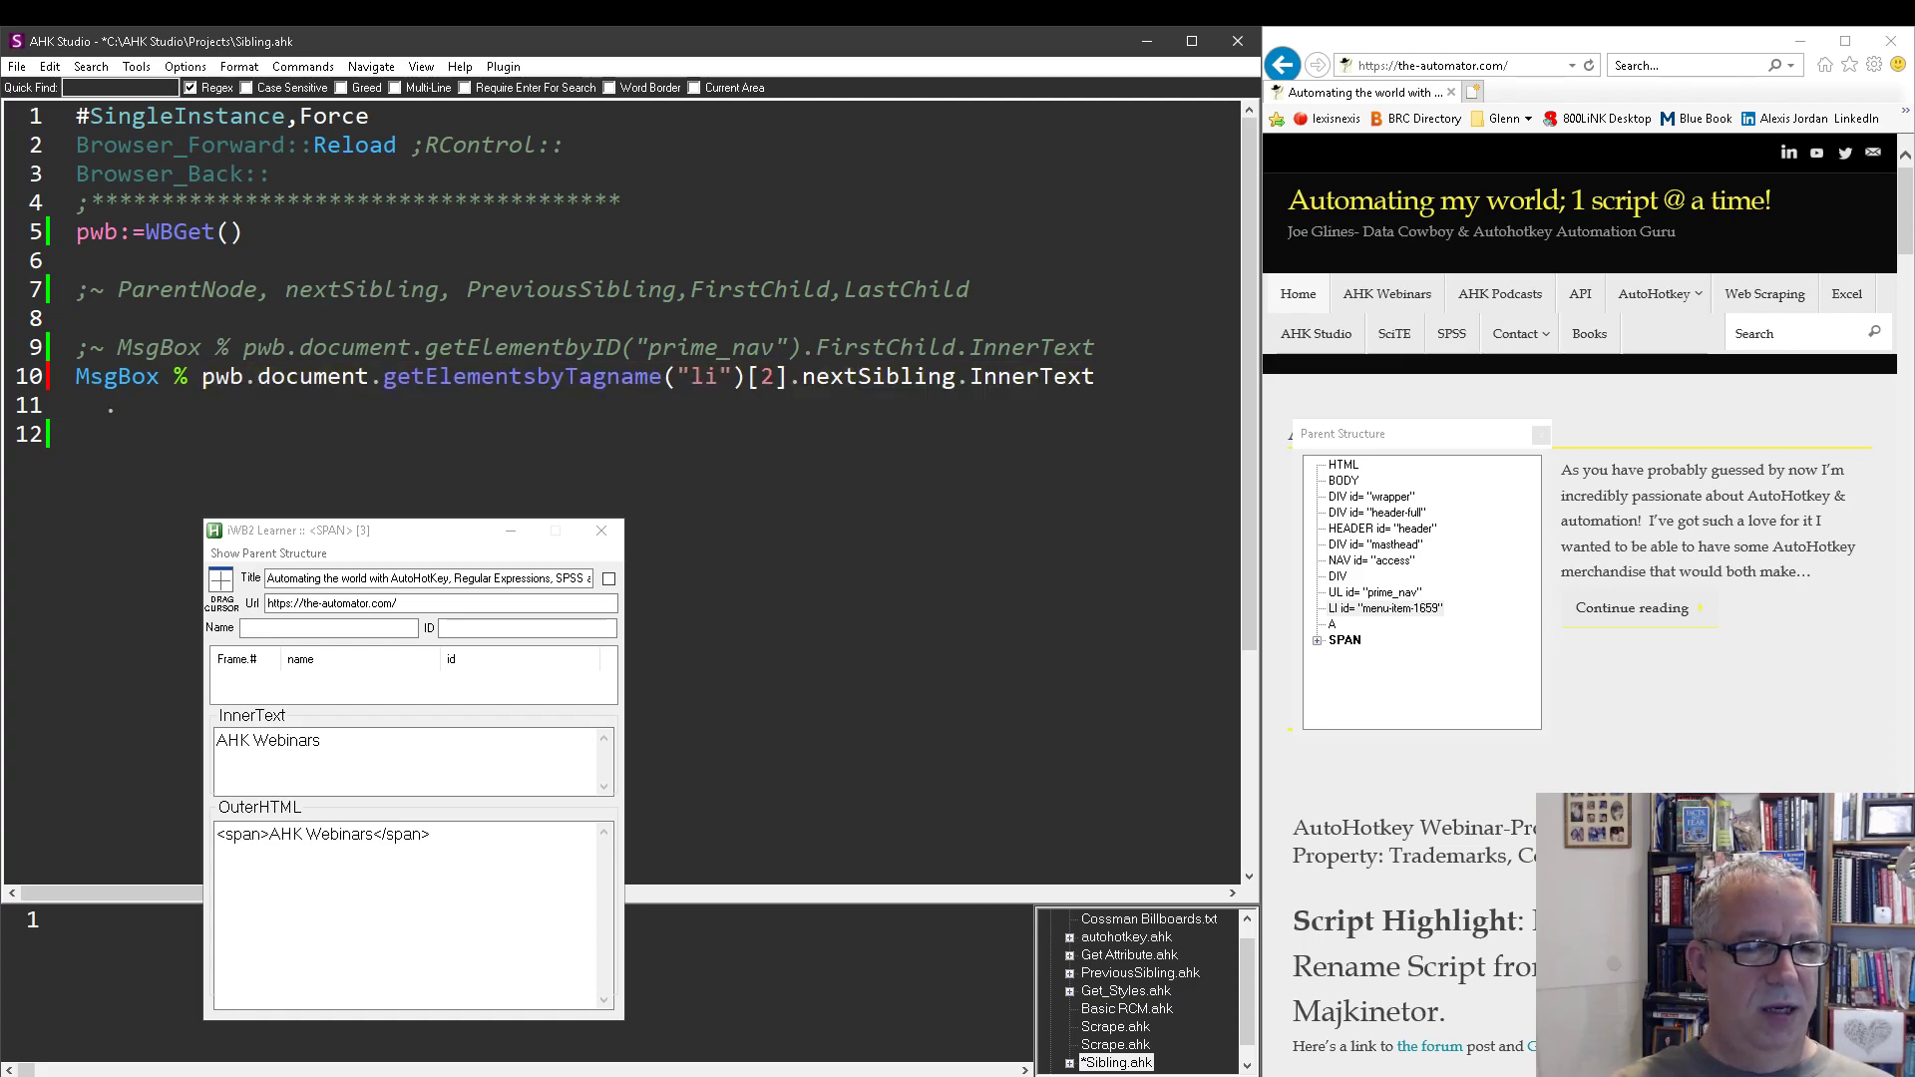
type("pwb.document.getElementsbyTagname(\"li\")[2].nextSibling.InnerText")
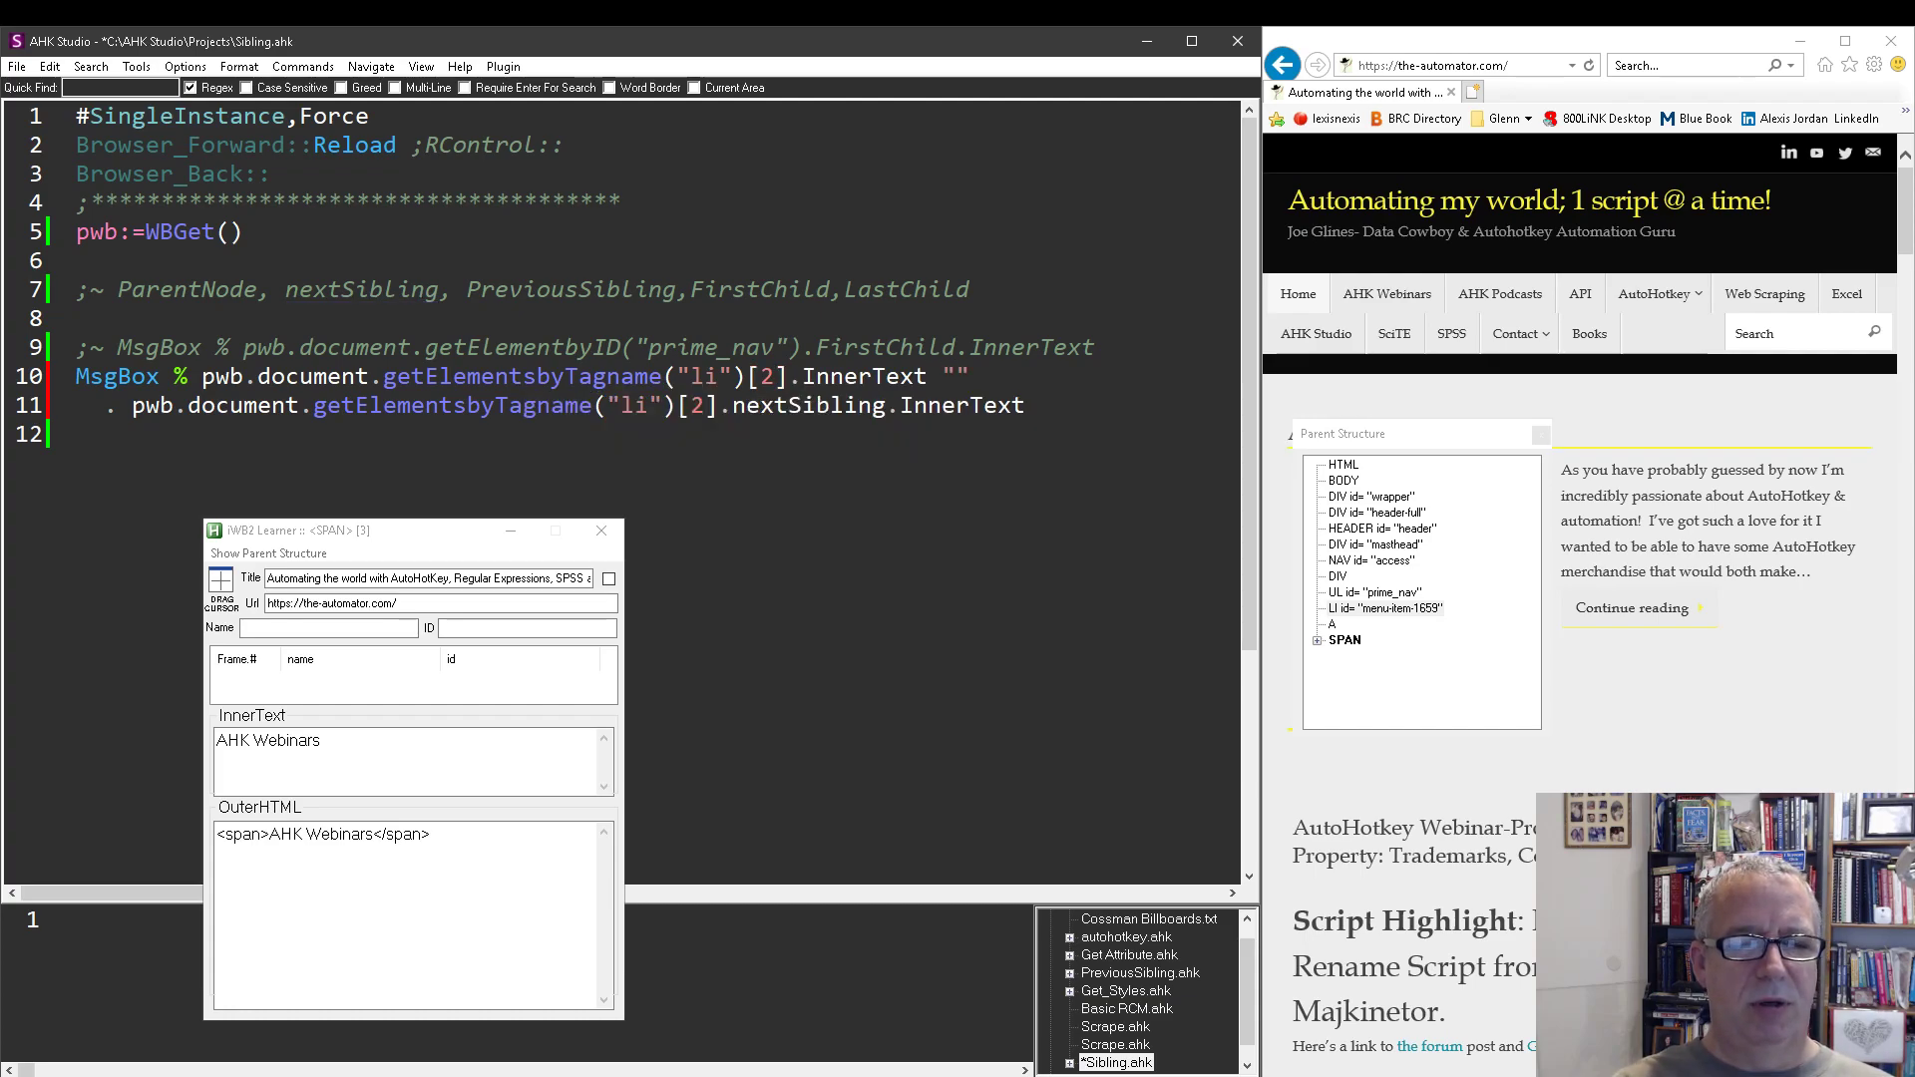
type("`r")
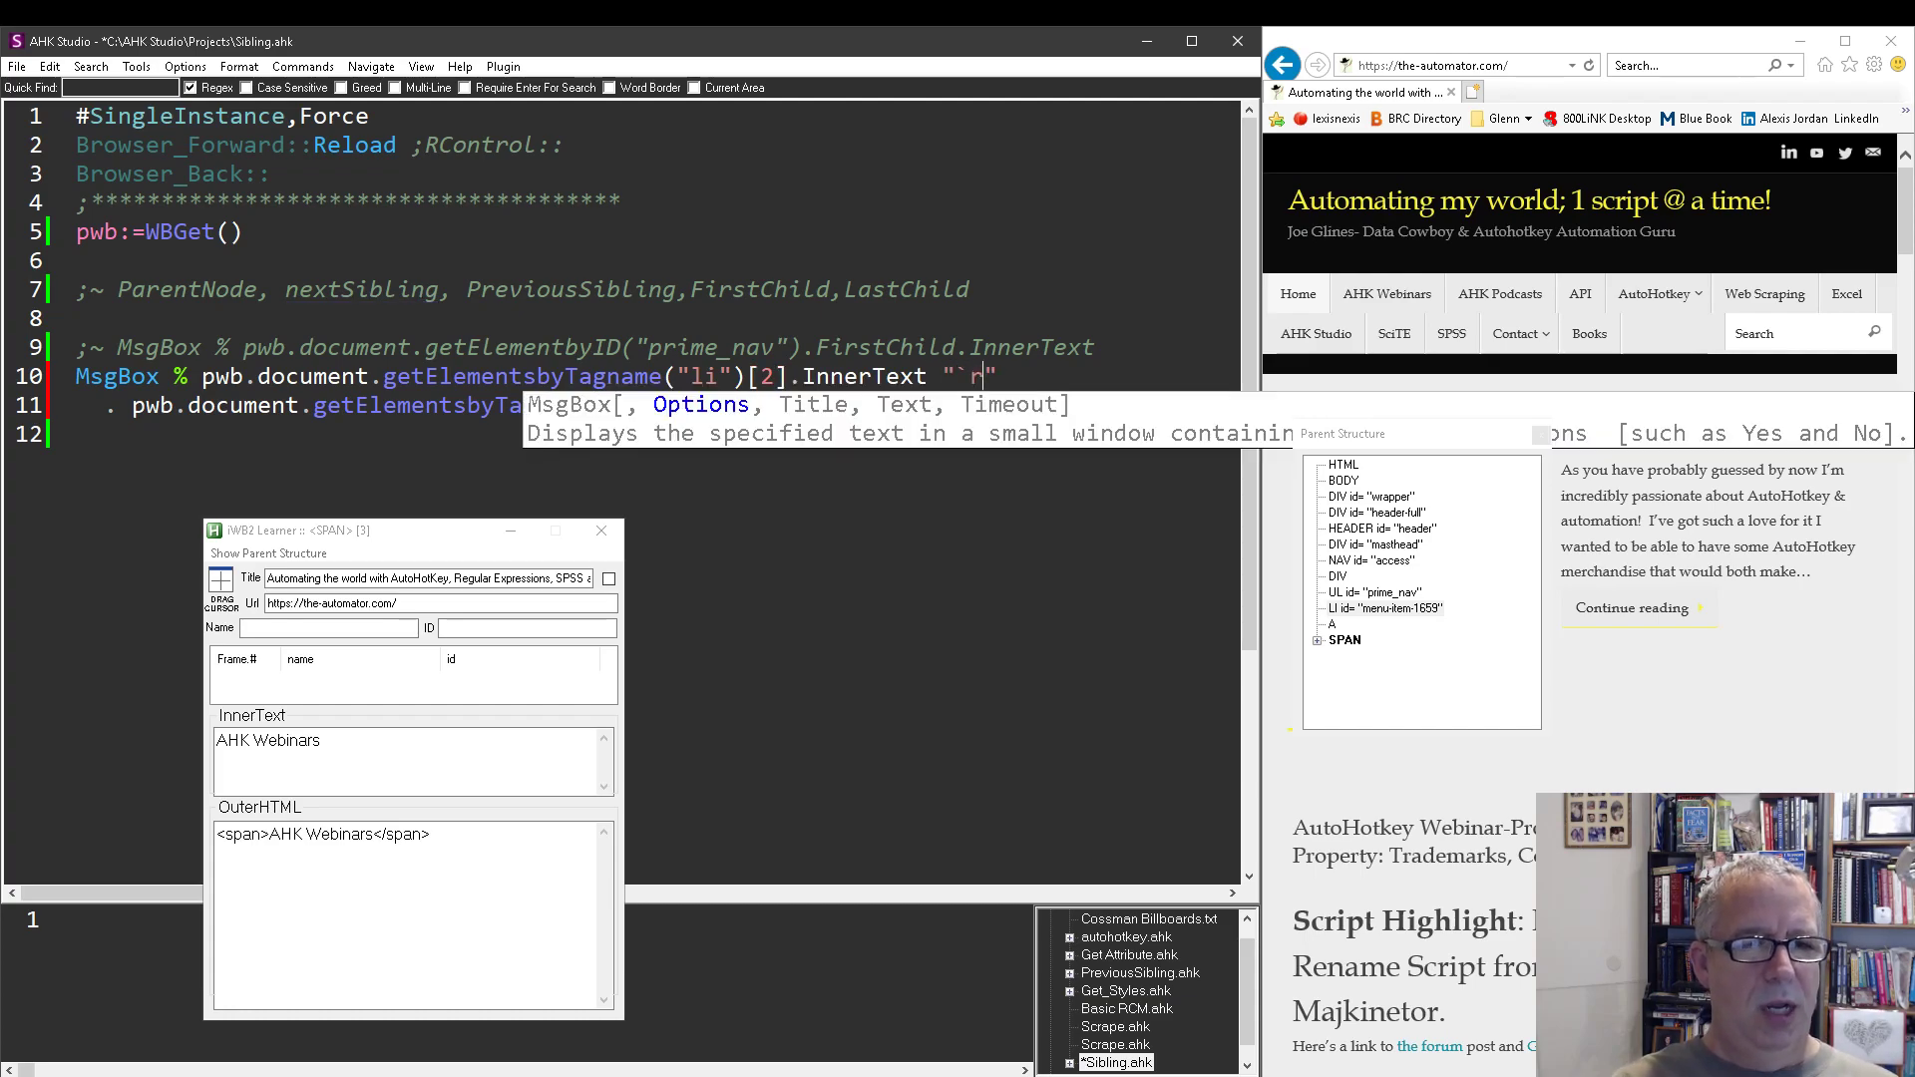
type("nextSibling.InnerText")
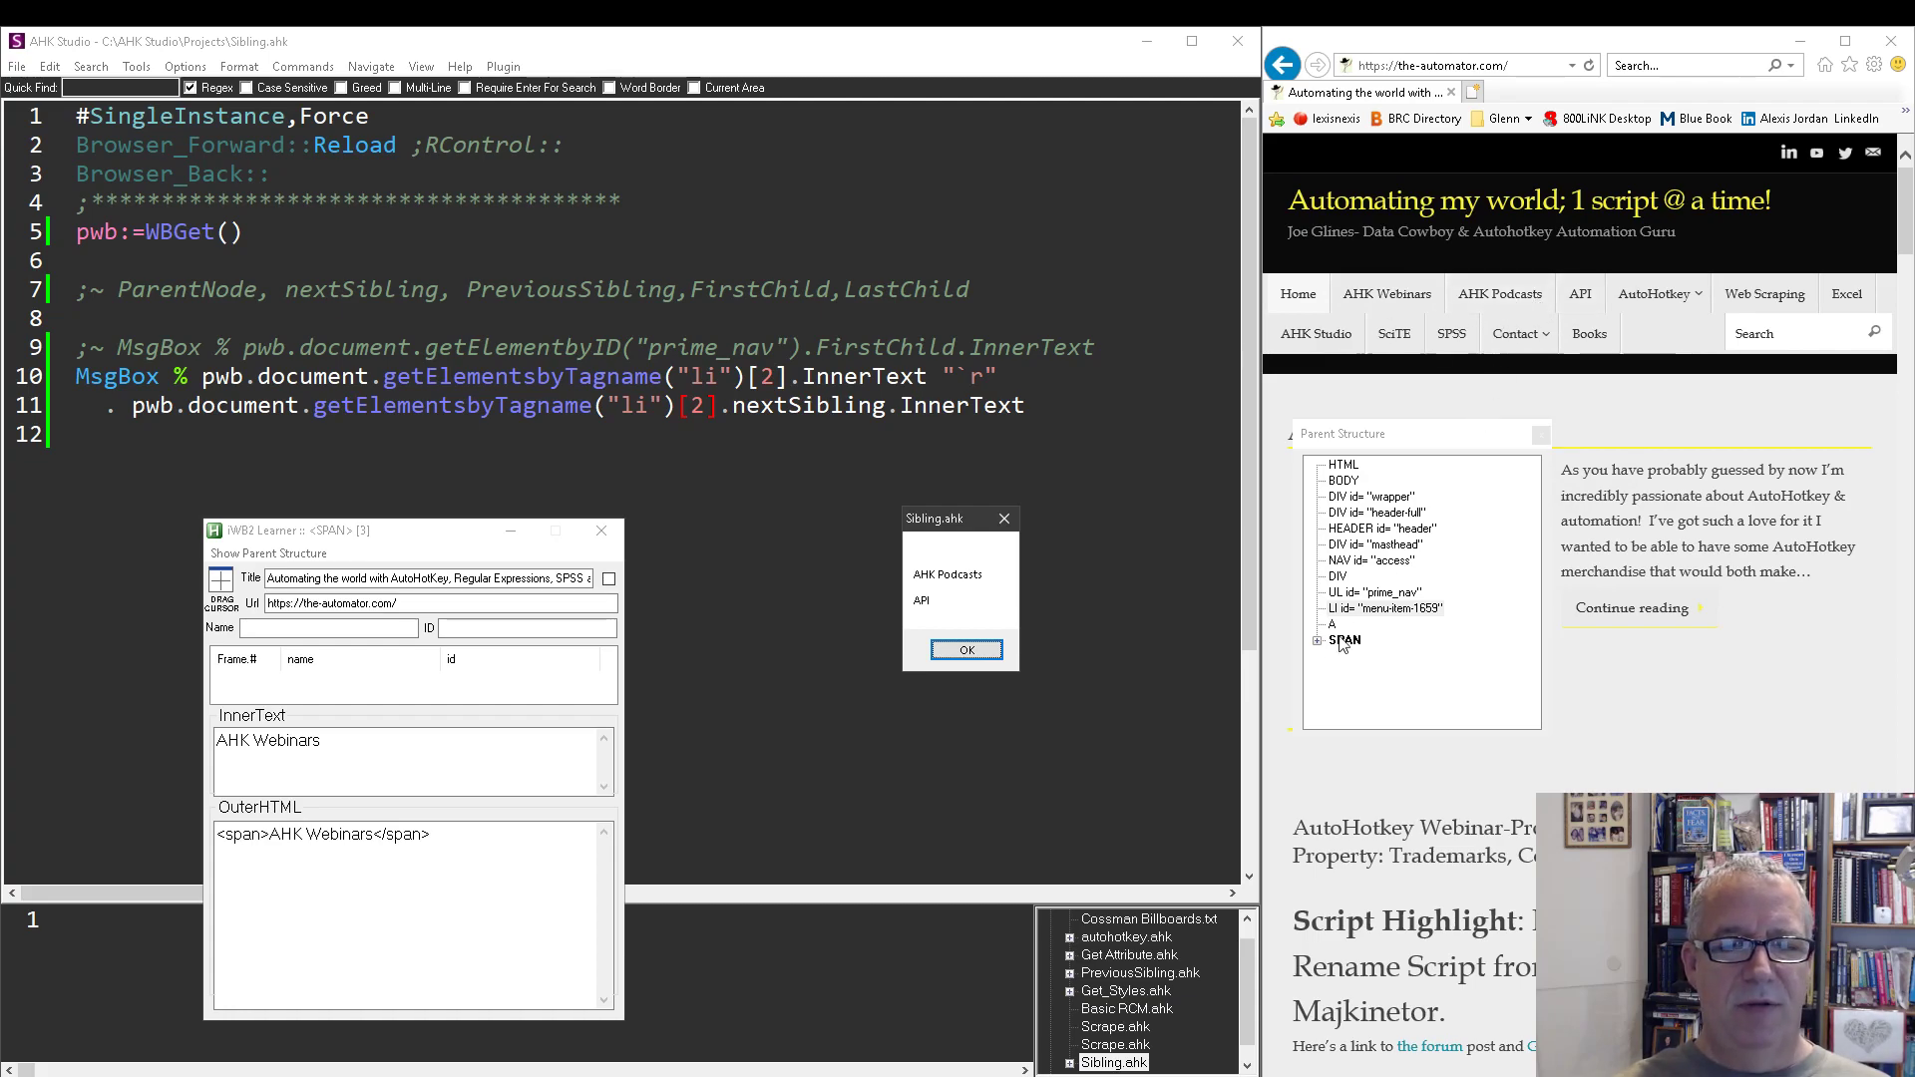
- Walk the Parent Structure tree through menu-item-1659, prime_nav and its div, then expand prime_nav's li children
left_click(1319, 640)
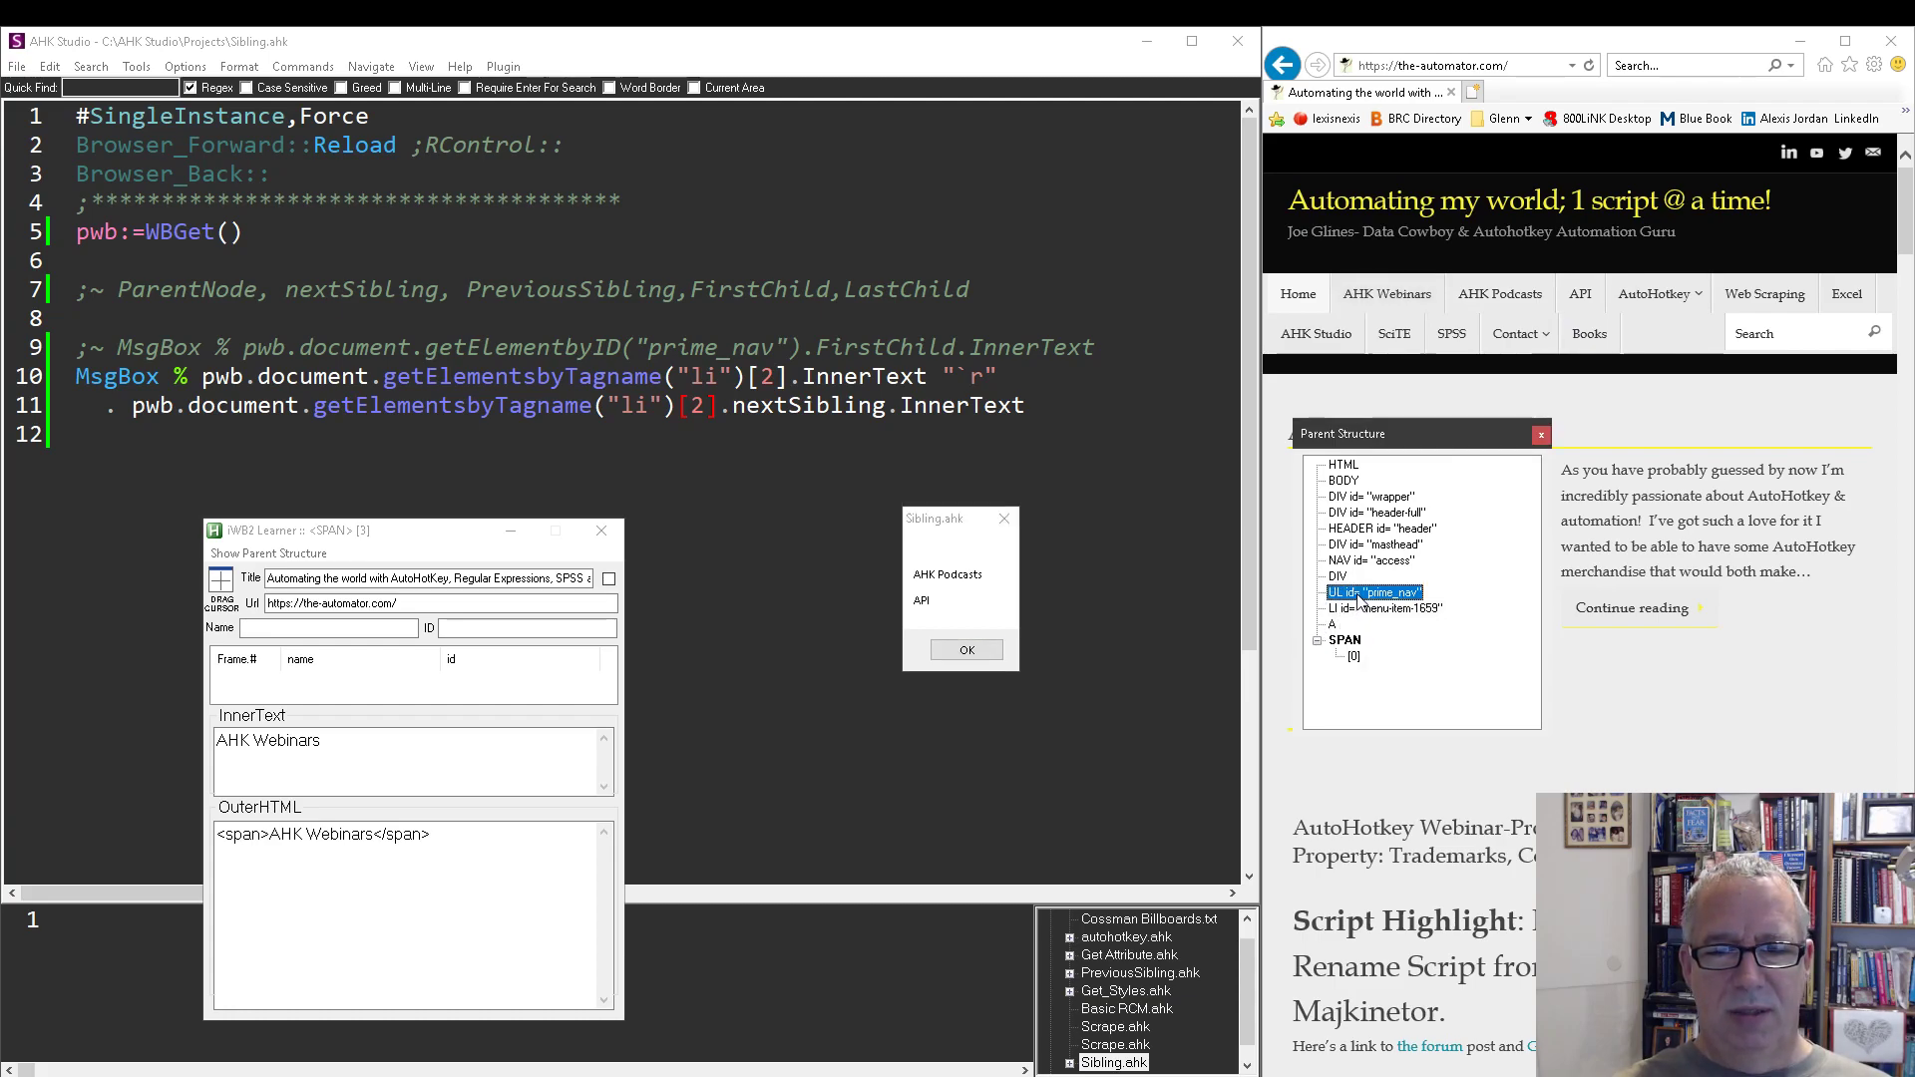
left_click(1384, 608)
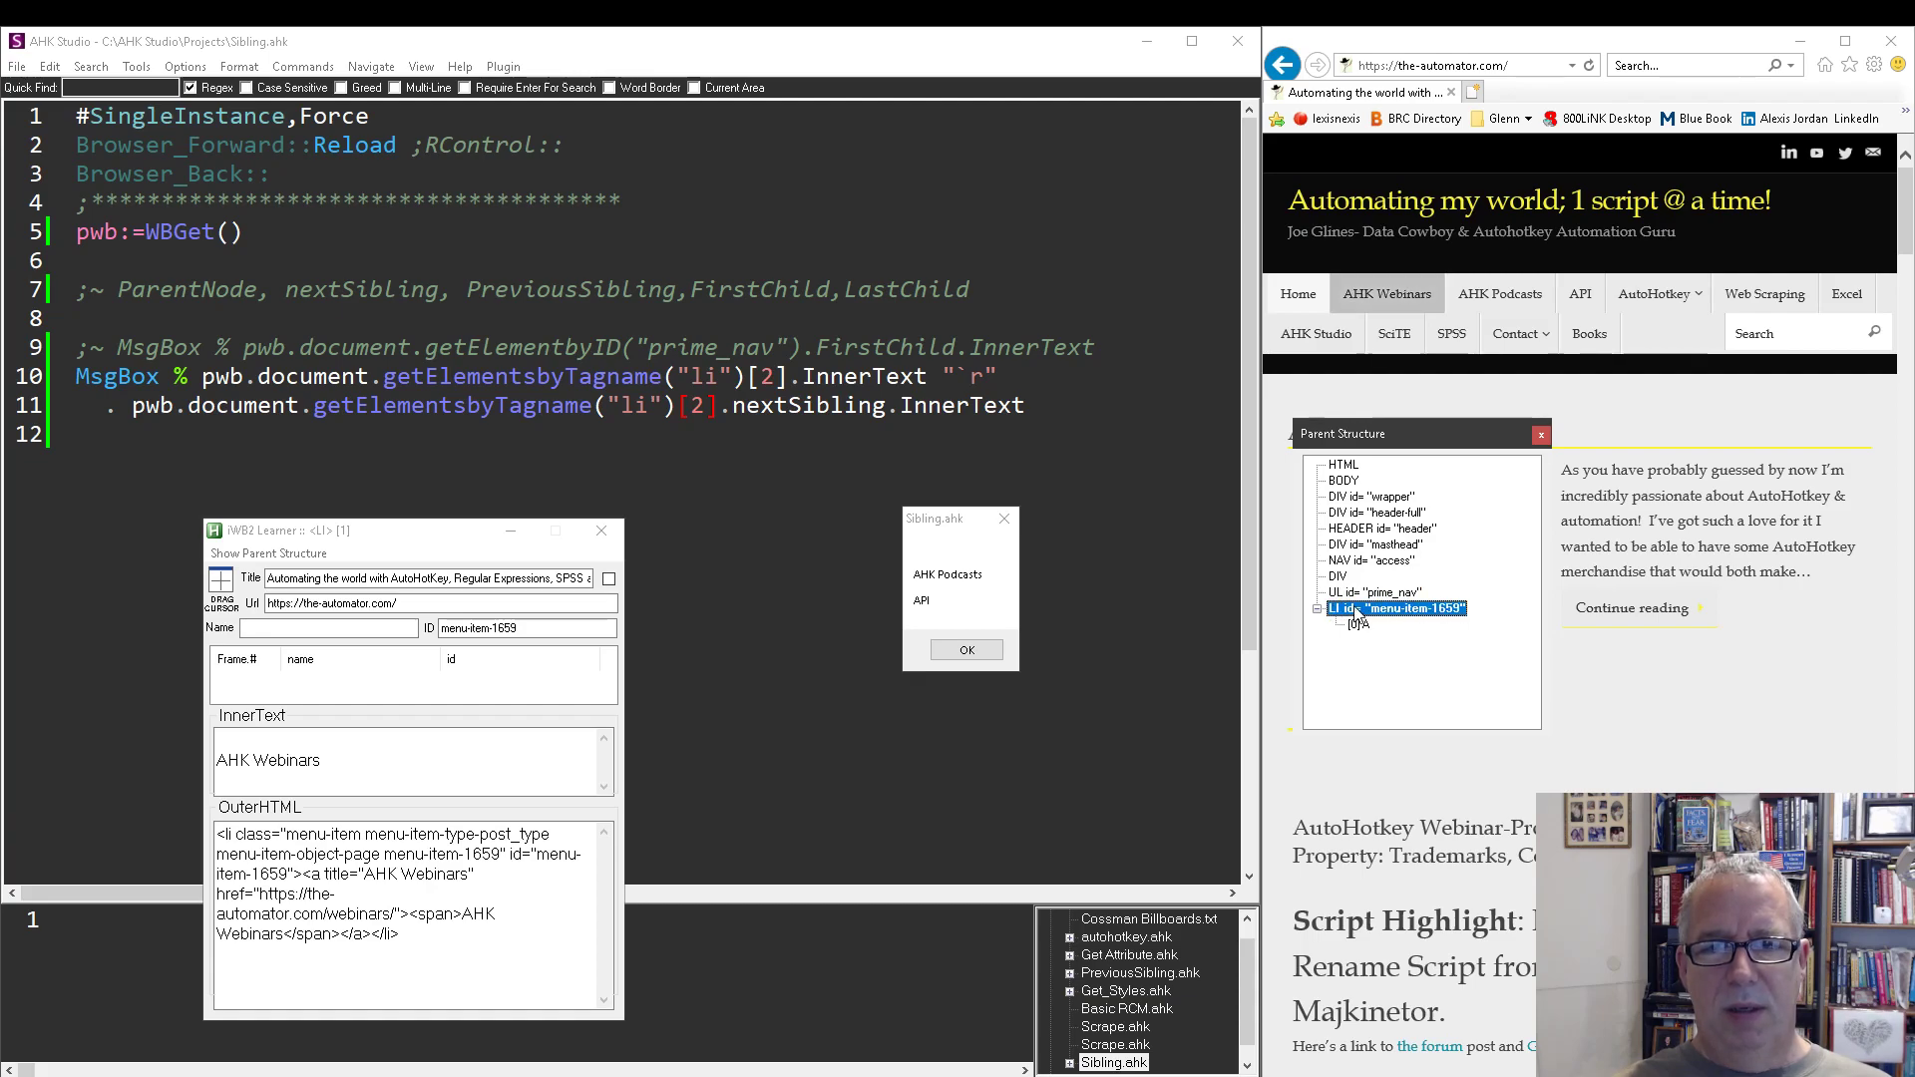
left_click(1376, 593)
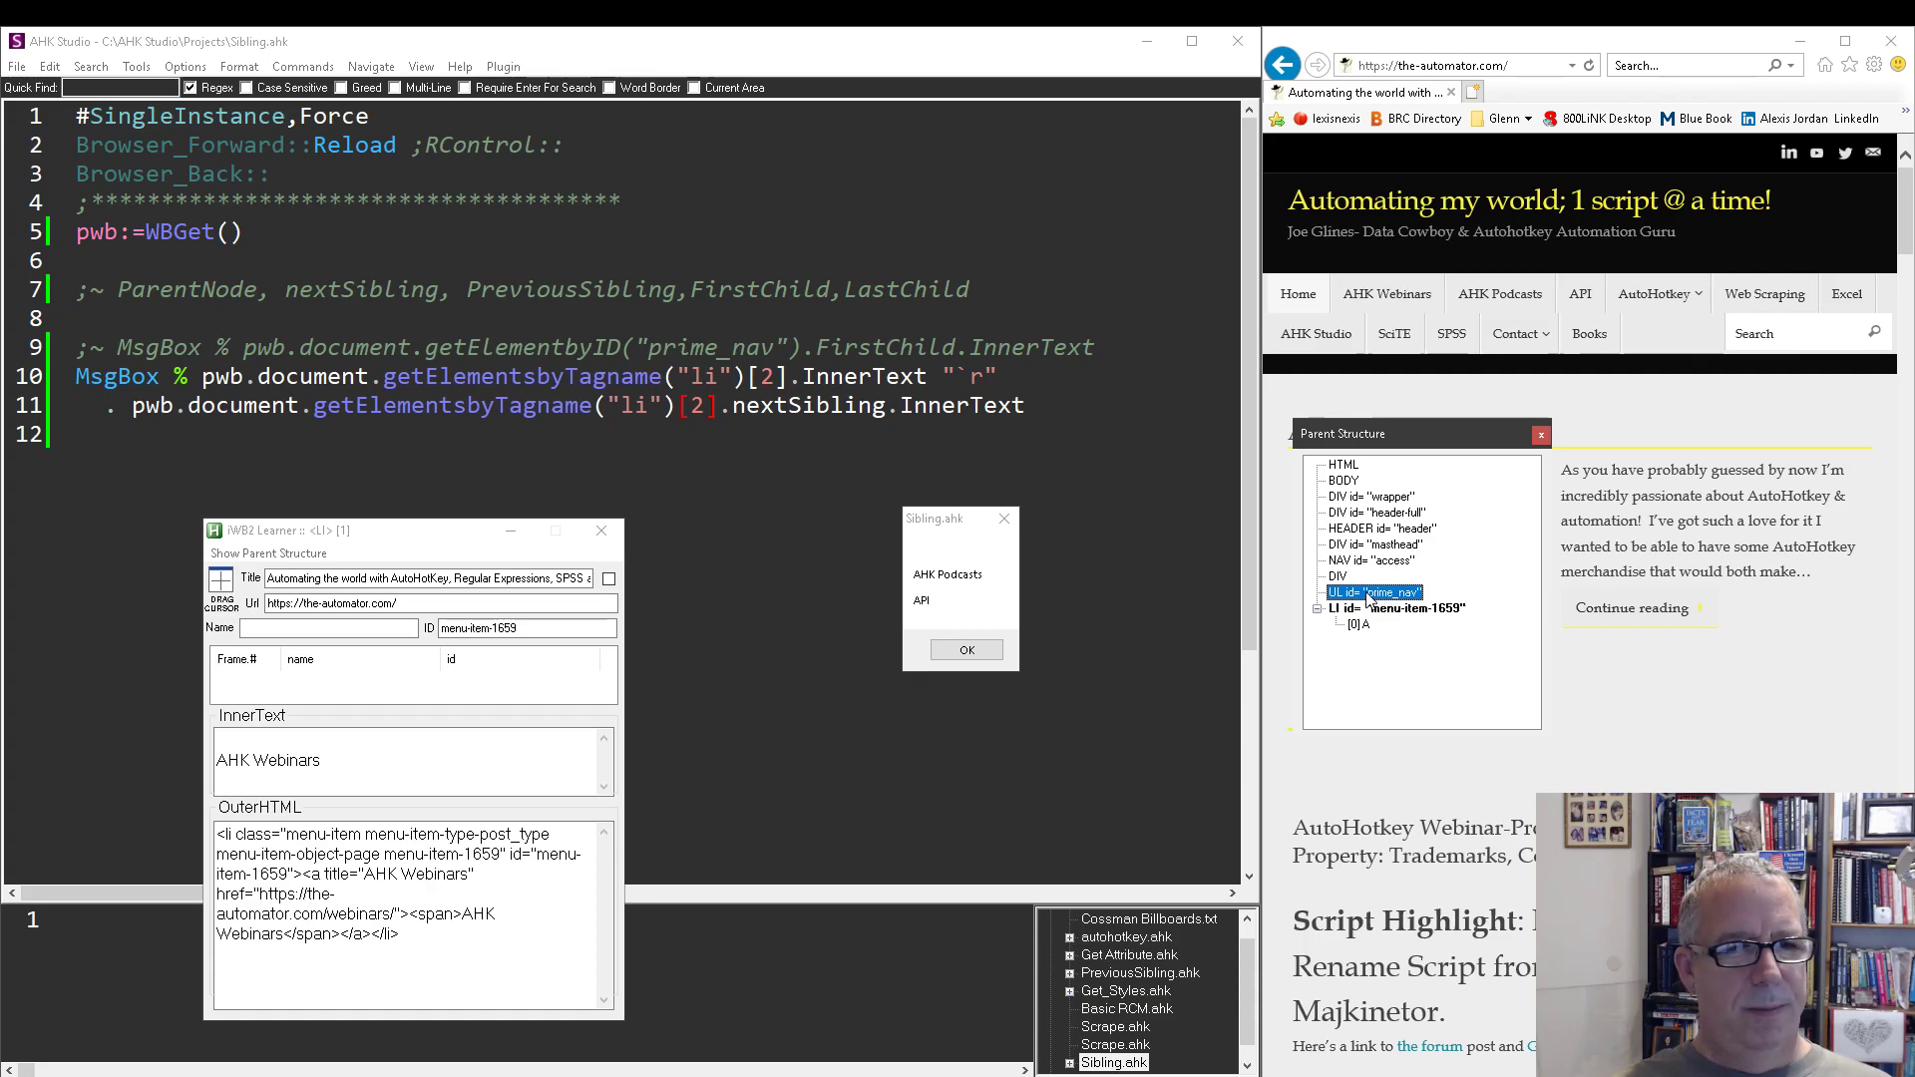
left_click(1336, 574)
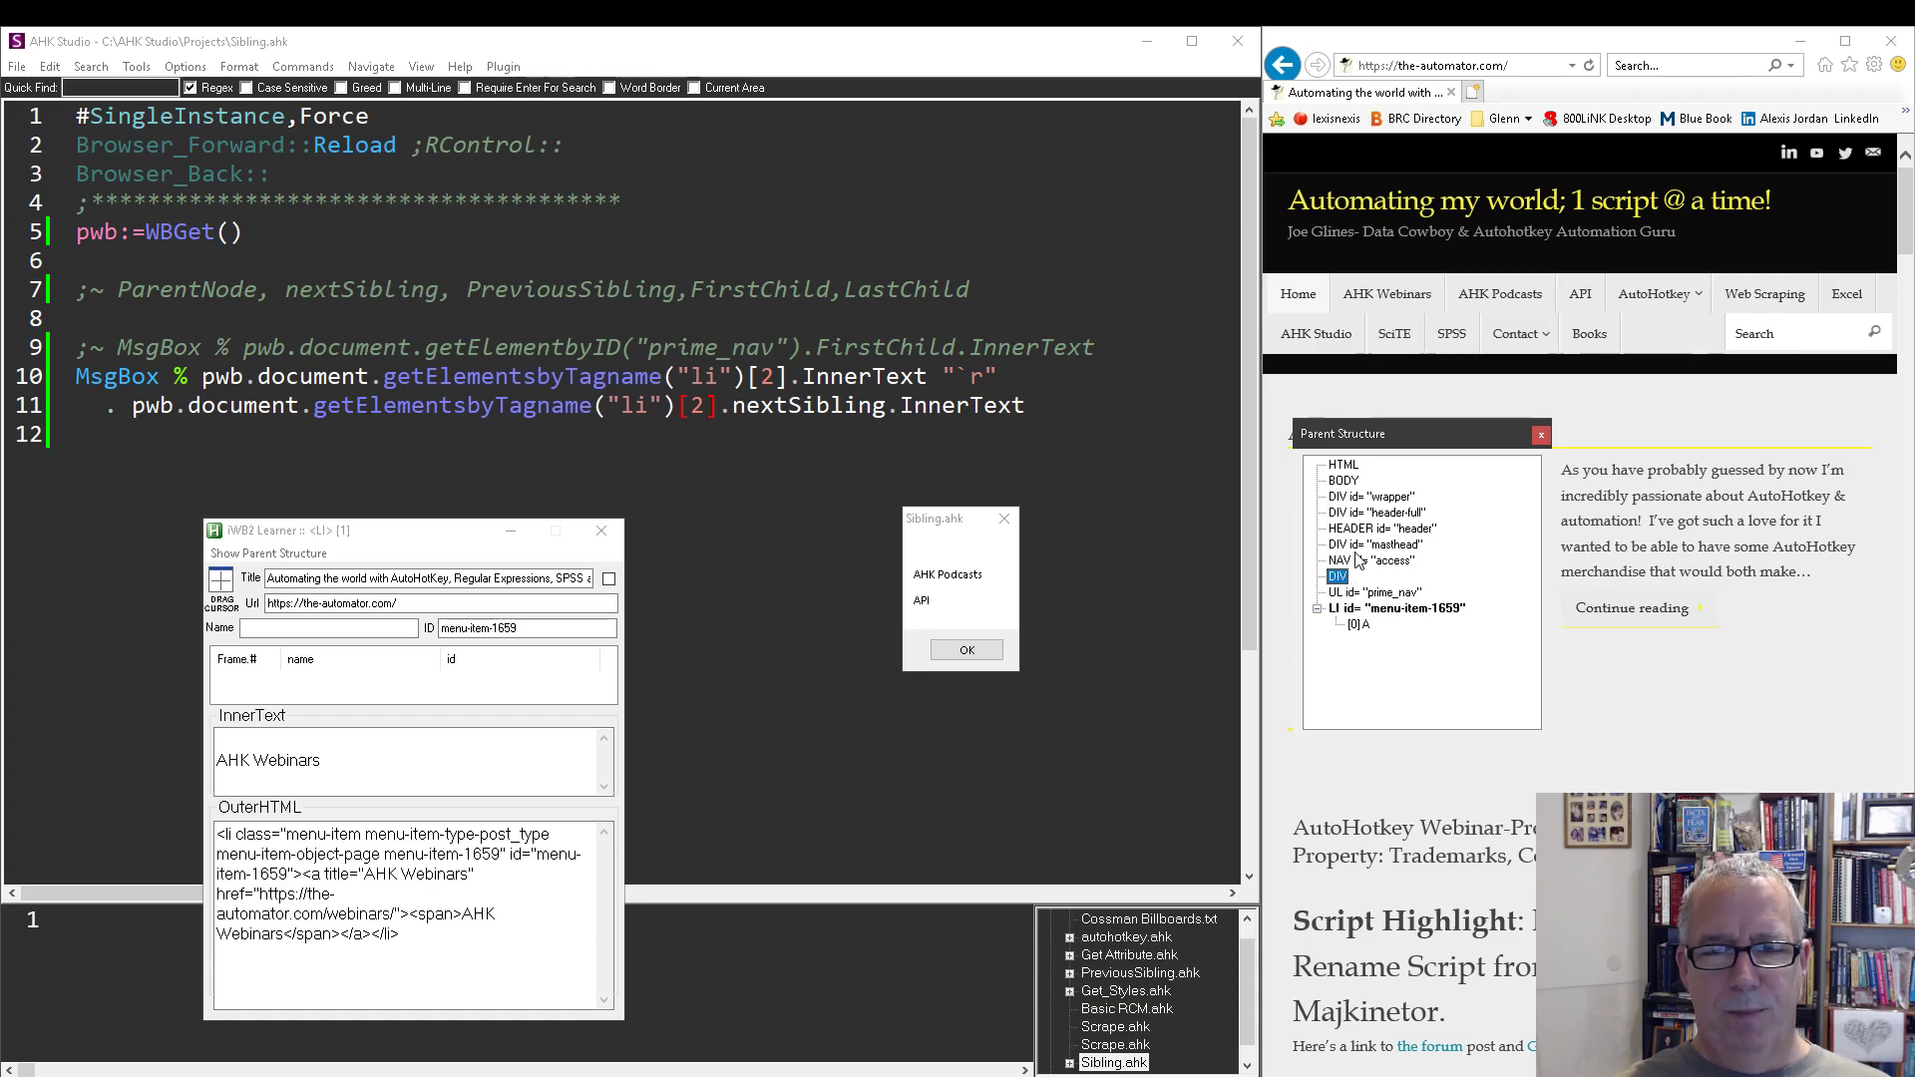
left_click(1381, 526)
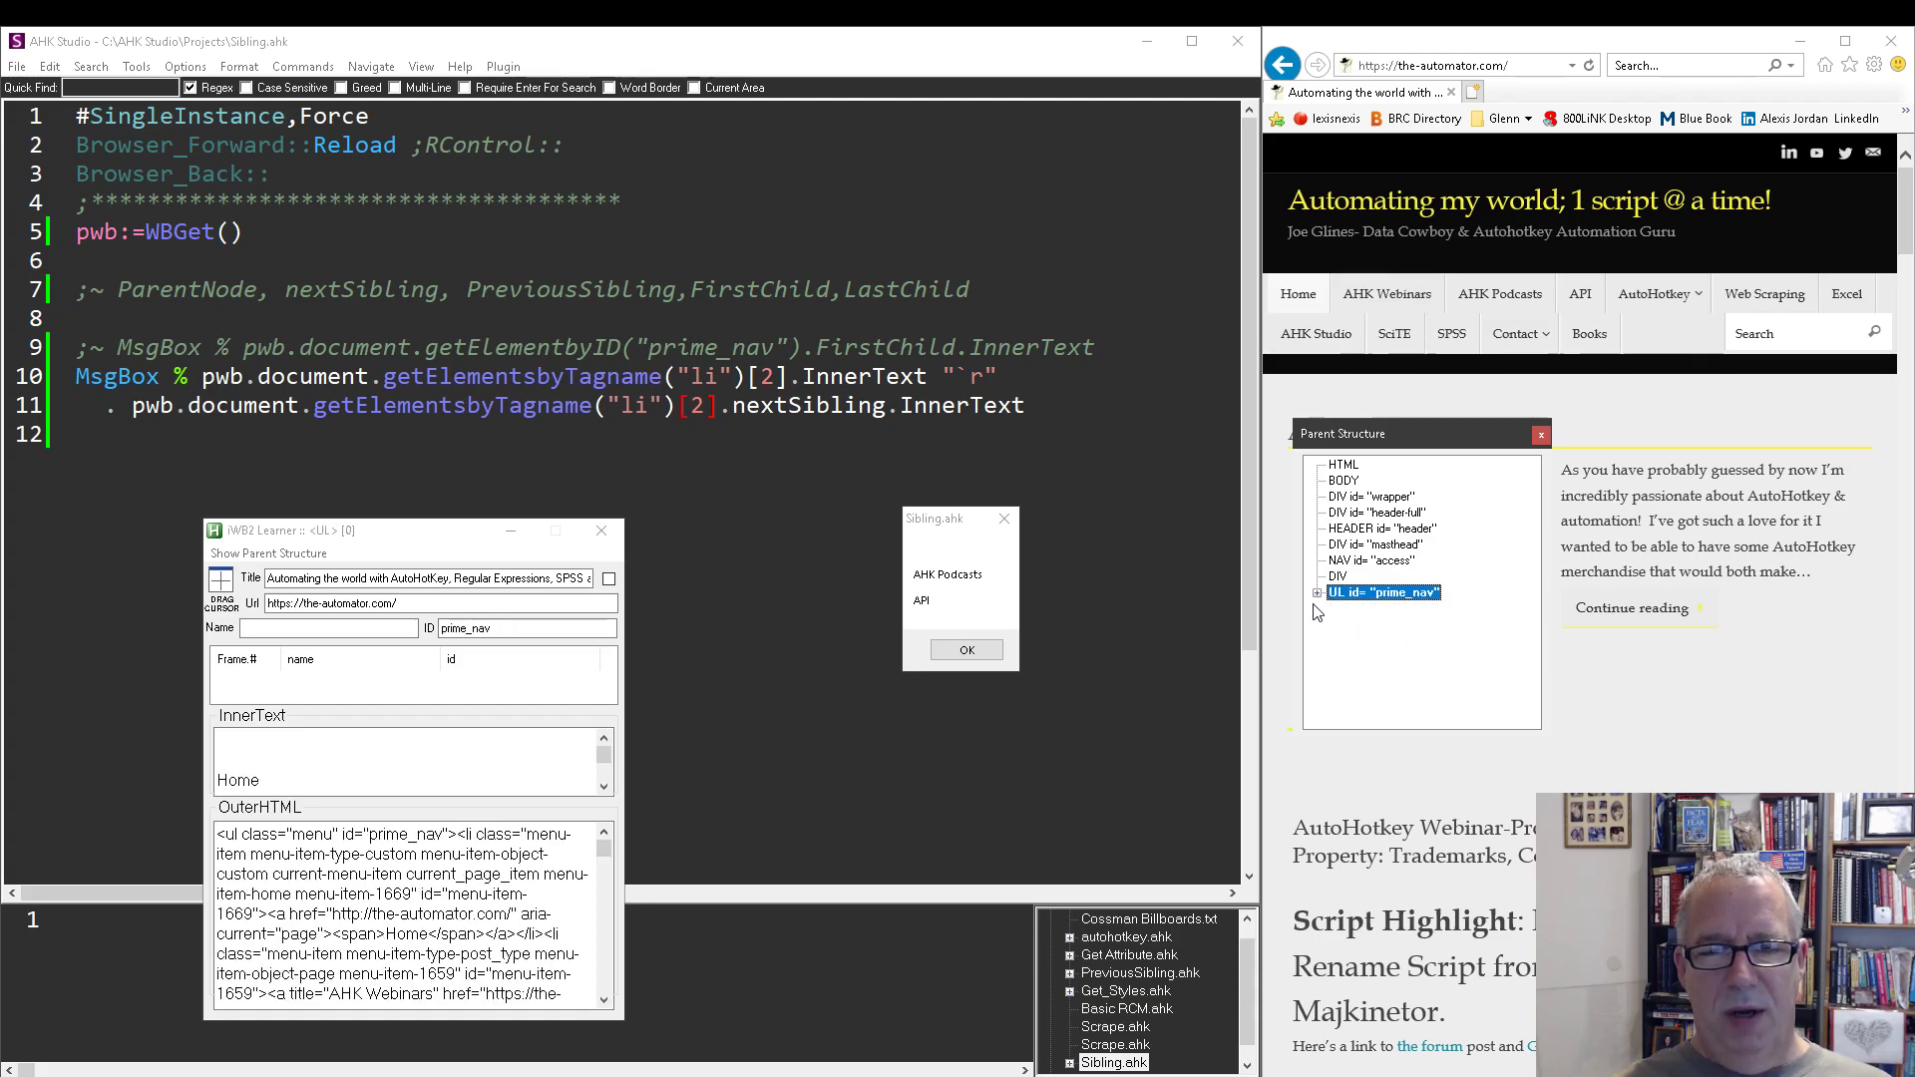
left_click(1316, 593)
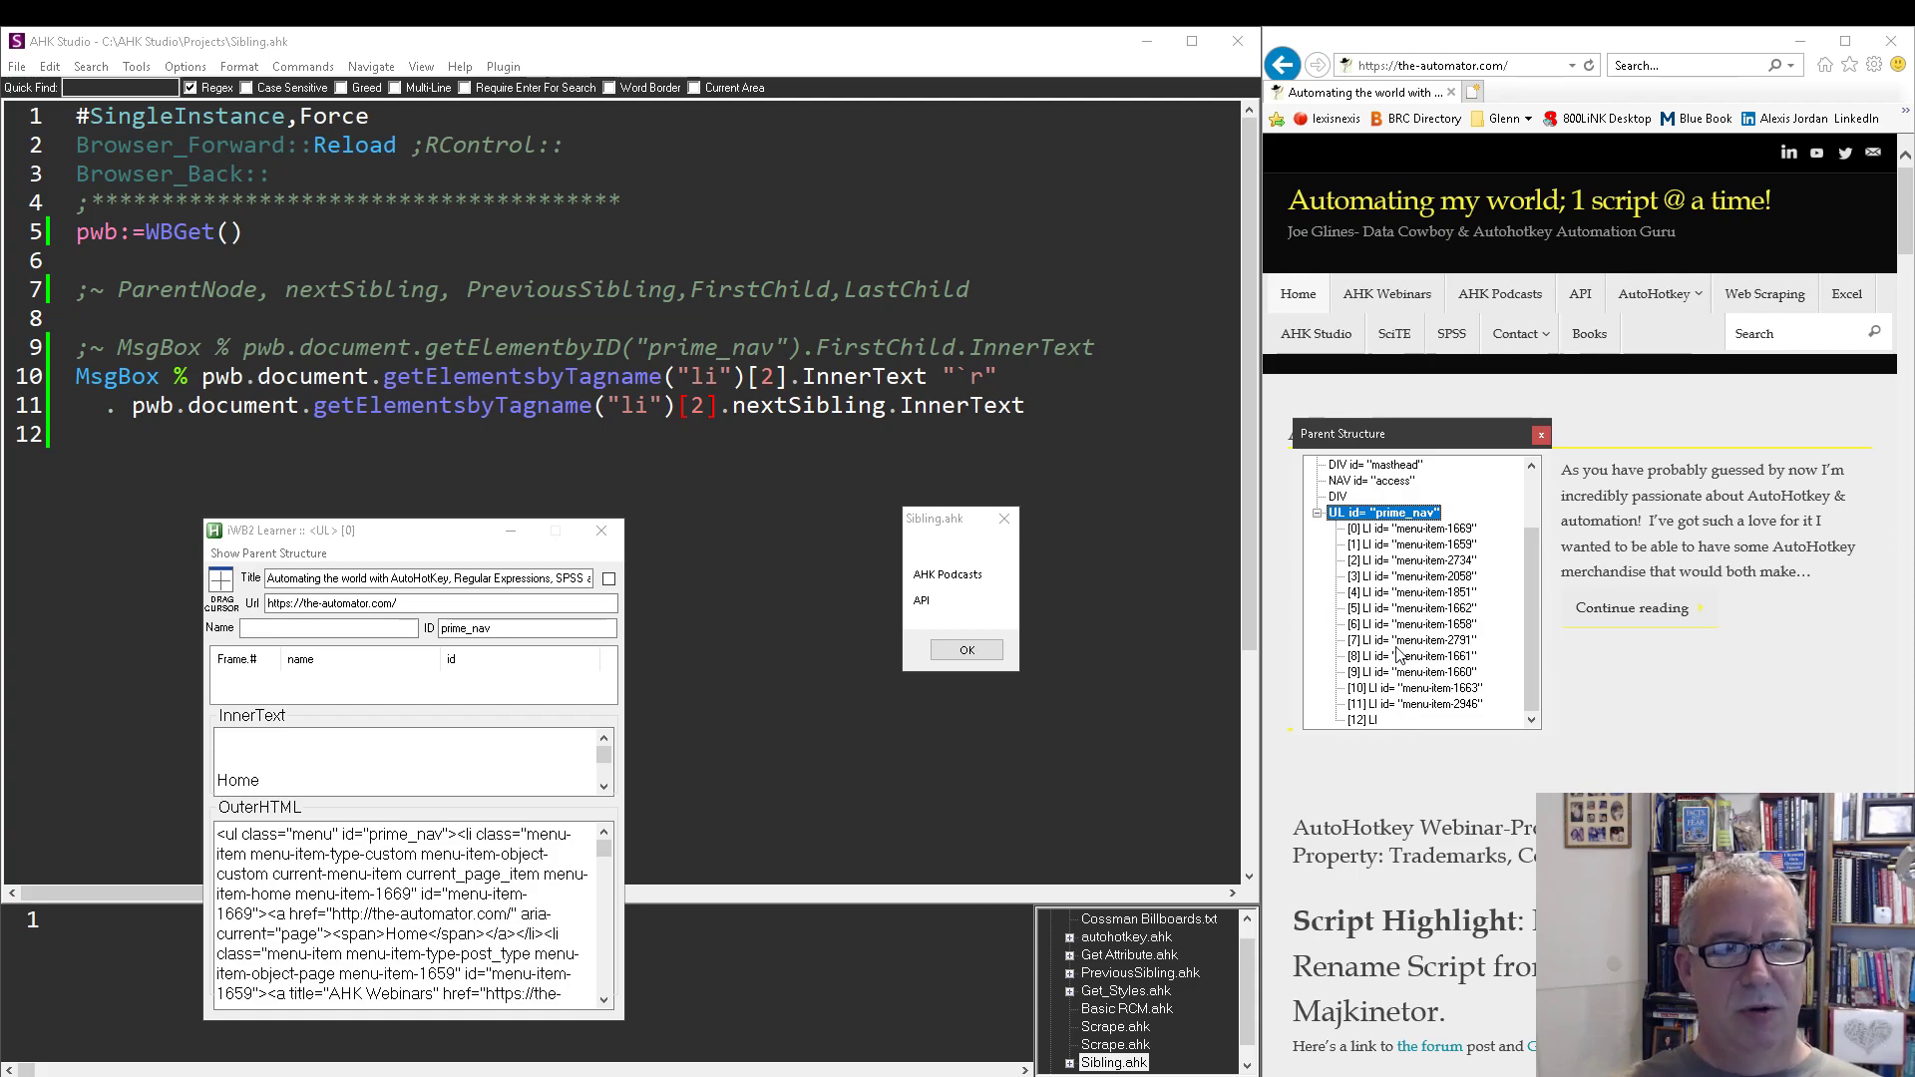
- Duplicate the nextSibling concatenation line in the script
double_click(803, 405)
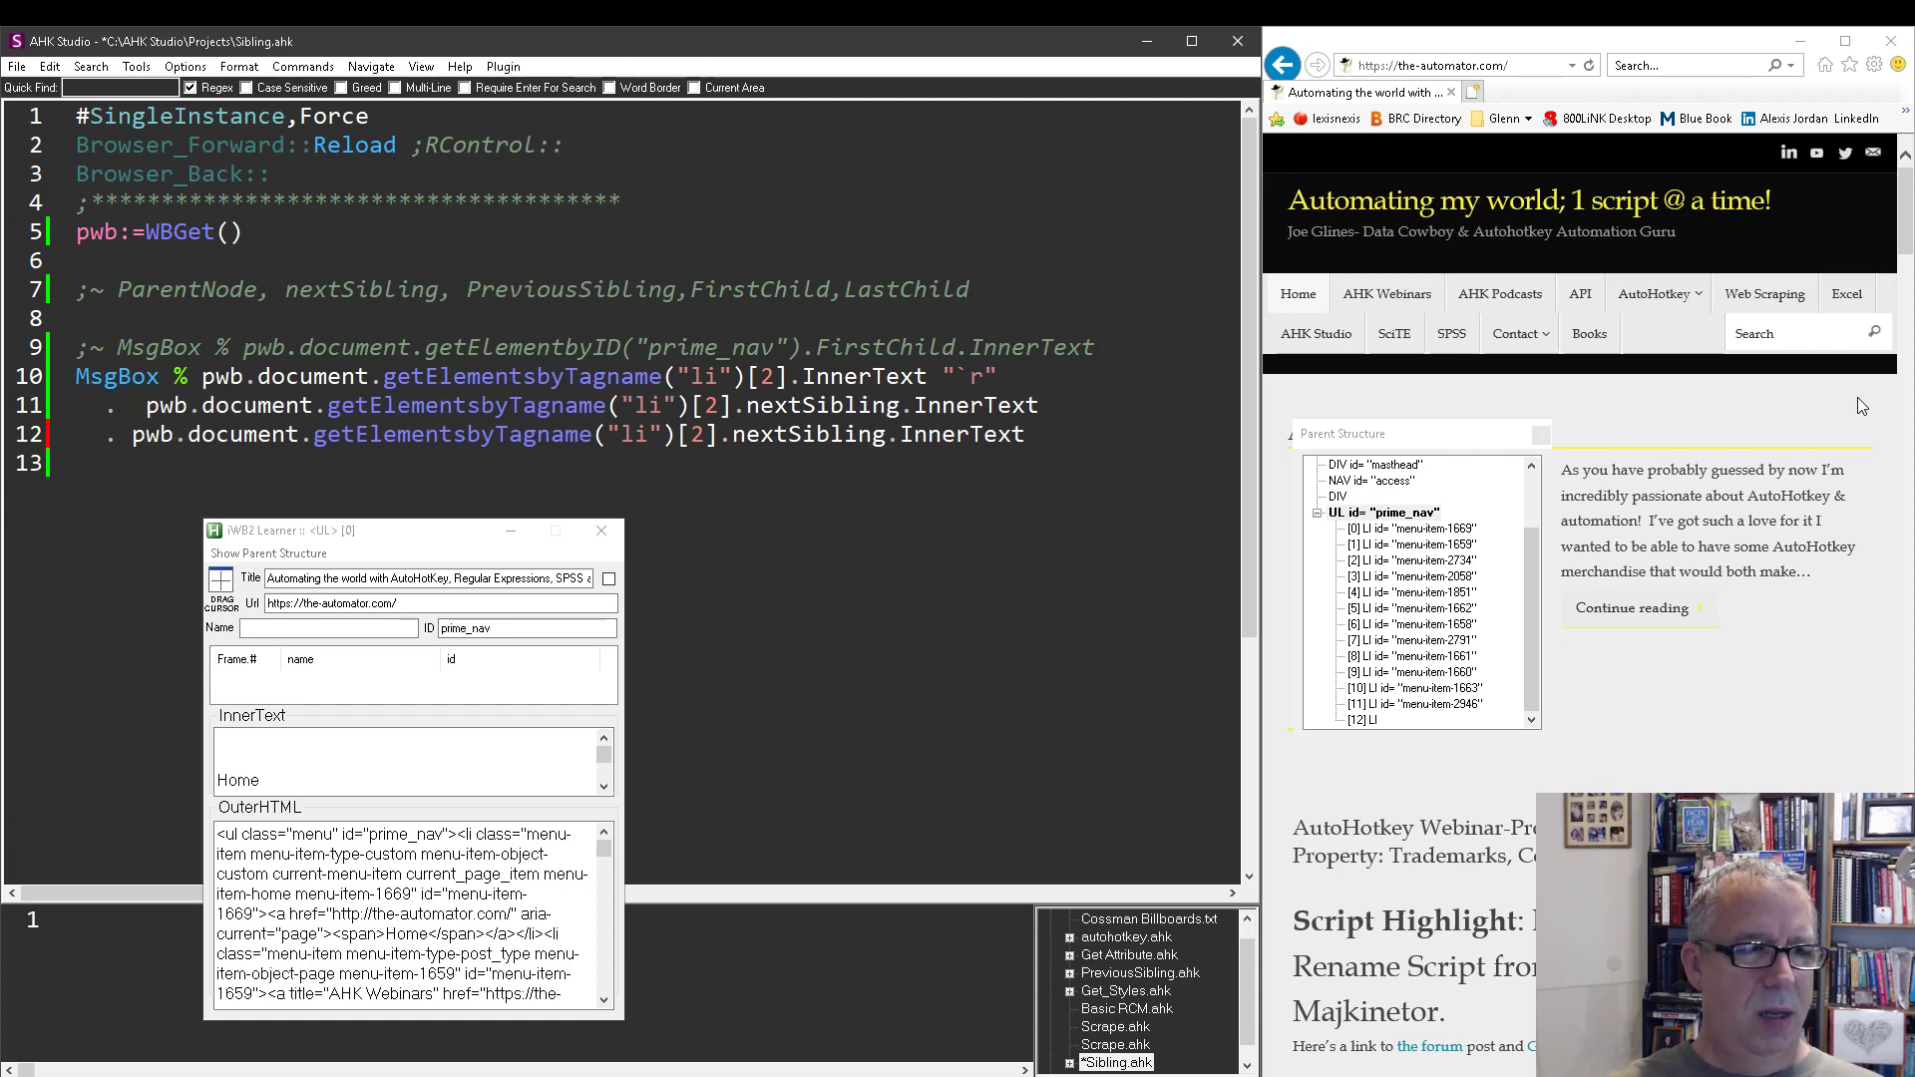
- Insert "next: " and "third: " string labels before the two sibling expressions
type("\"next \"")
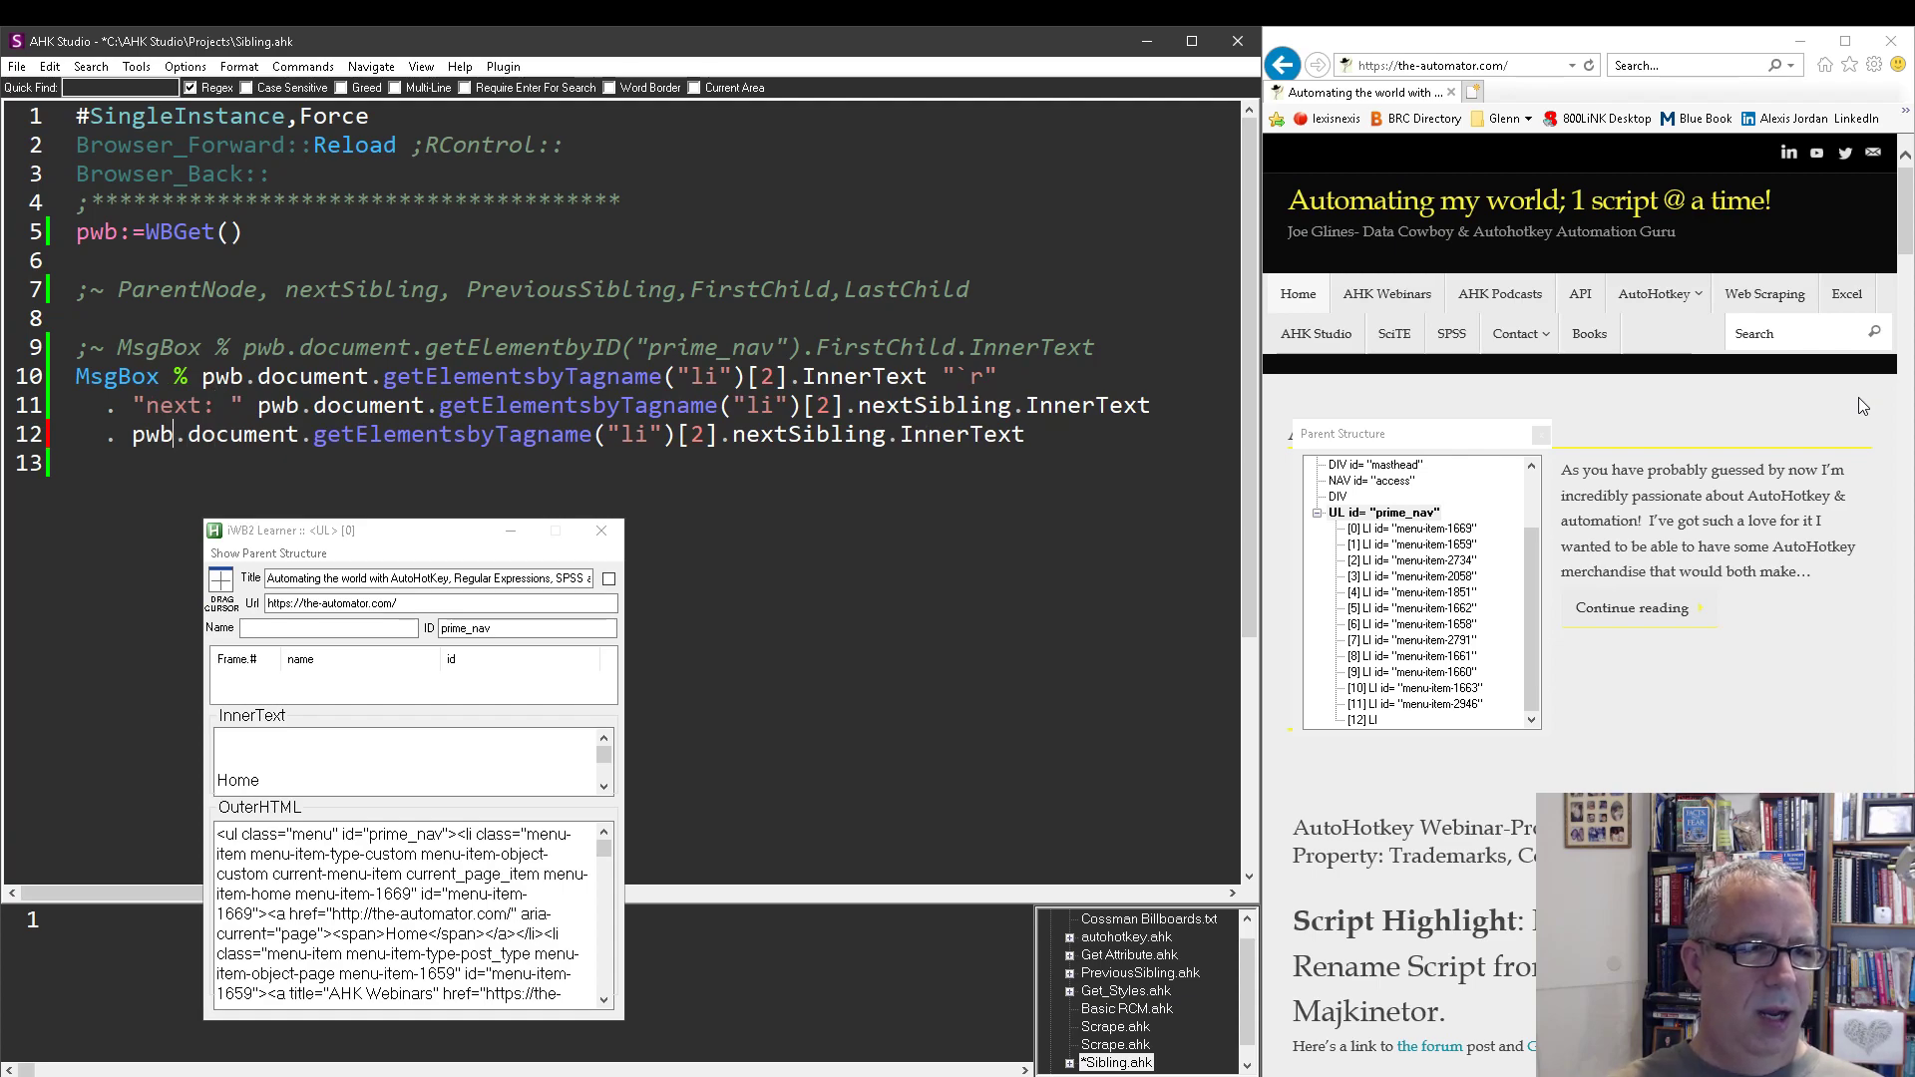
type("\"\"")
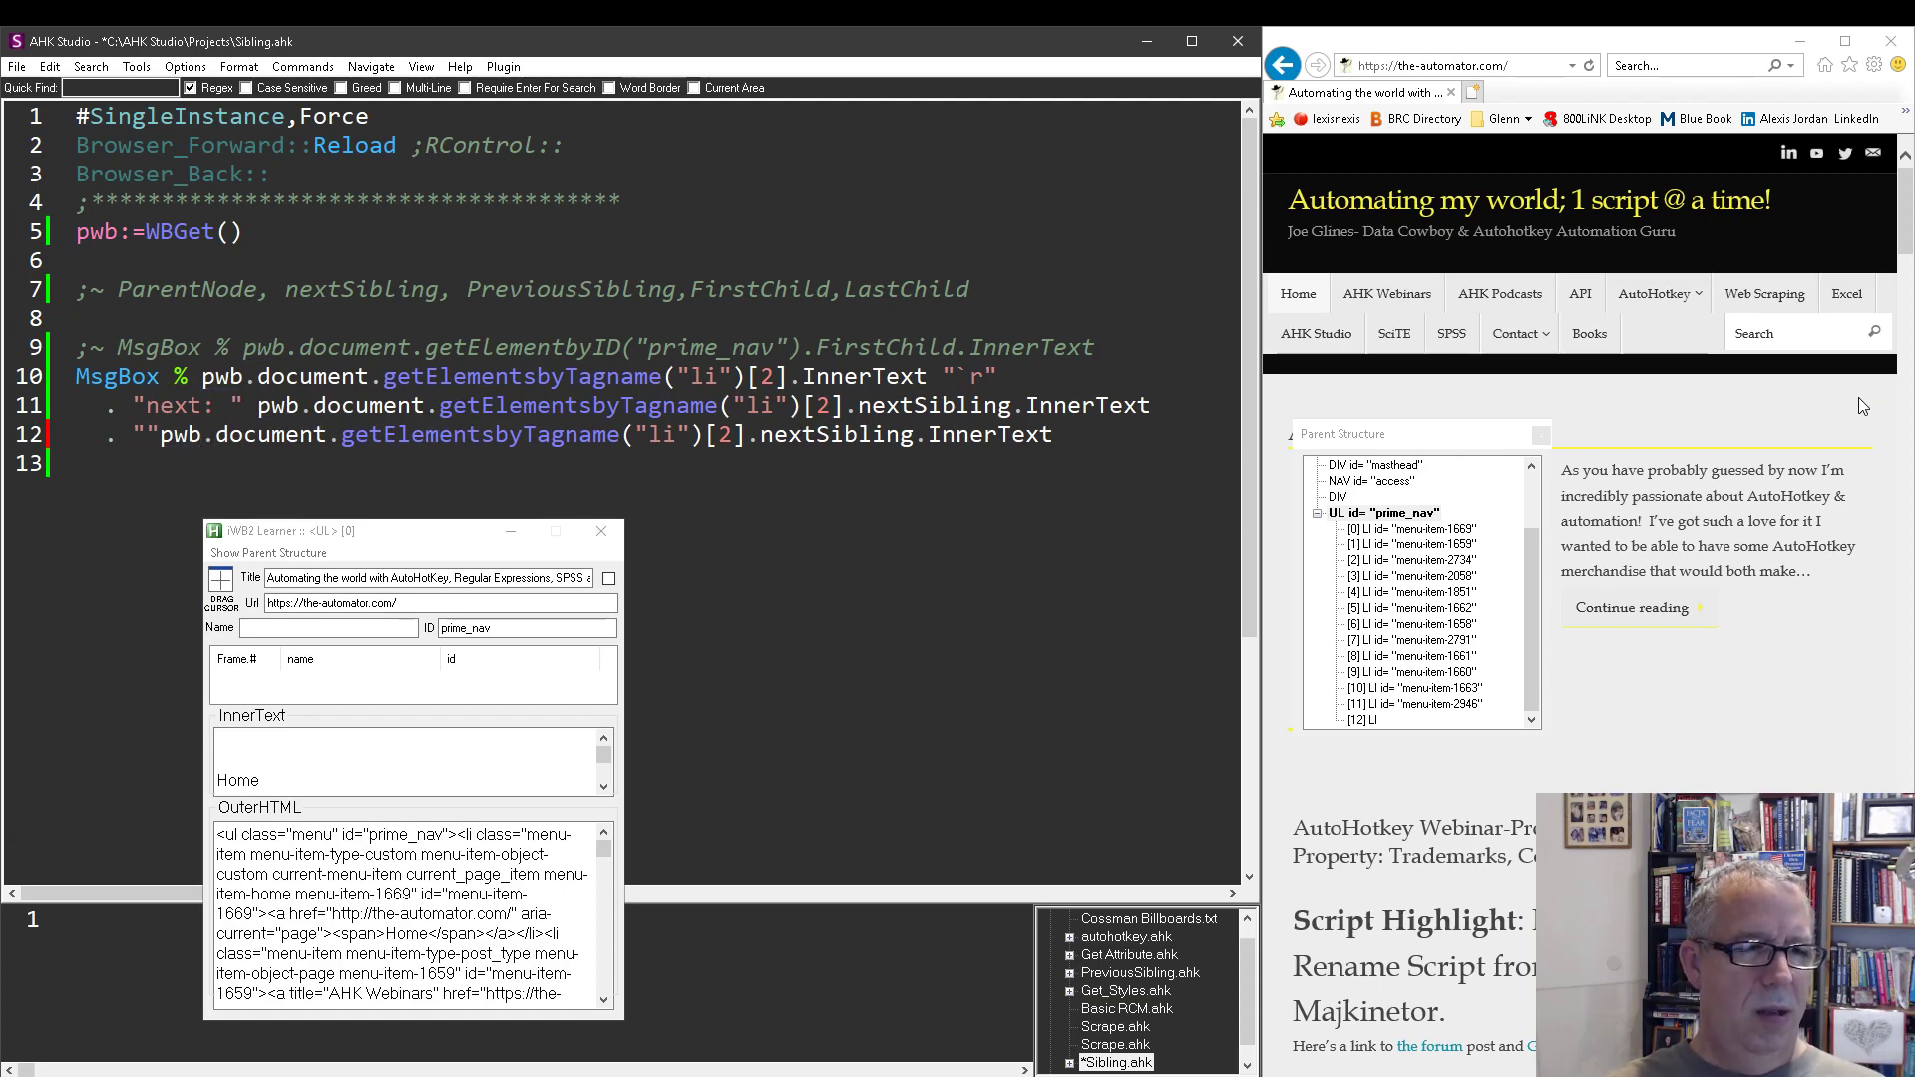
type("third:")
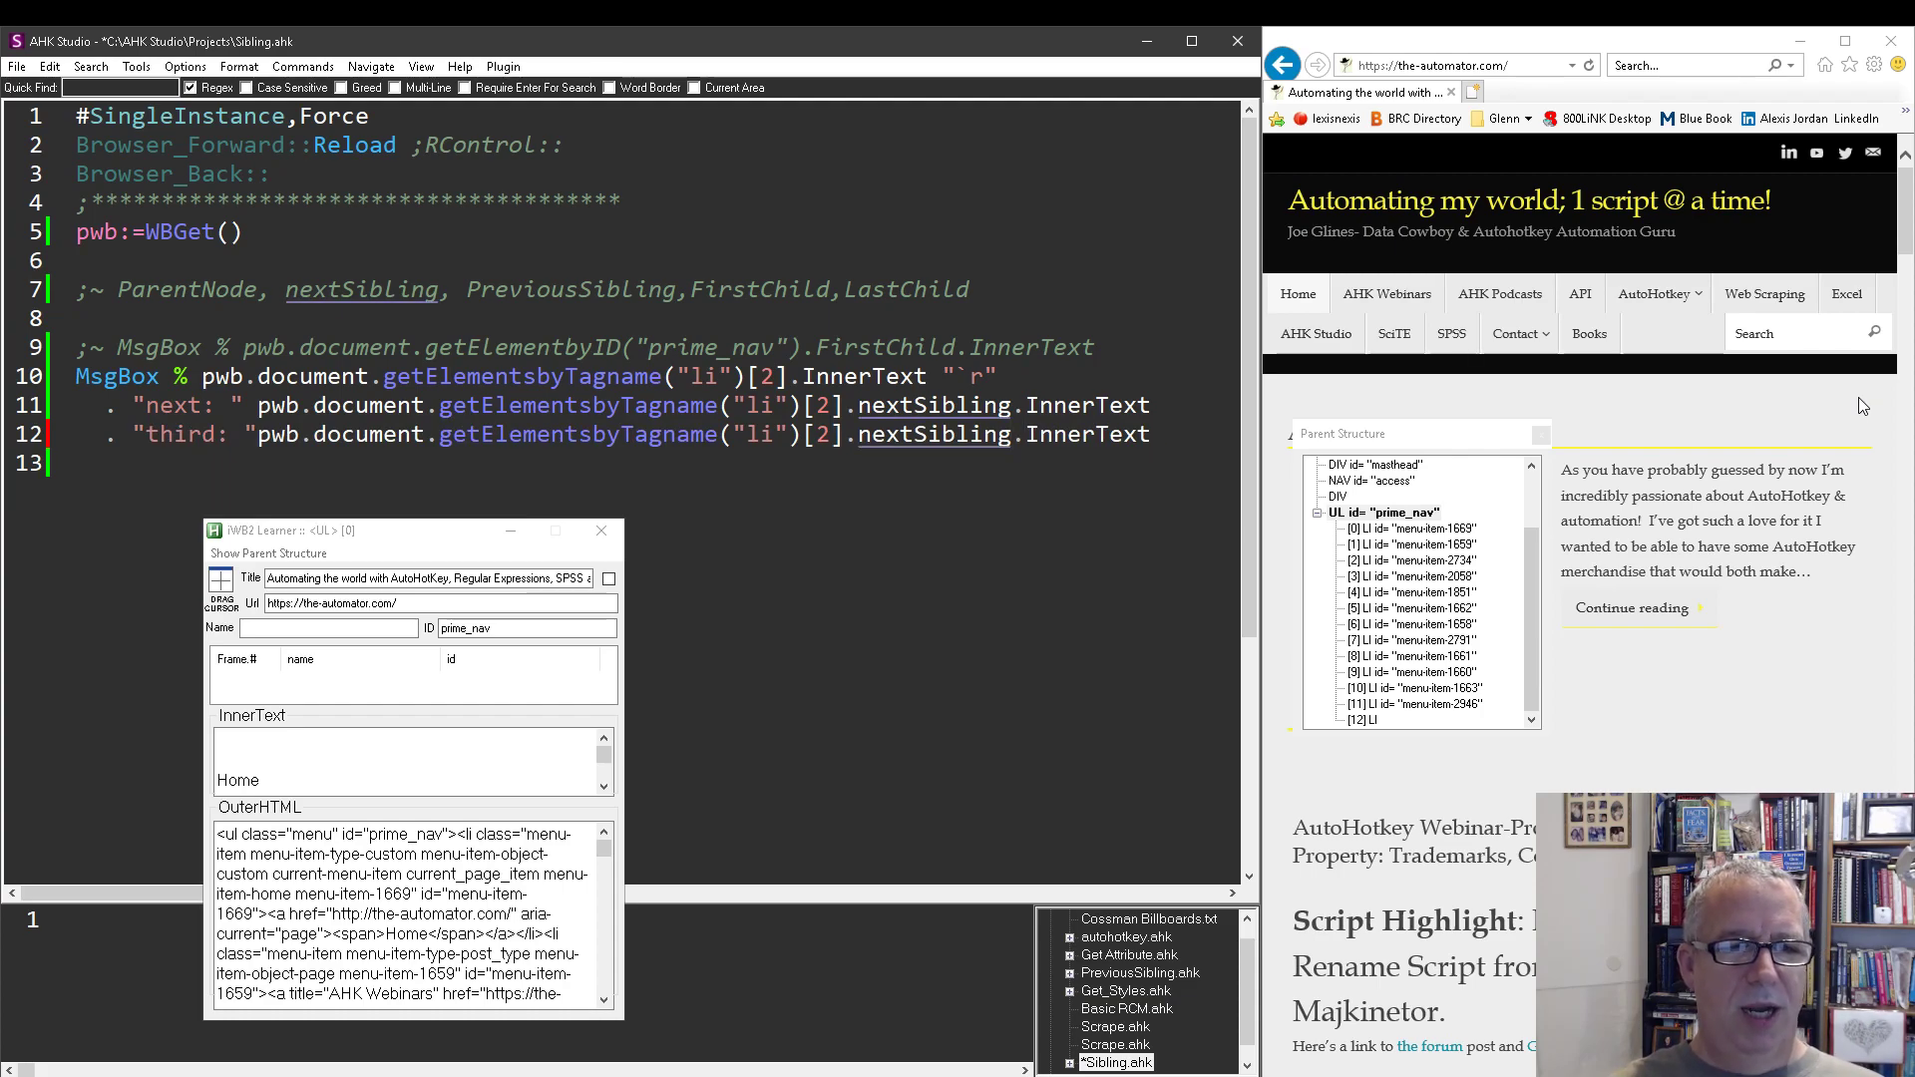
type("nextSibling.")
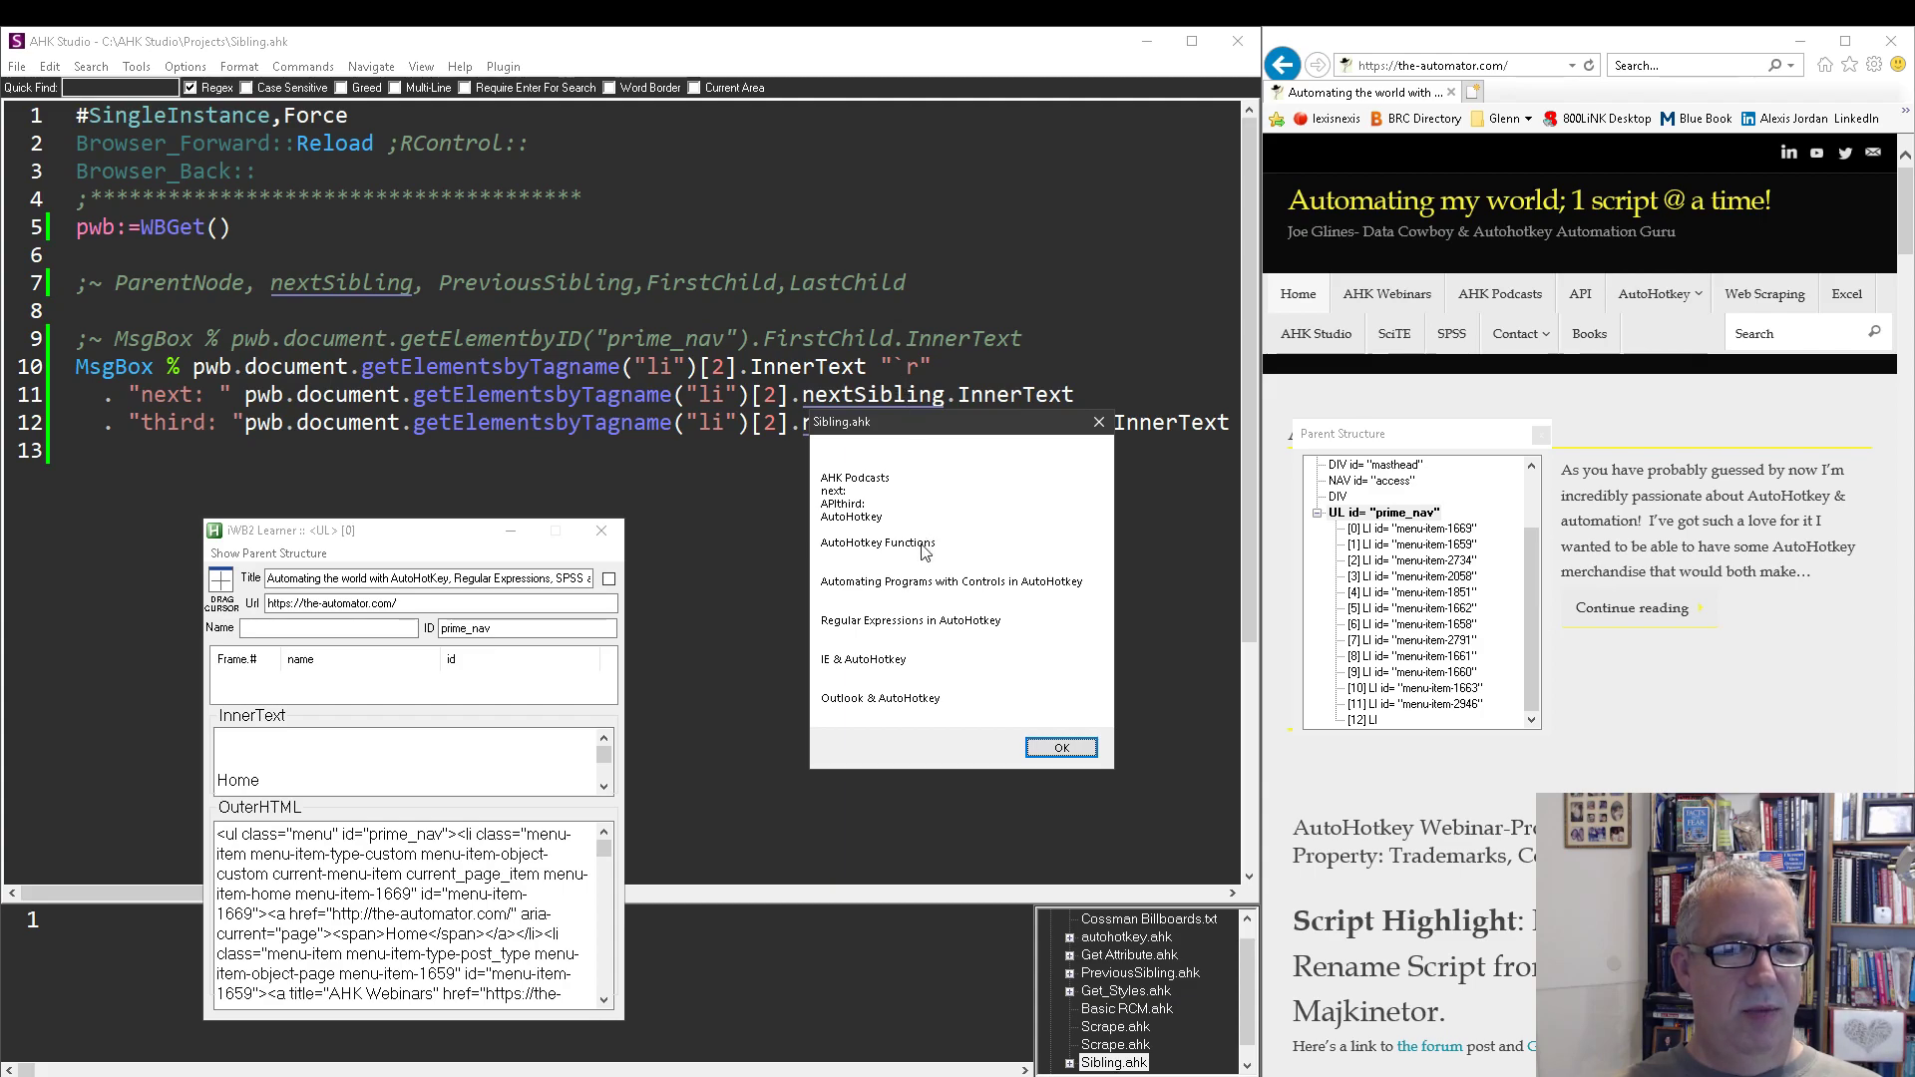
- Close the long result, make line 12 use nextSibling.nextSibling with trim and separate the results with "`r"
left_click(1058, 746)
type(";~ ")
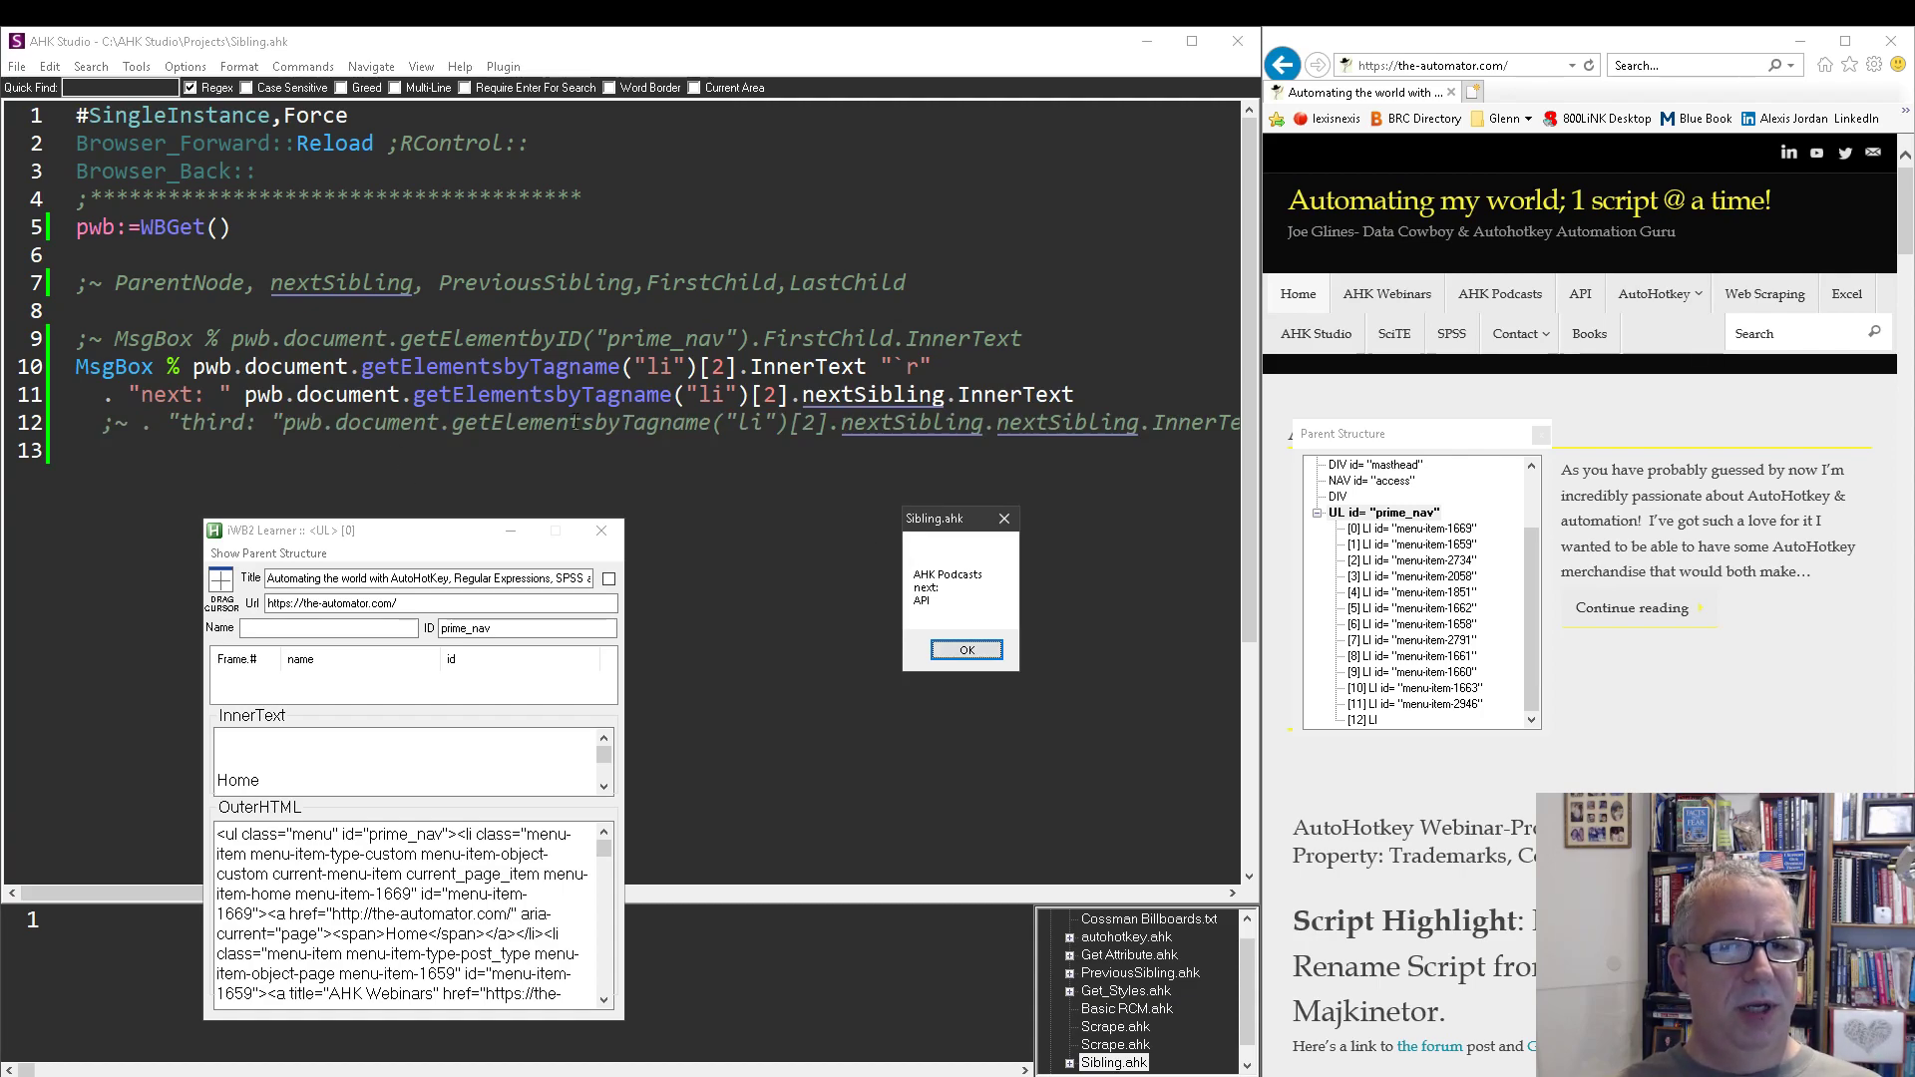
double_click(1015, 393)
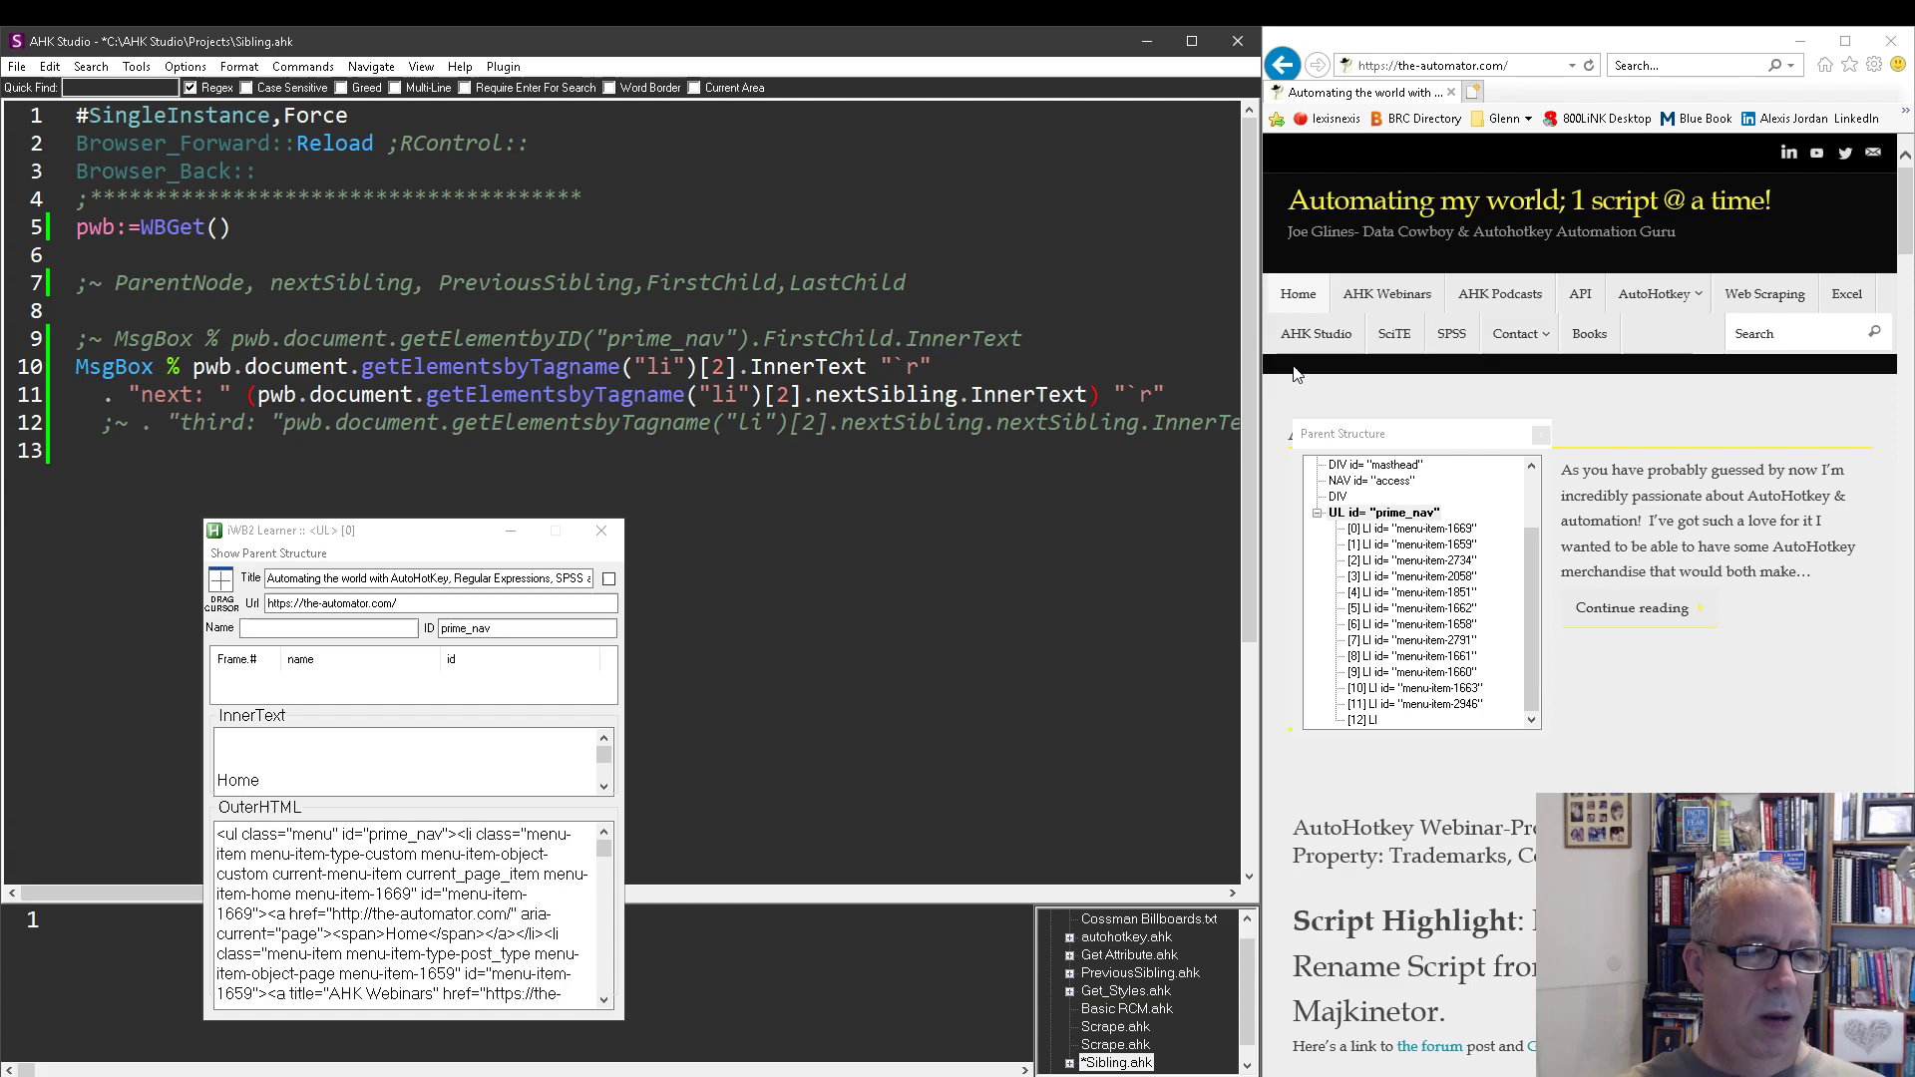
type("trim")
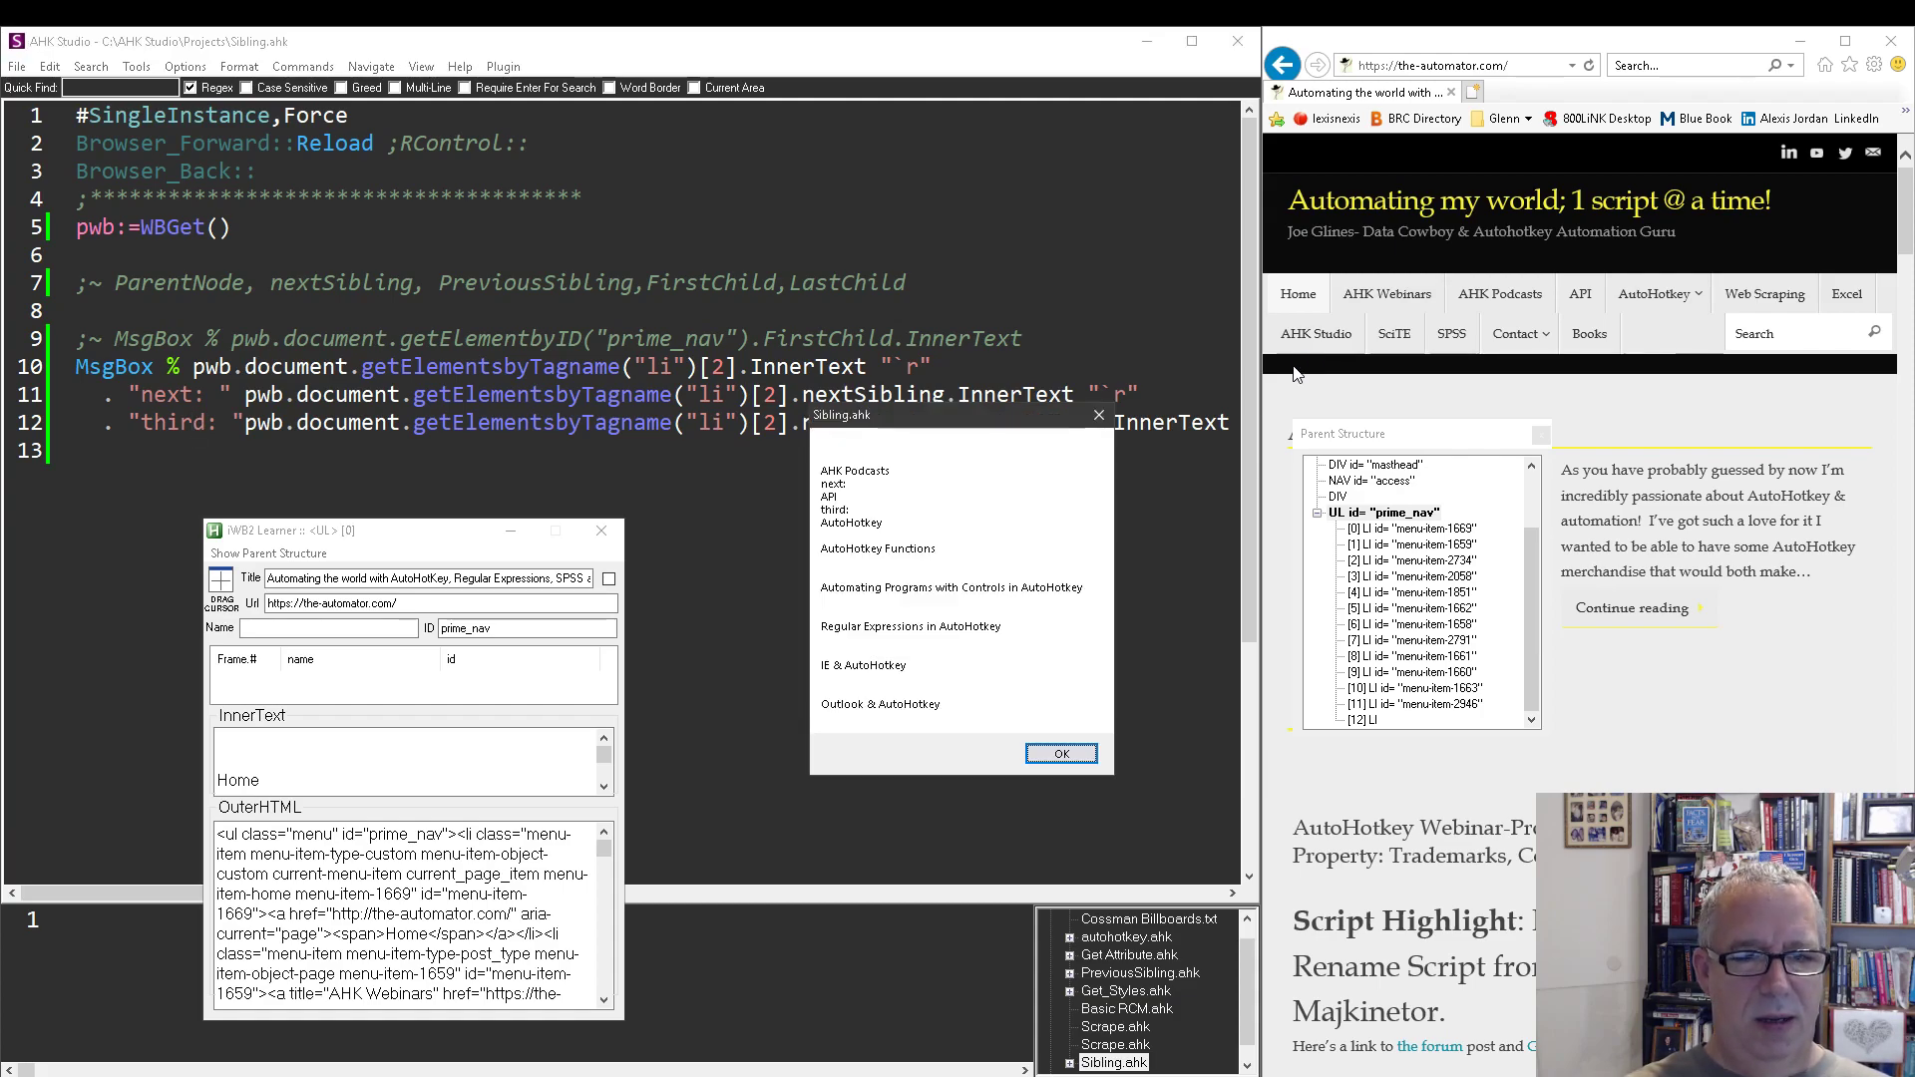
- Close the result, switch the three lines to li index 0, run it and dismiss the Home and AHK Webinars message
left_click(1059, 754)
type("0")
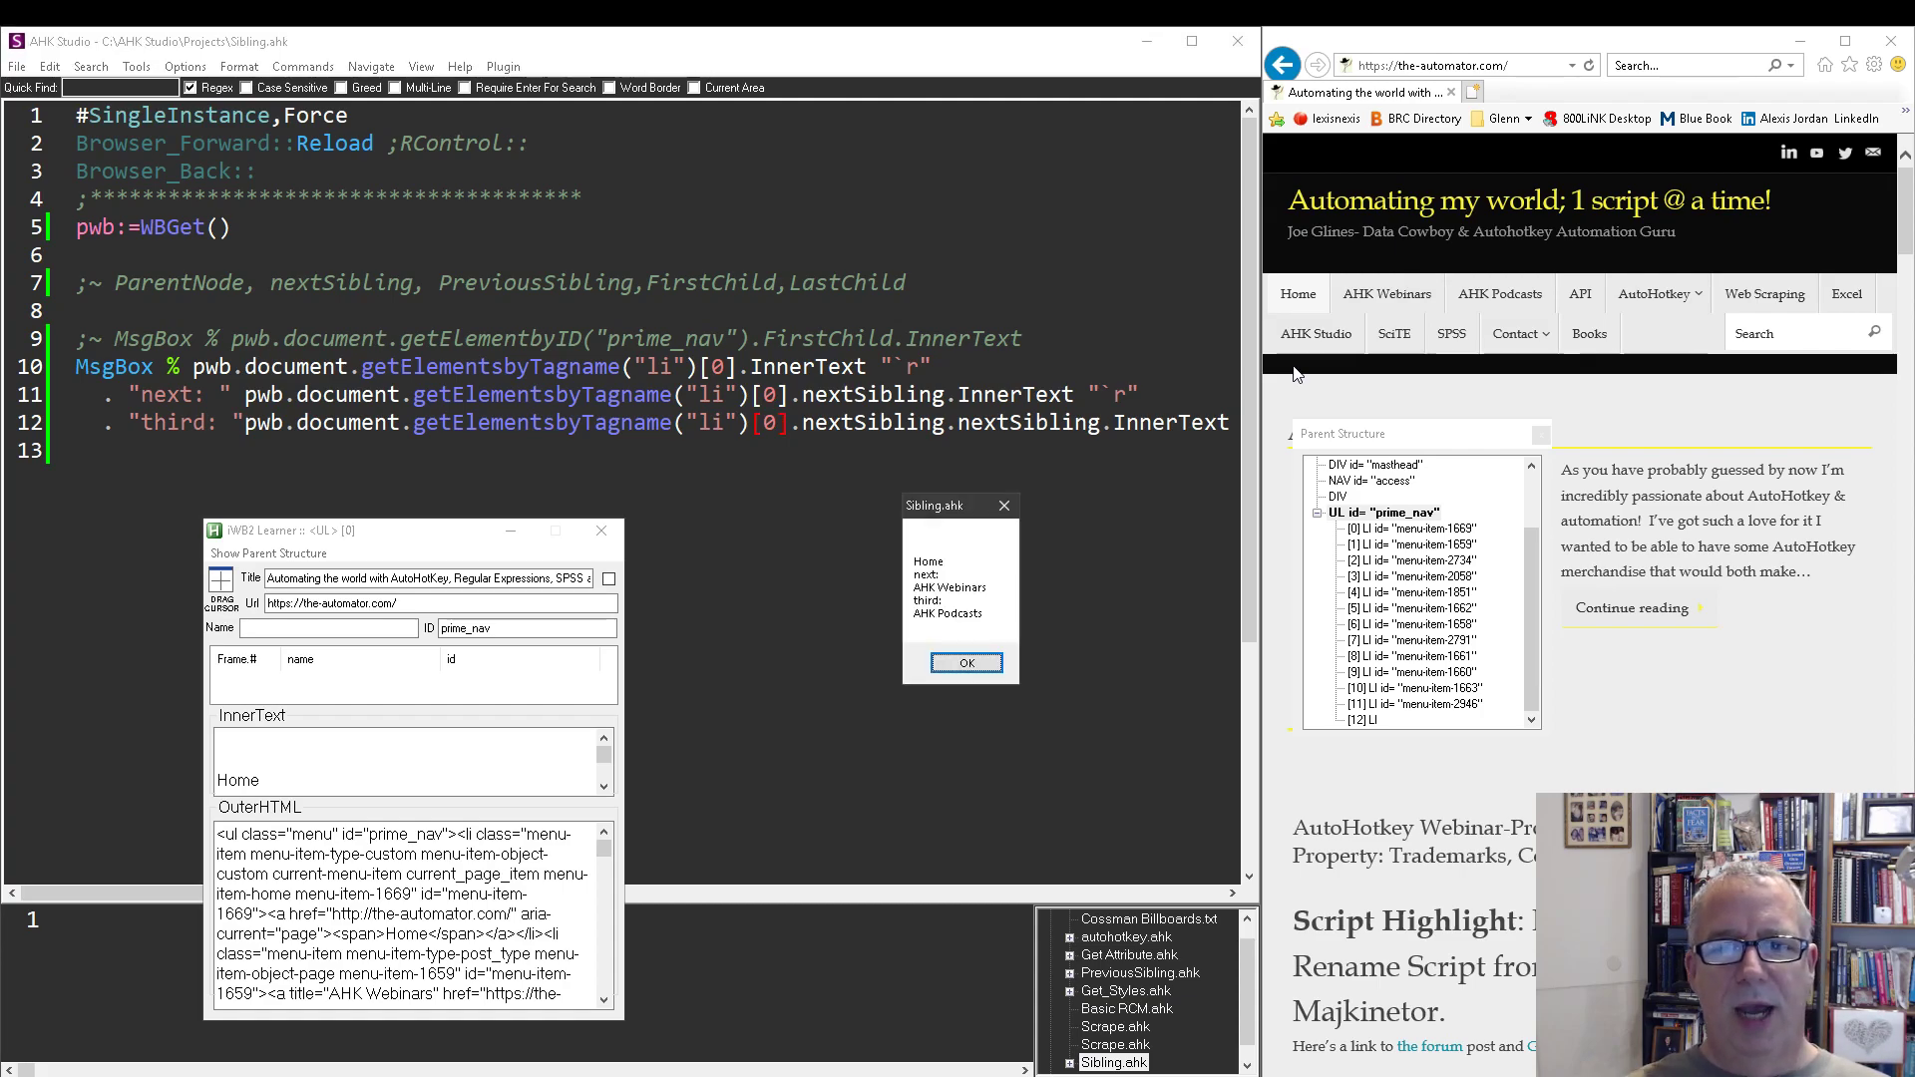
mouse_move(1795, 373)
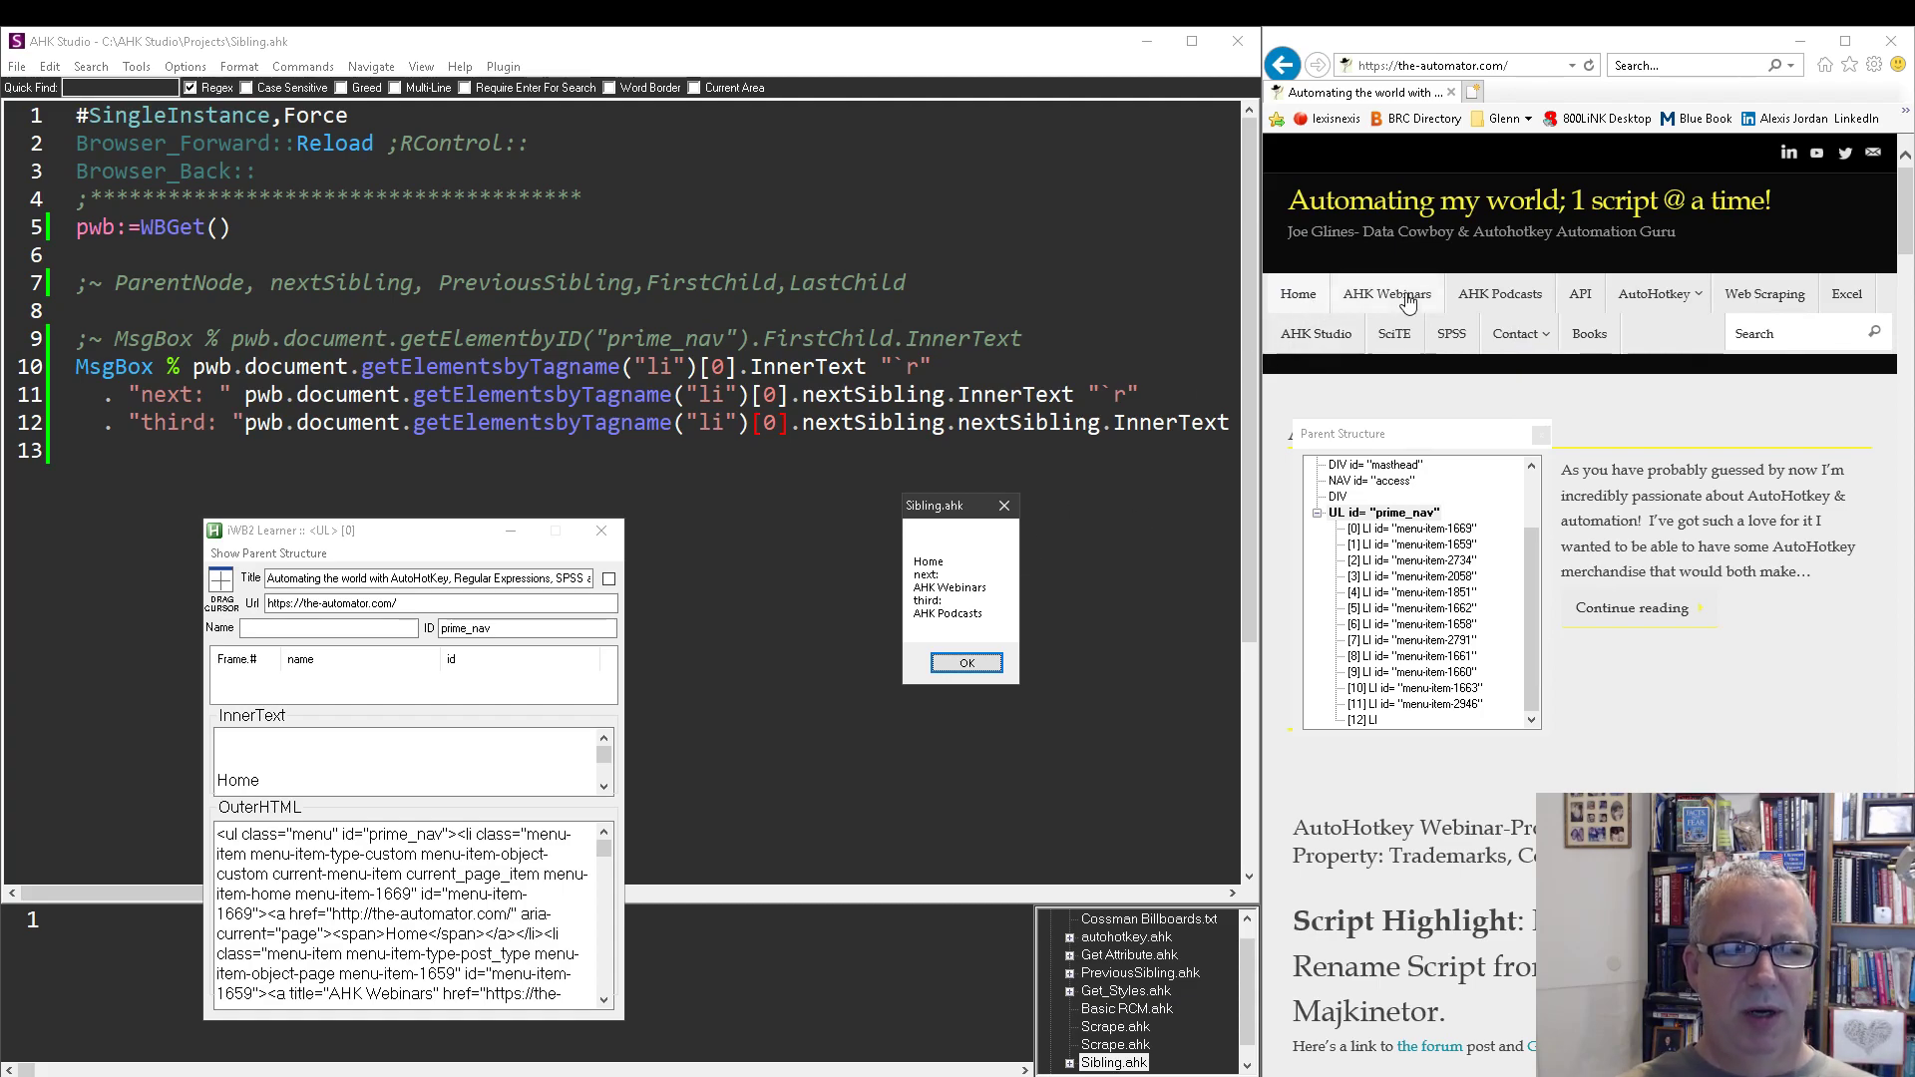
mouse_move(1386, 293)
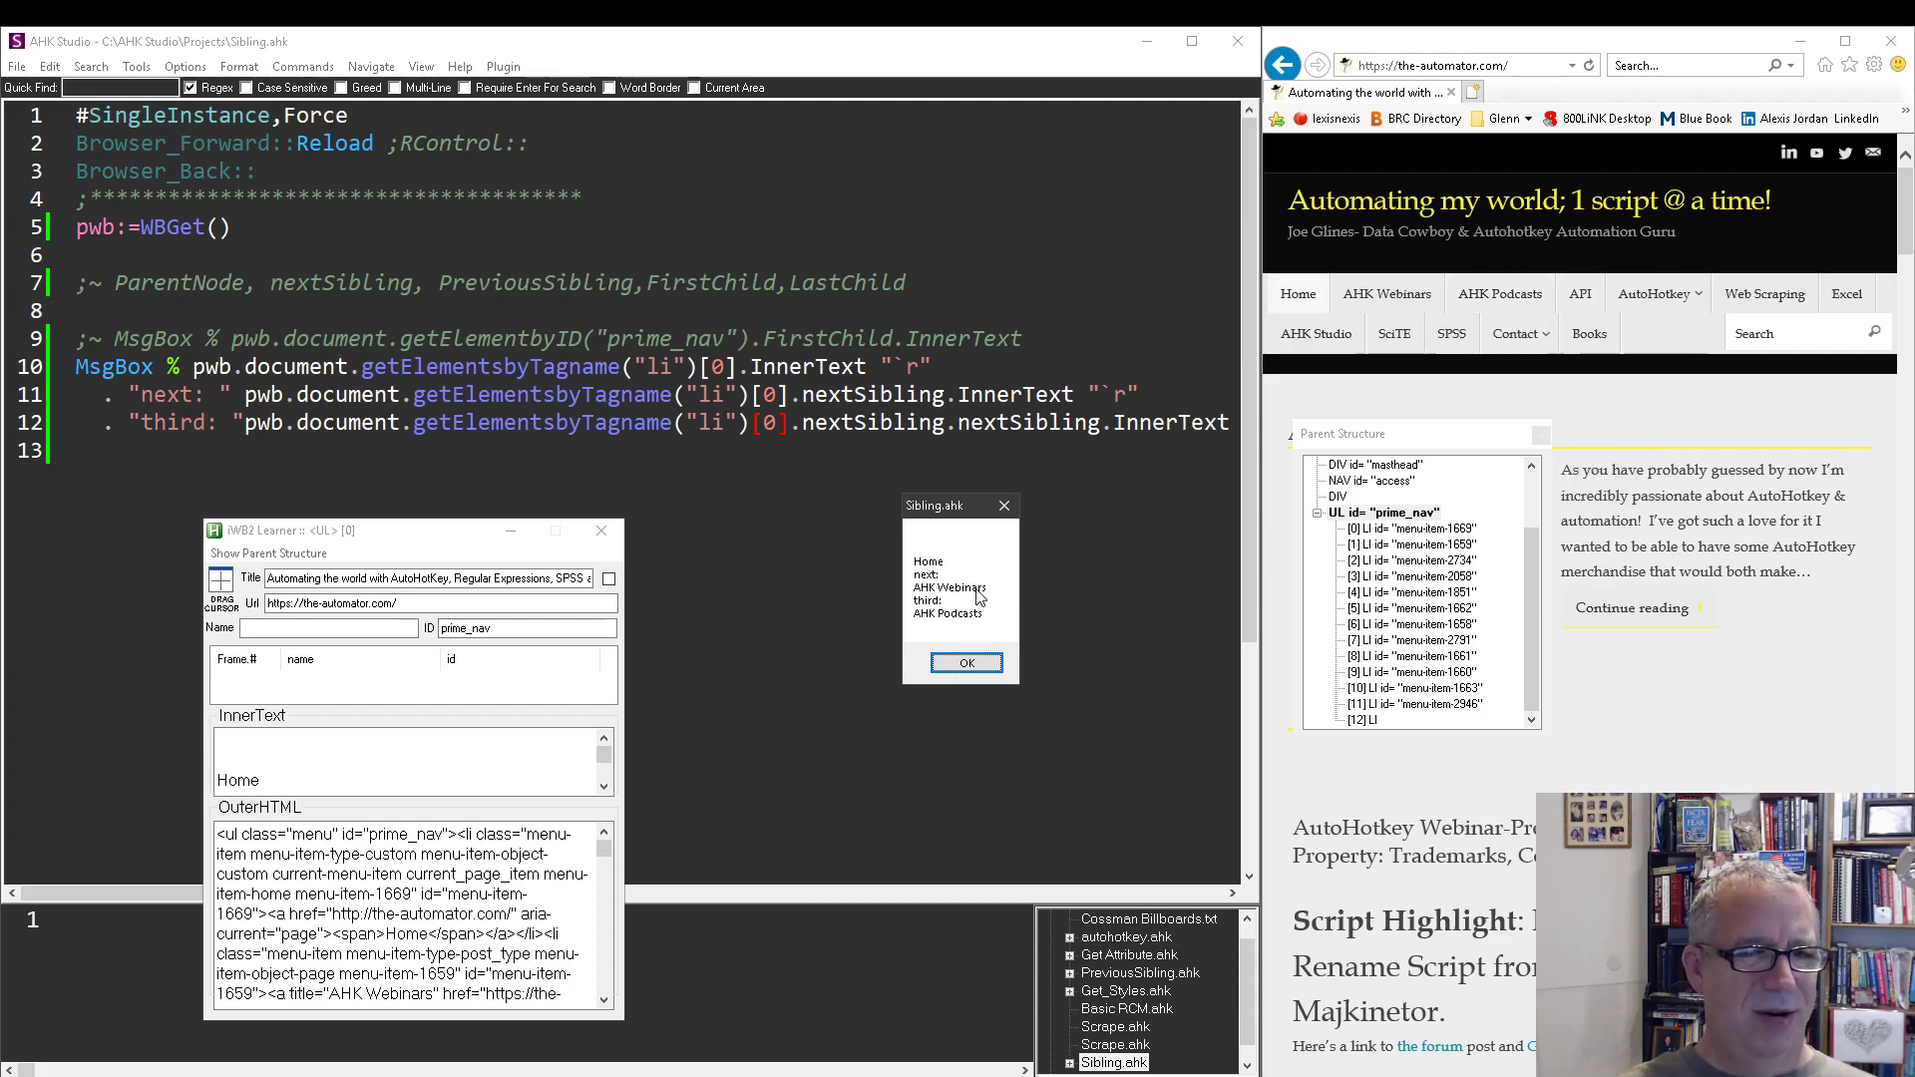
mouse_move(971, 598)
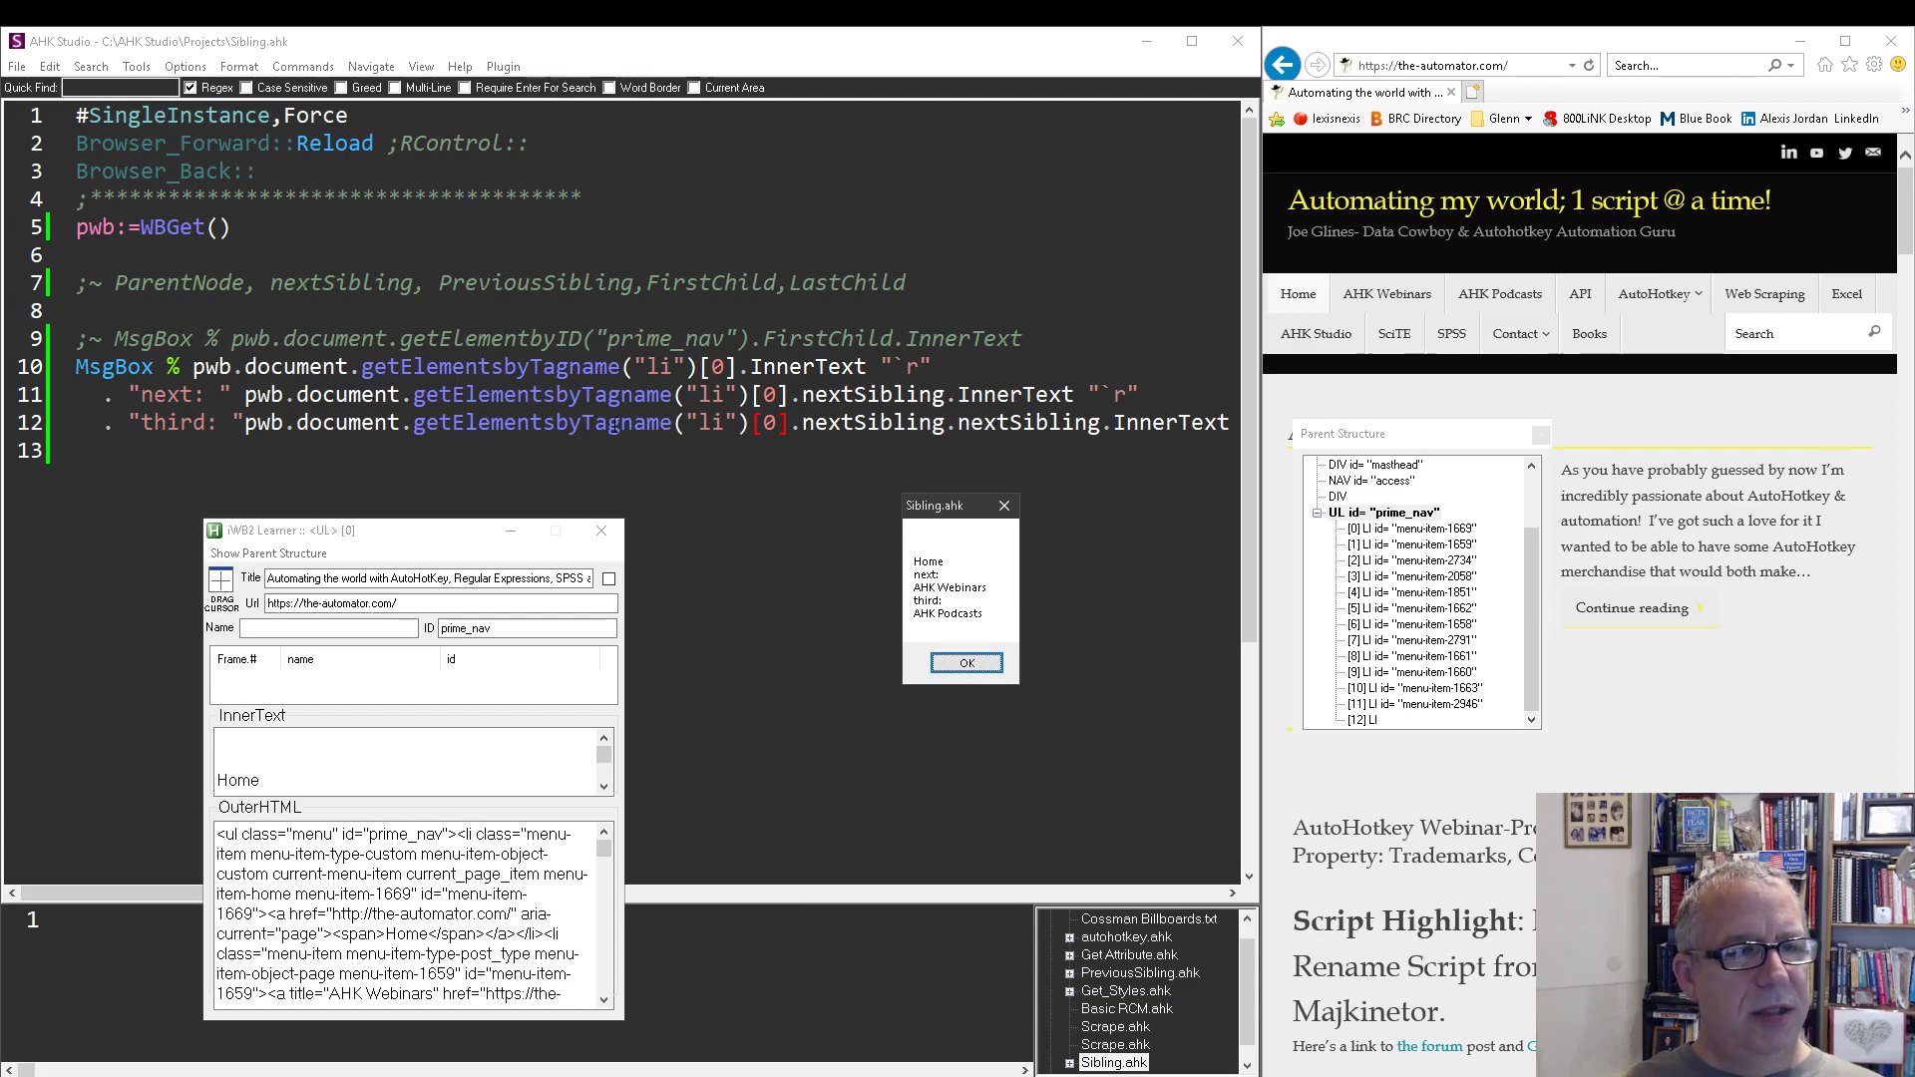
left_click(963, 662)
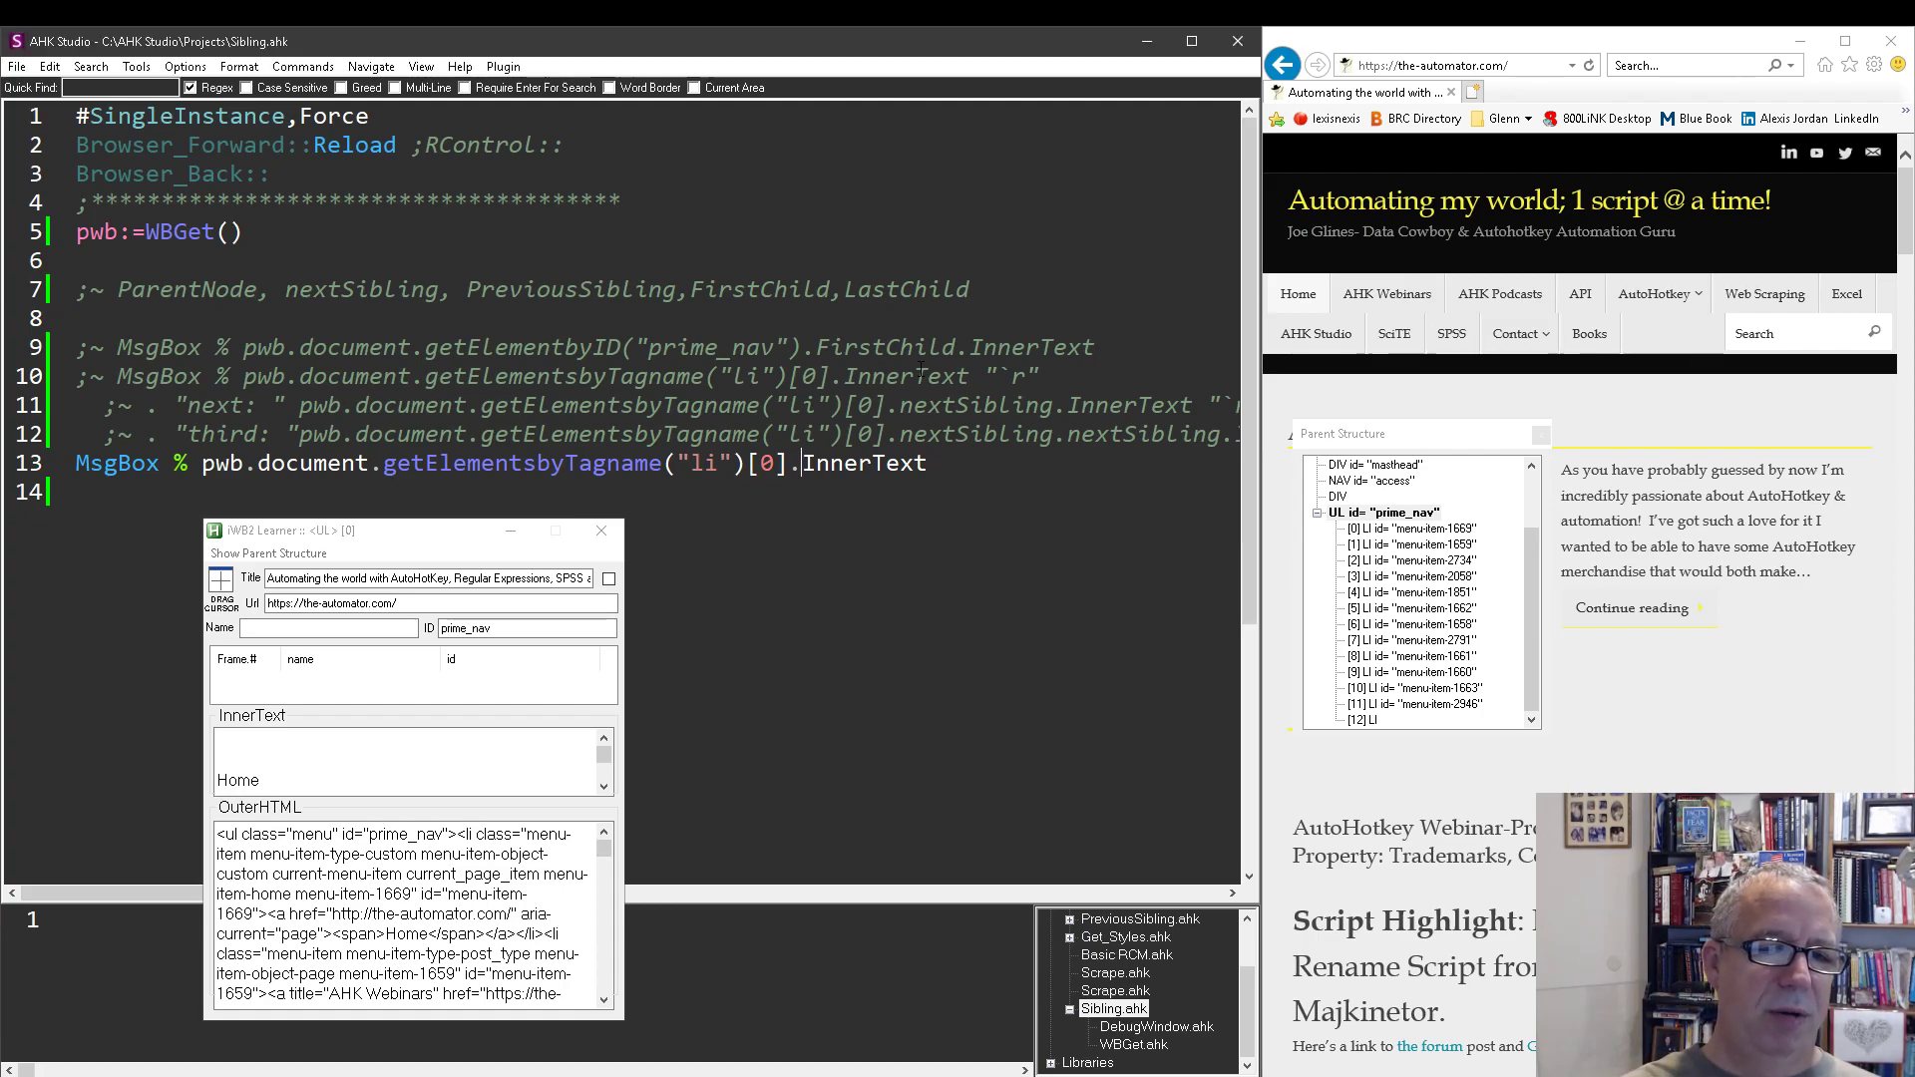
- Write the MsgBox line reading li index 0's ParentNode.ParentNode.InnerText
type("ParentNode.")
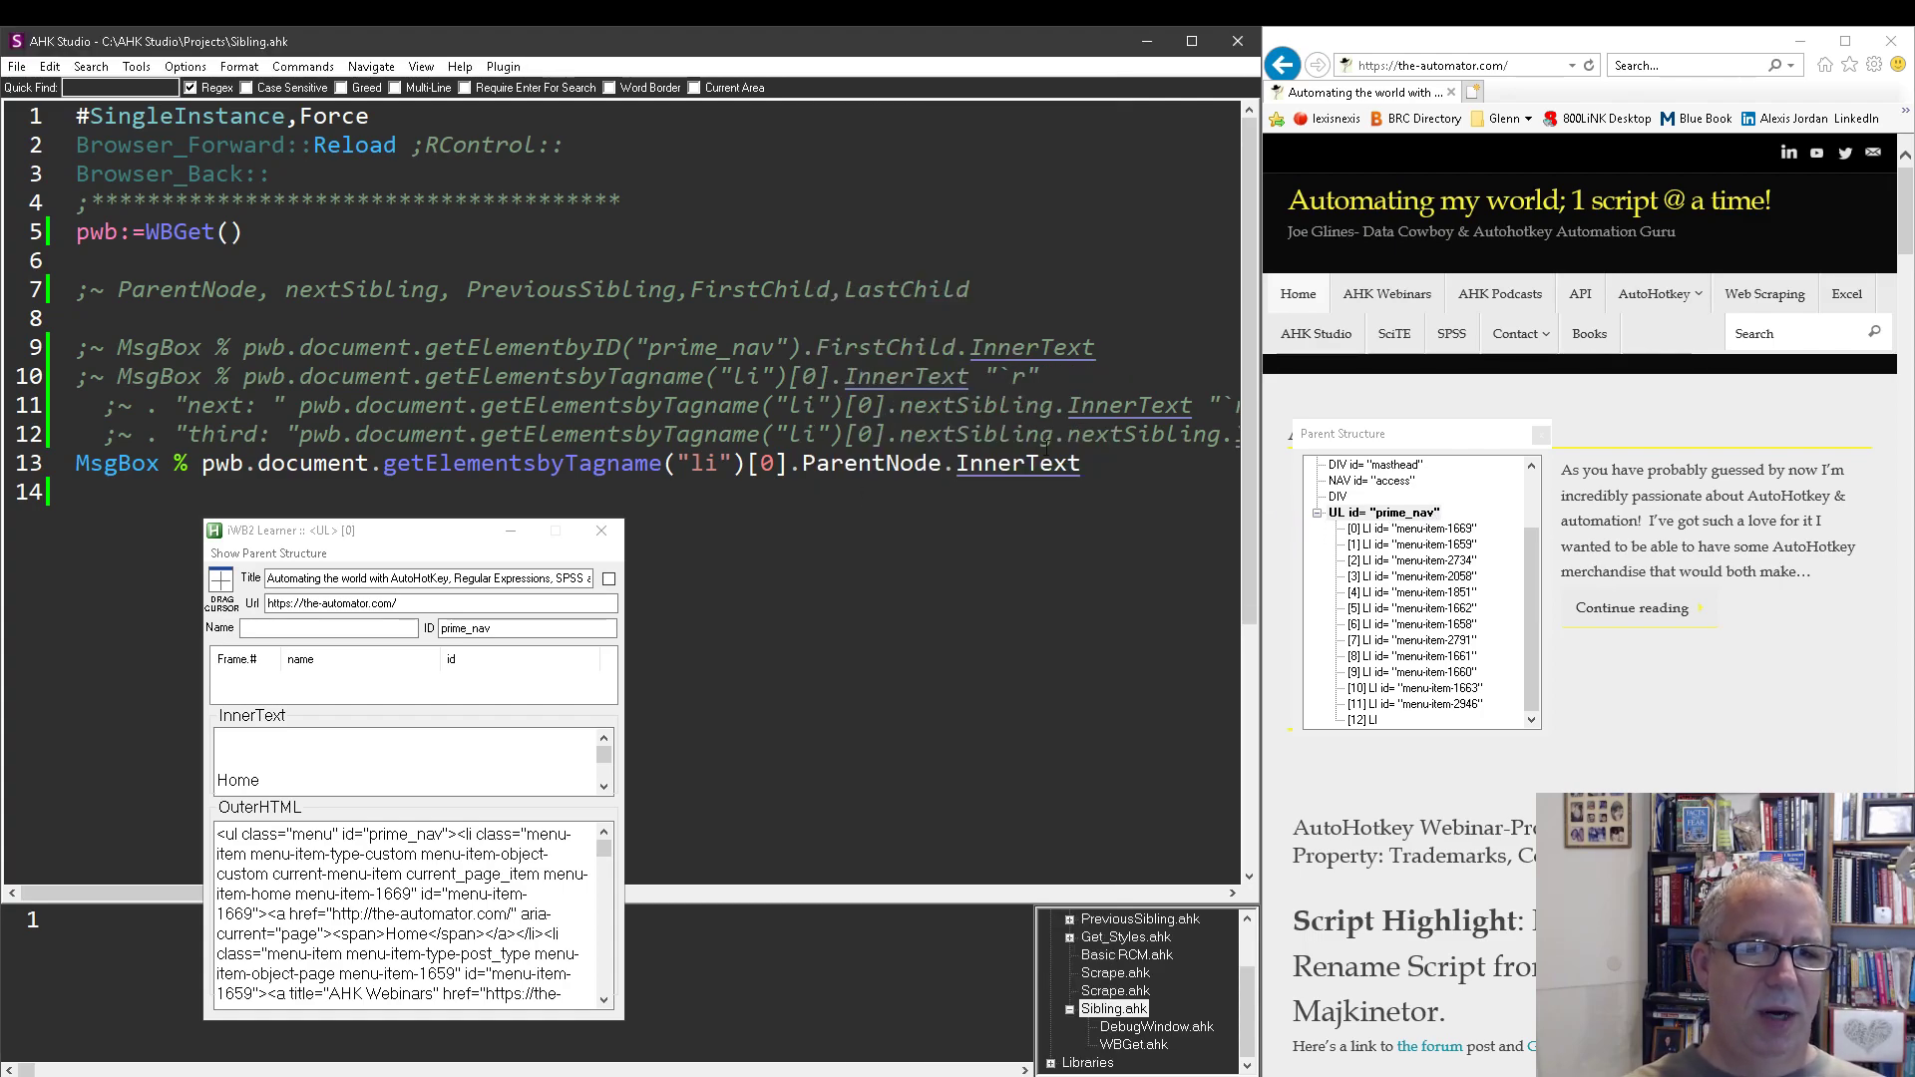
type("ParentNode")
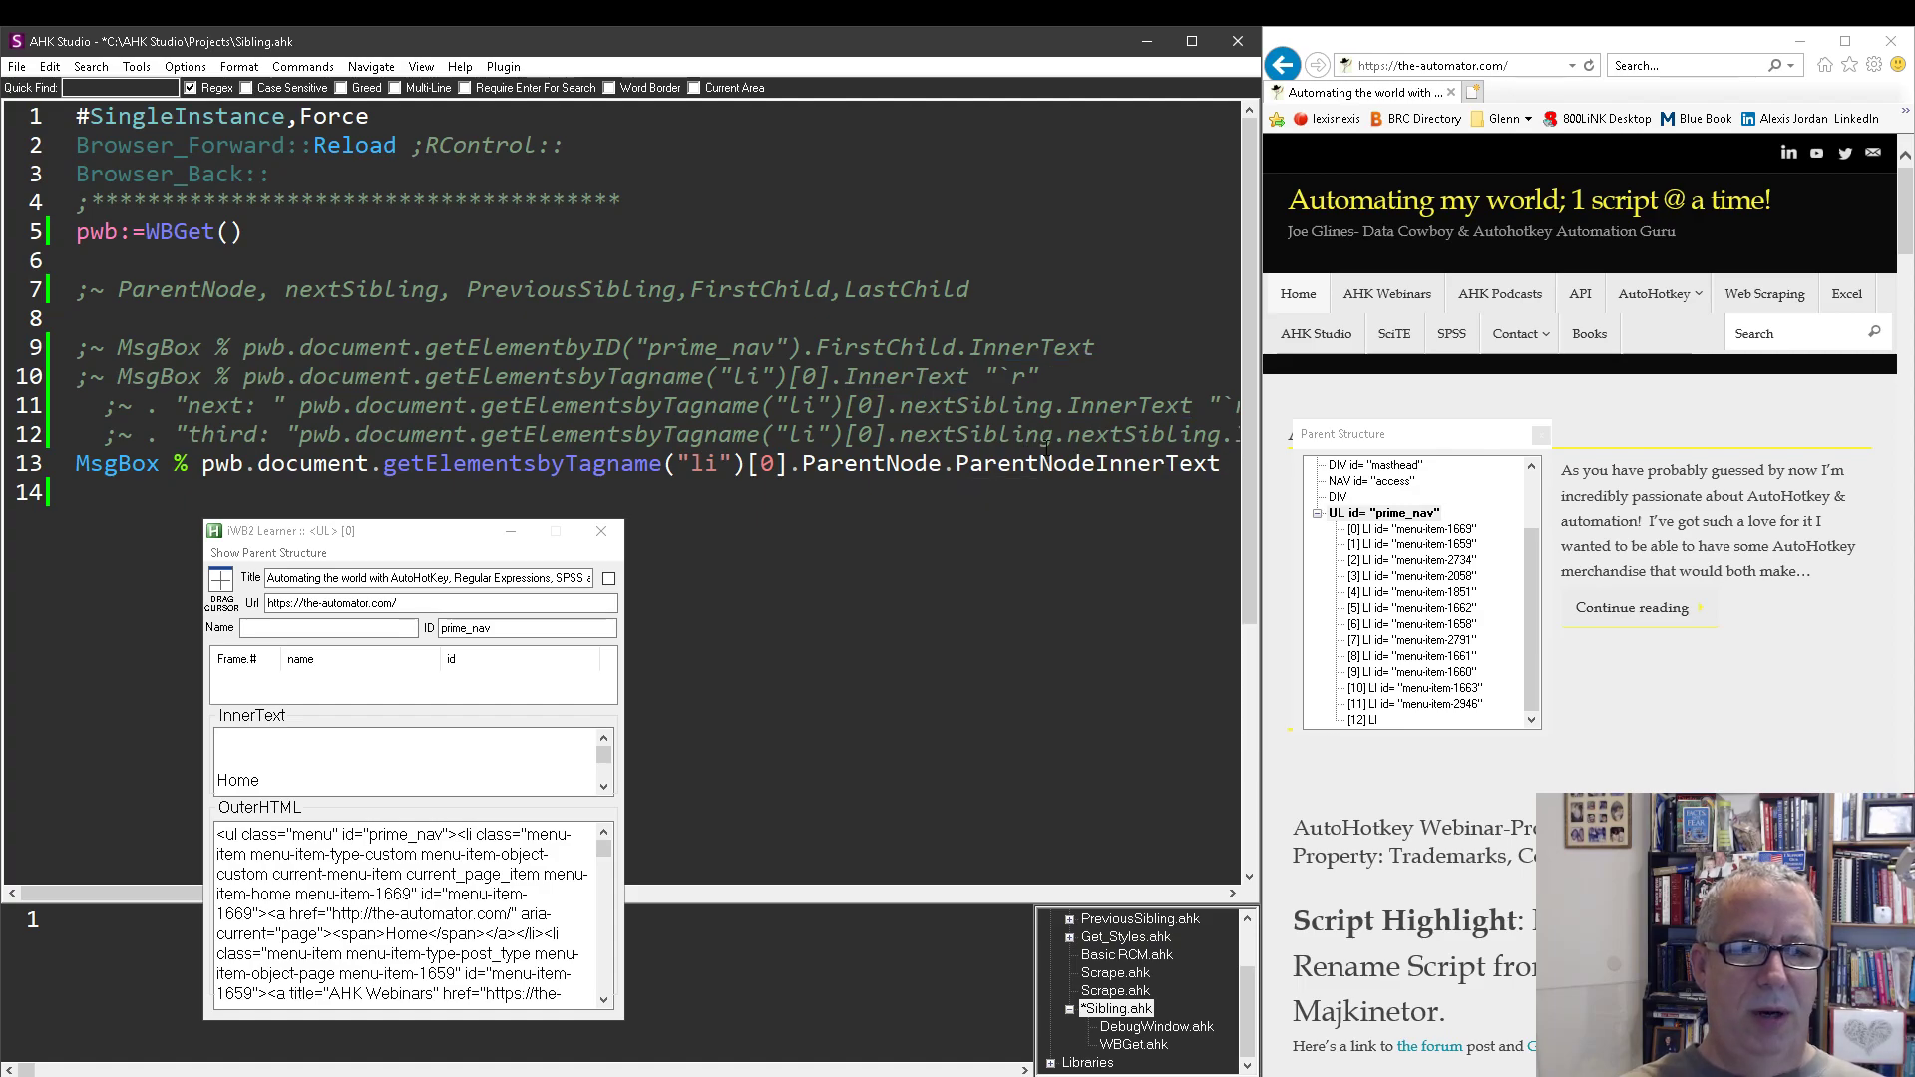